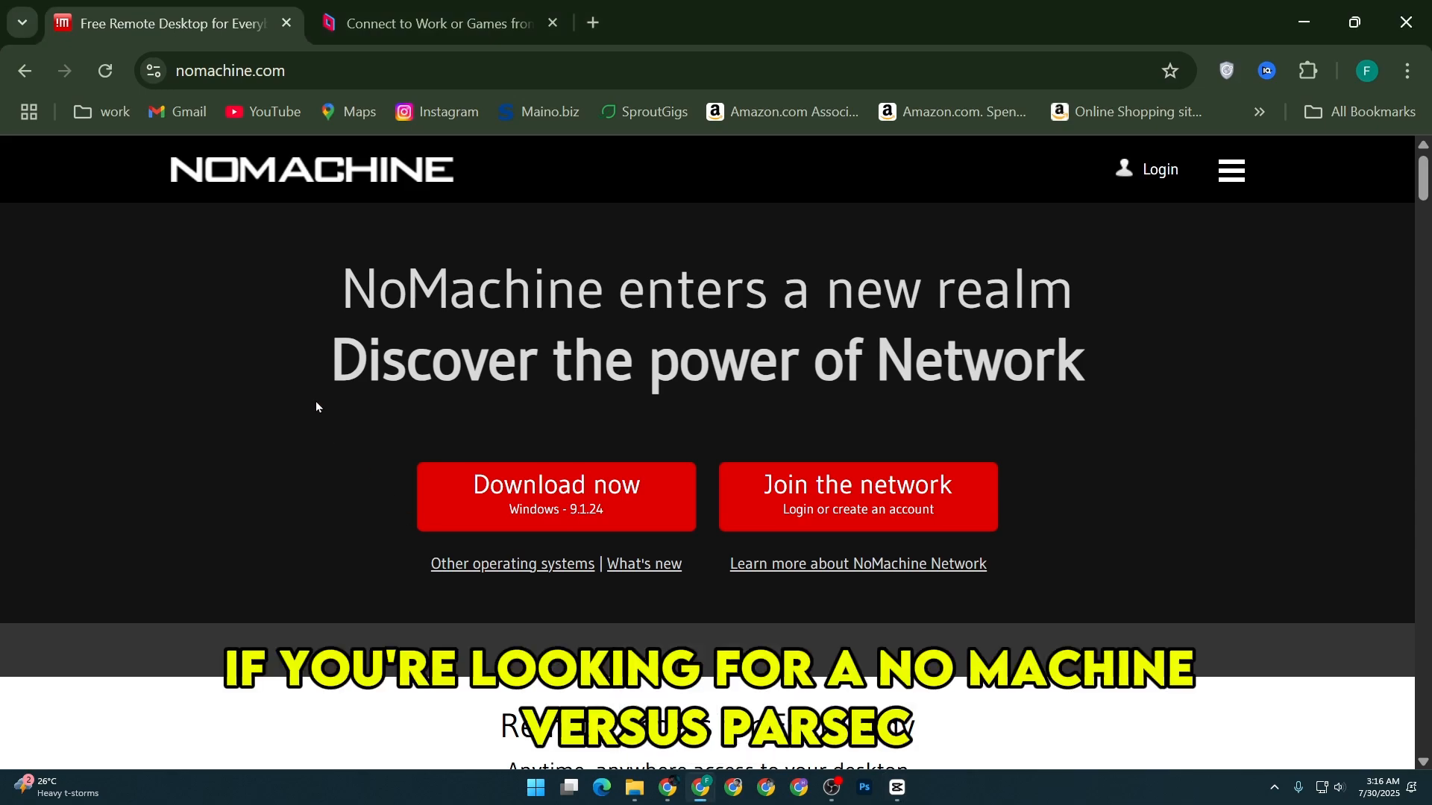
Scroll the nomachine.com homepage down to the Terminal Server and Cloud Server offerings
scroll("down", 3)
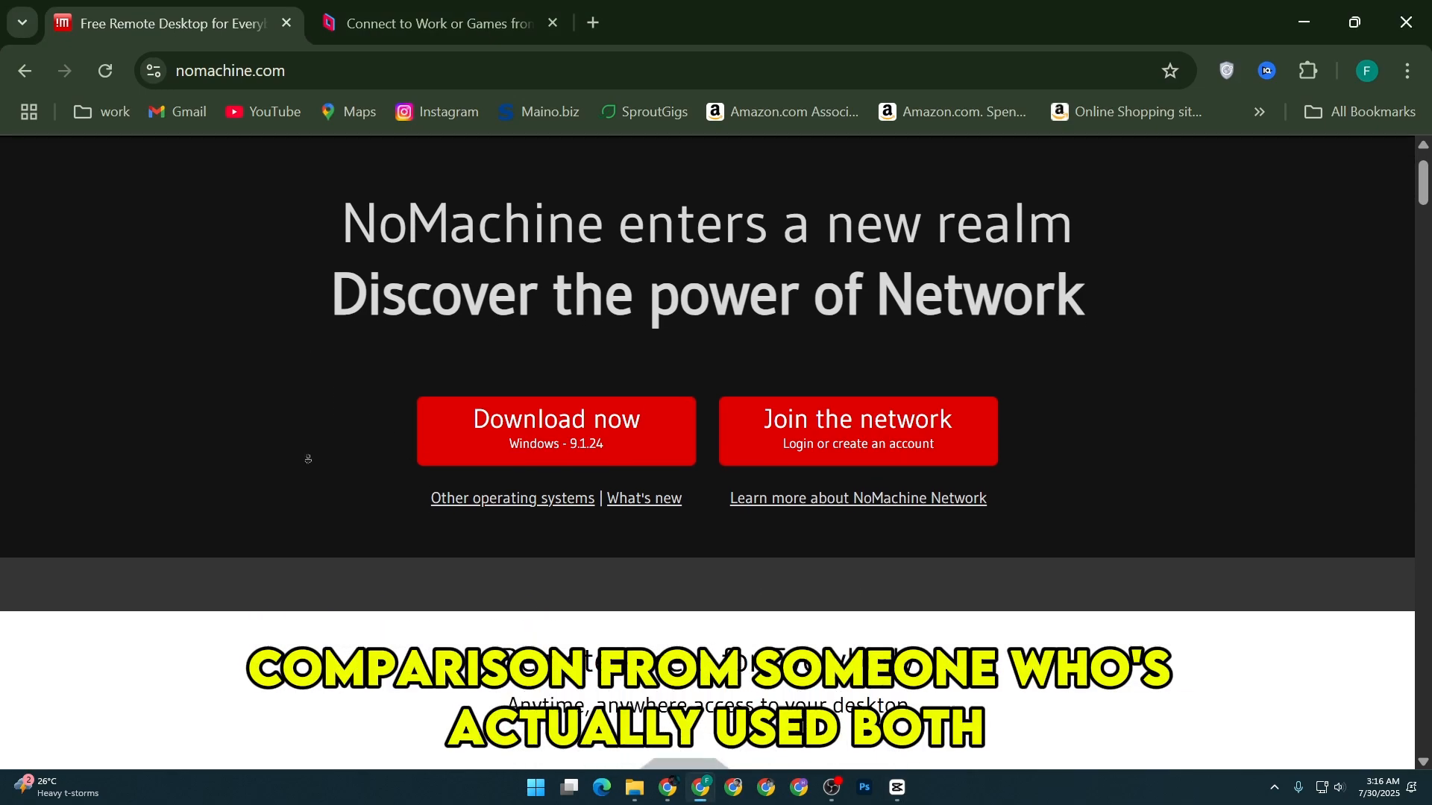
scroll("down", 3)
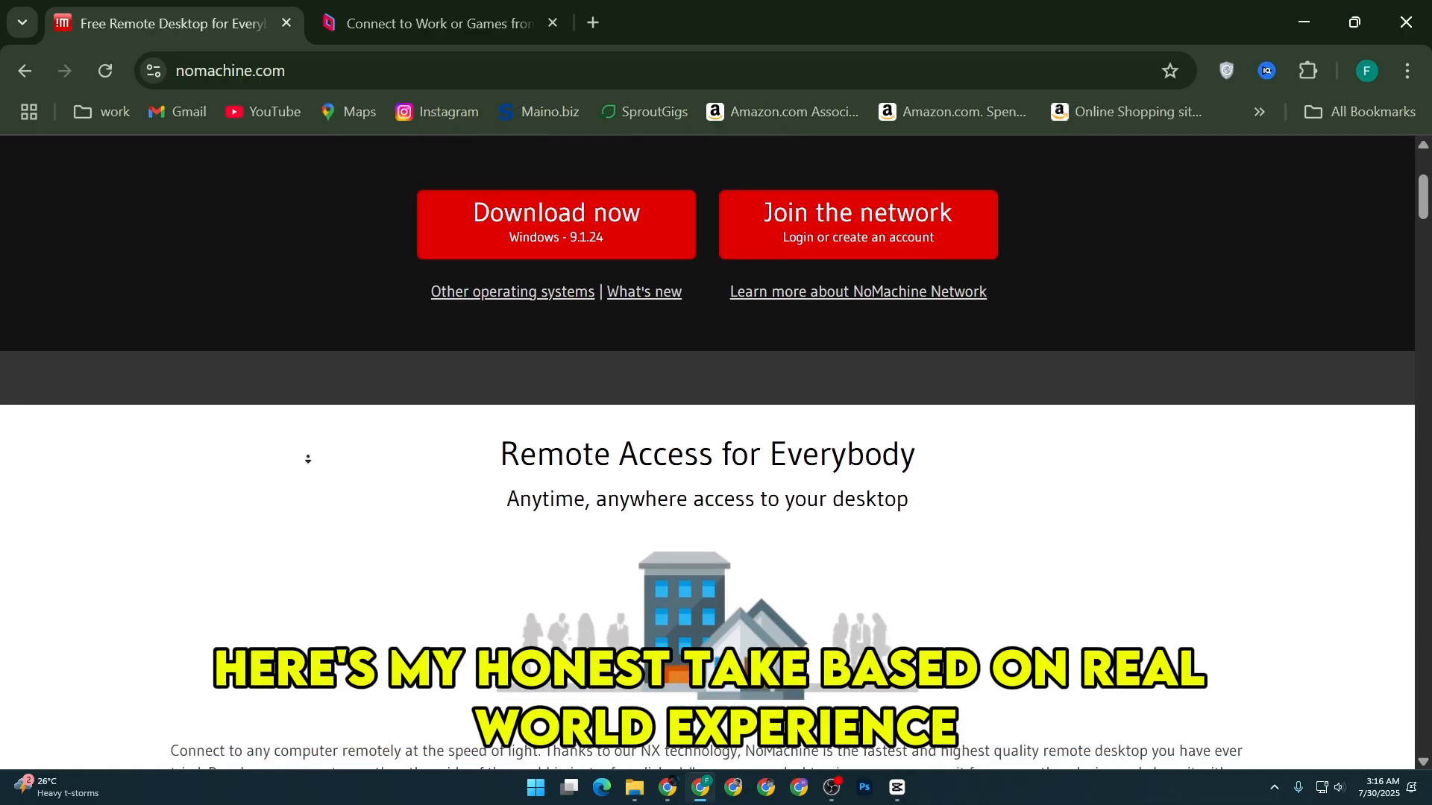
scroll("down", 3)
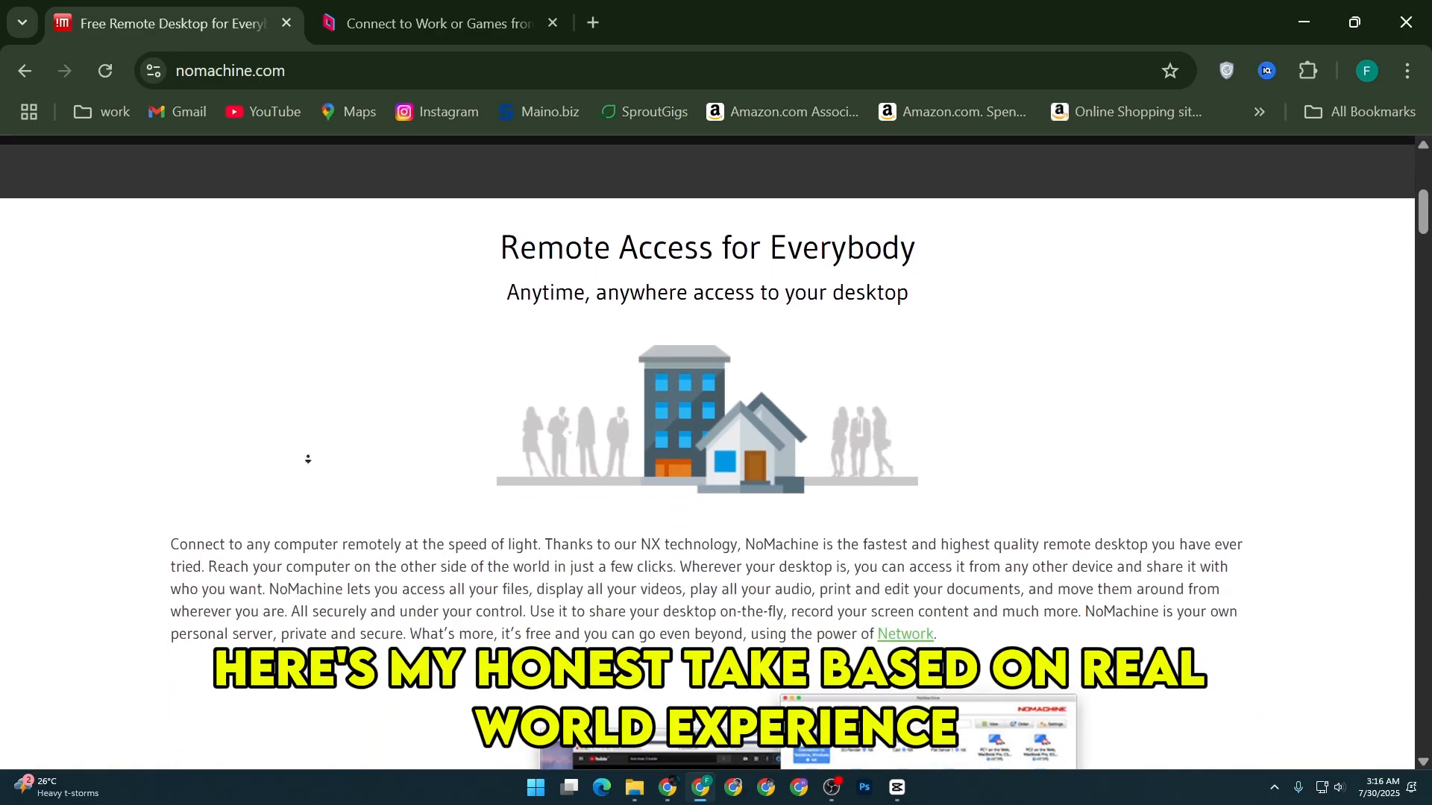
scroll("down", 3)
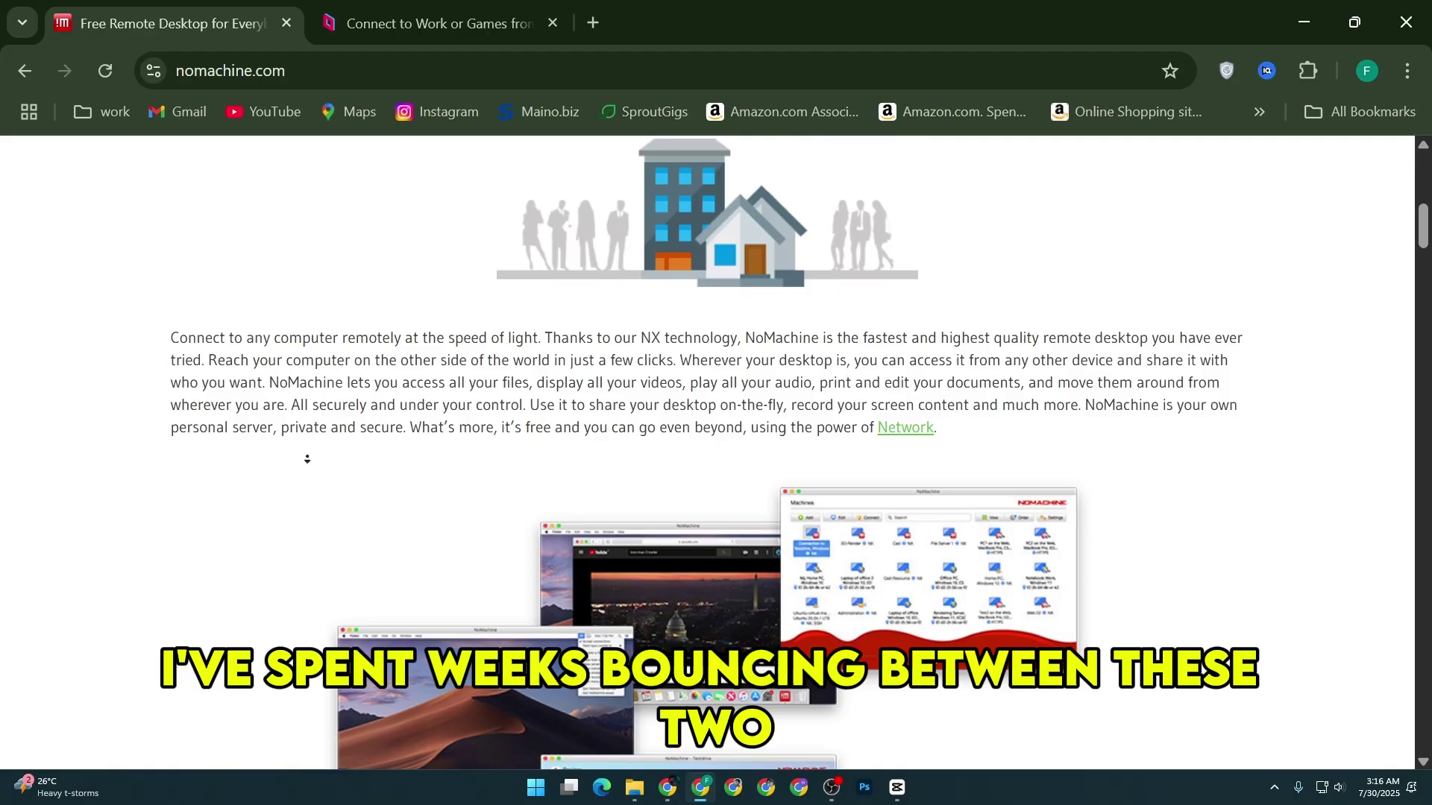
scroll("down", 3)
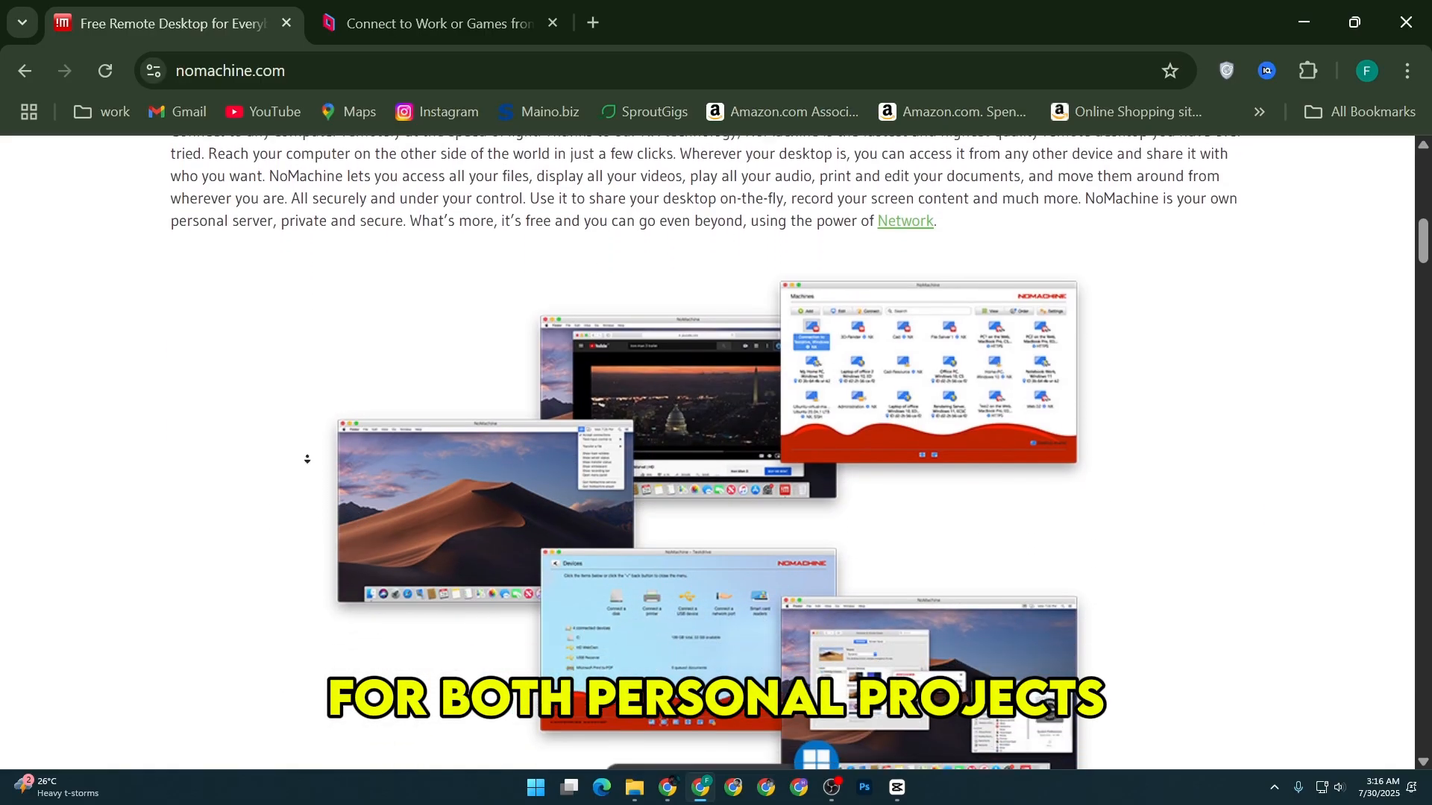
scroll("down", 3)
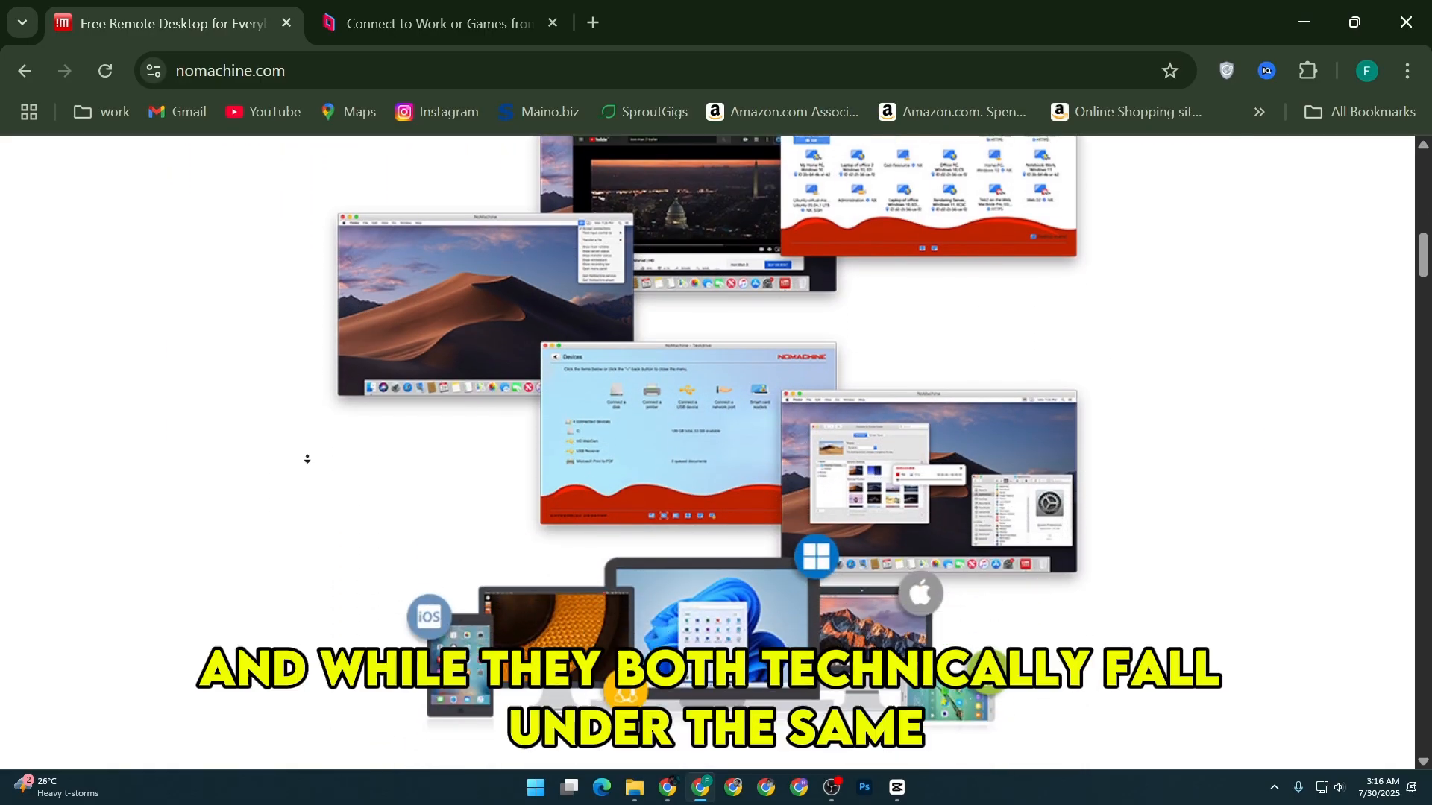
scroll("down", 3)
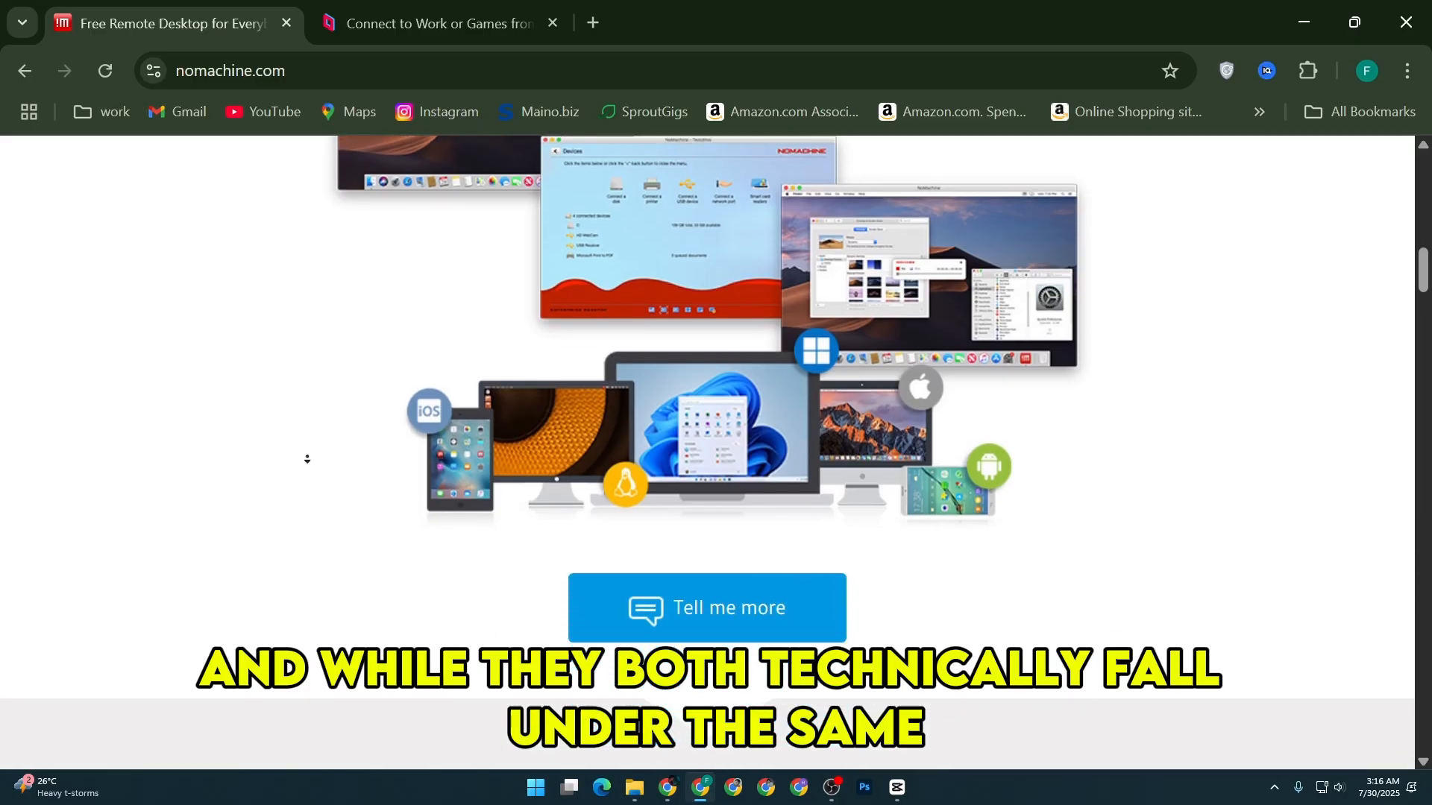
scroll("down", 3)
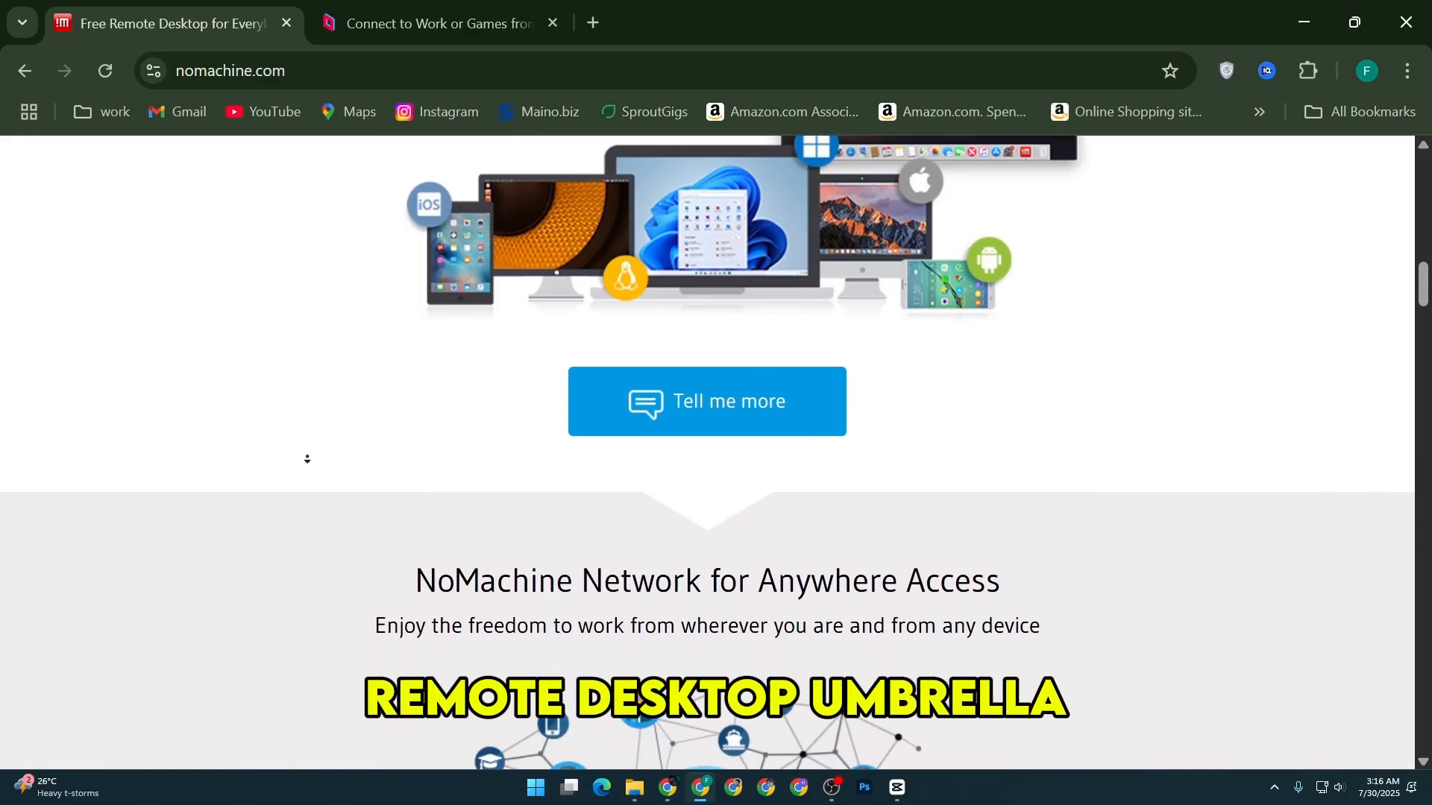
scroll("down", 3)
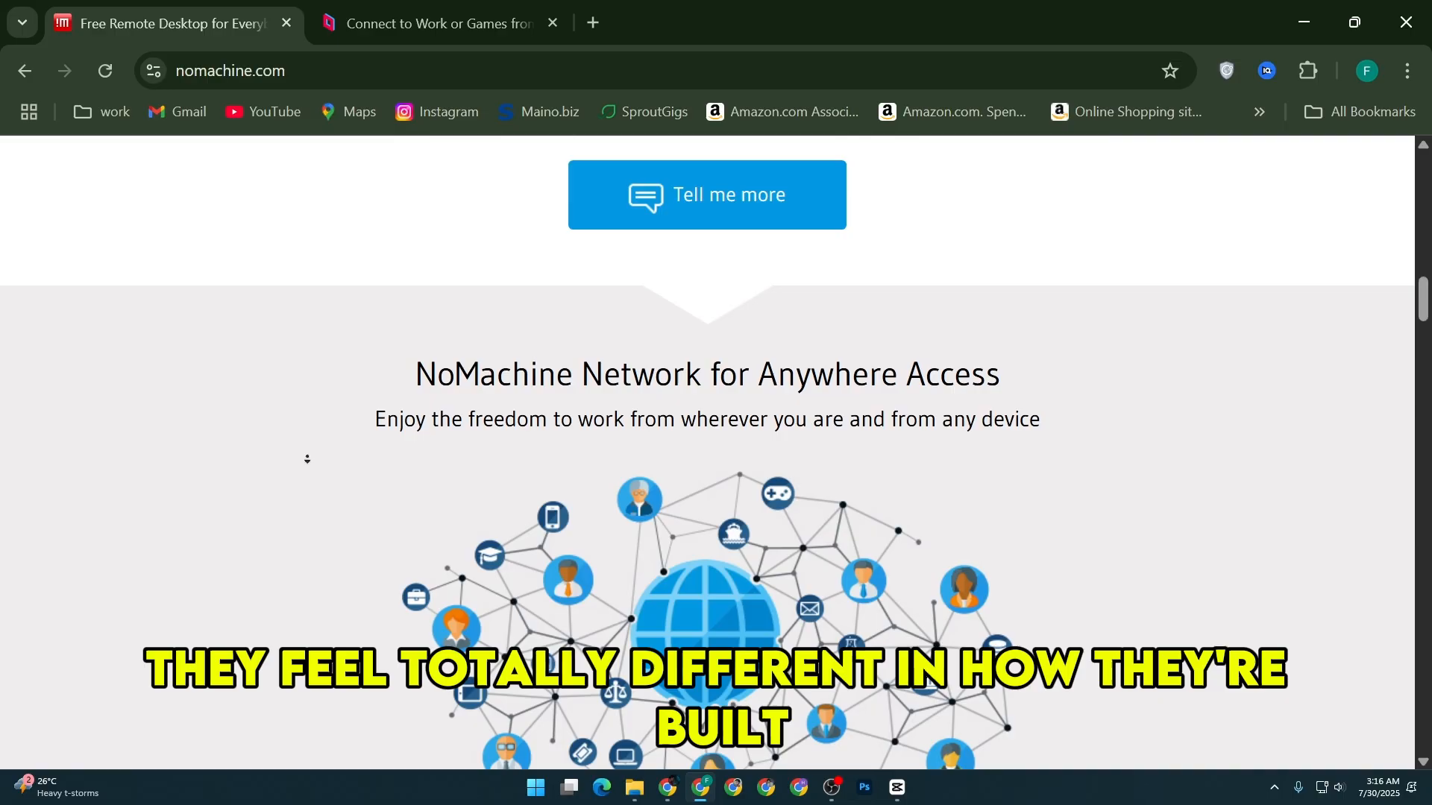
scroll("down", 3)
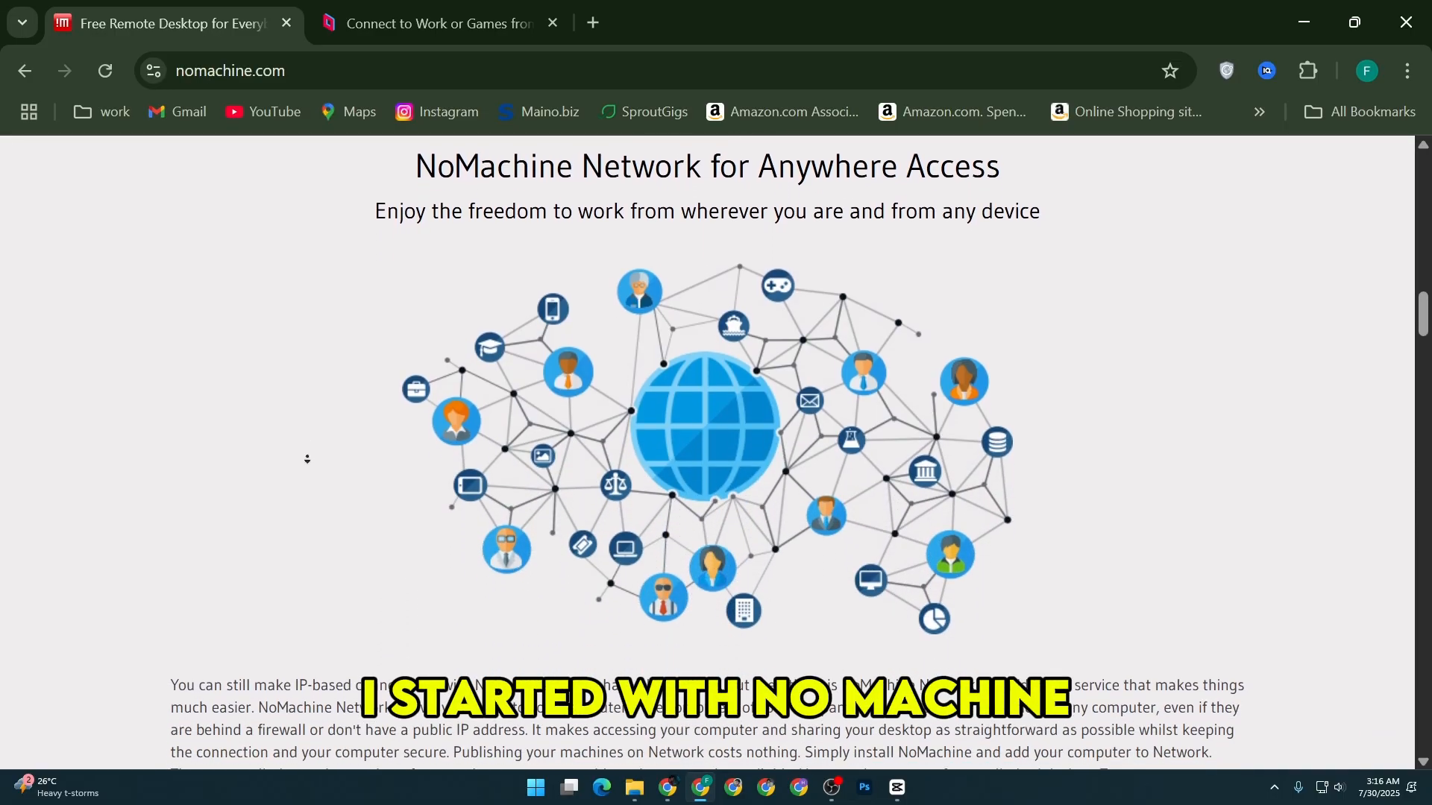
scroll("down", 3)
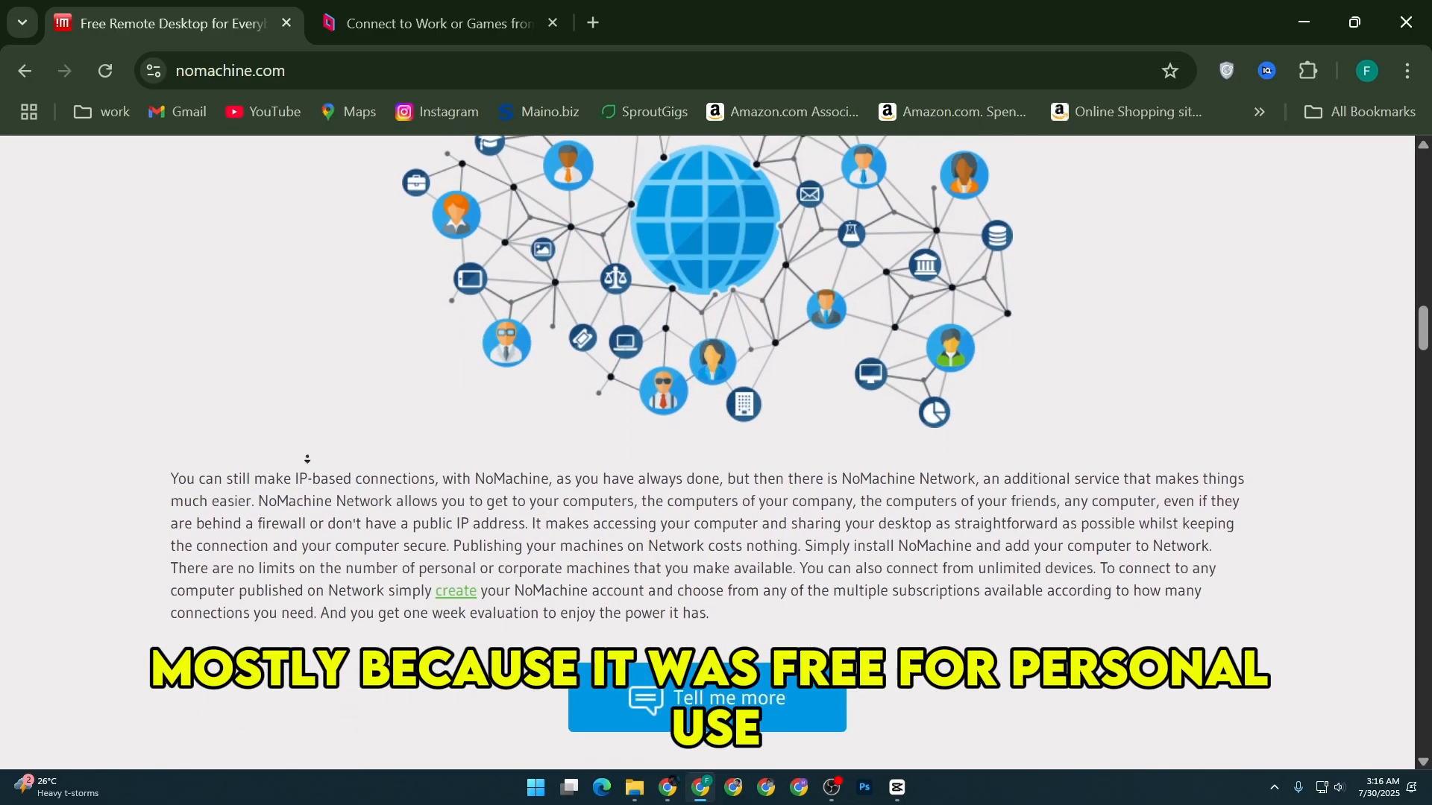
scroll("down", 3)
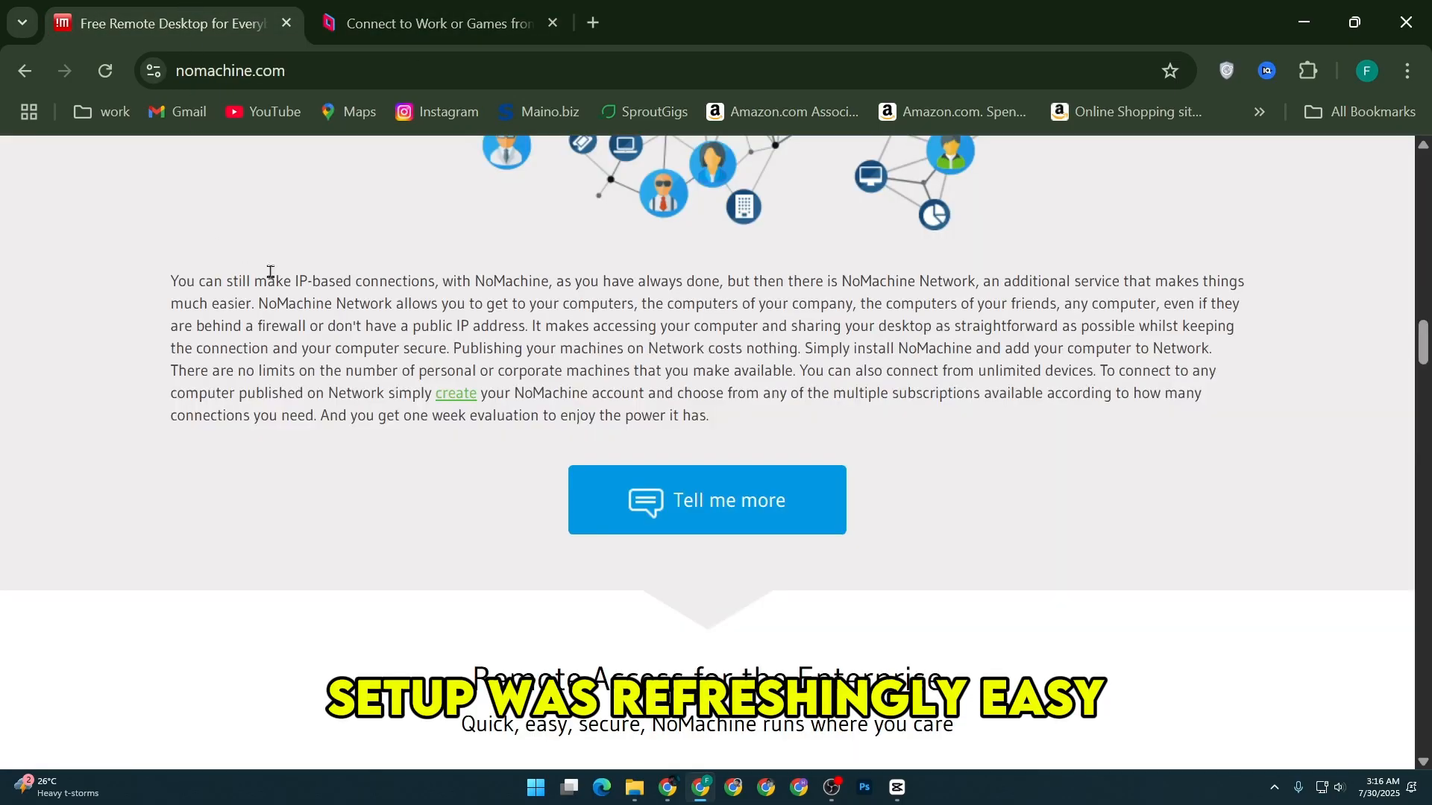
scroll("down", 3)
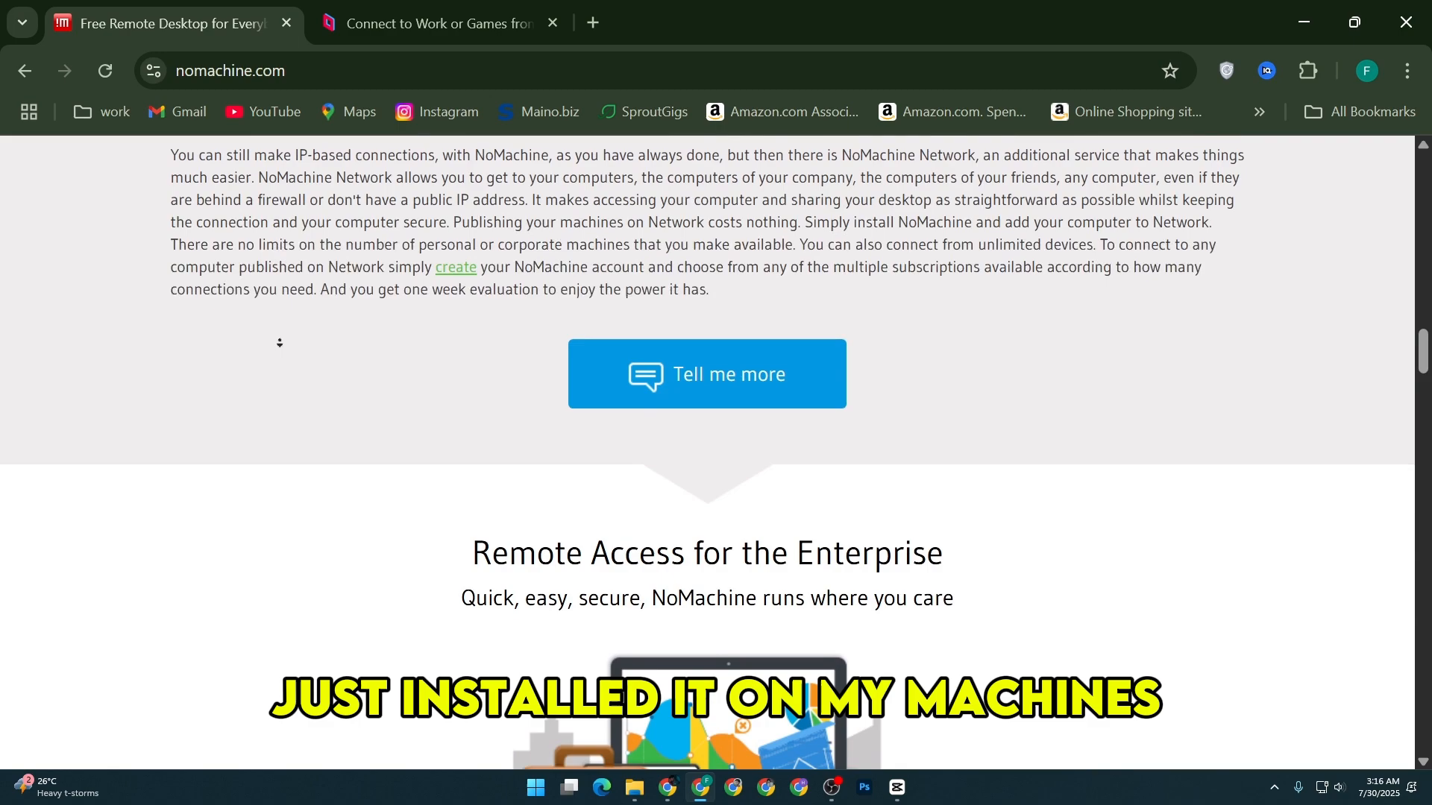
scroll("down", 3)
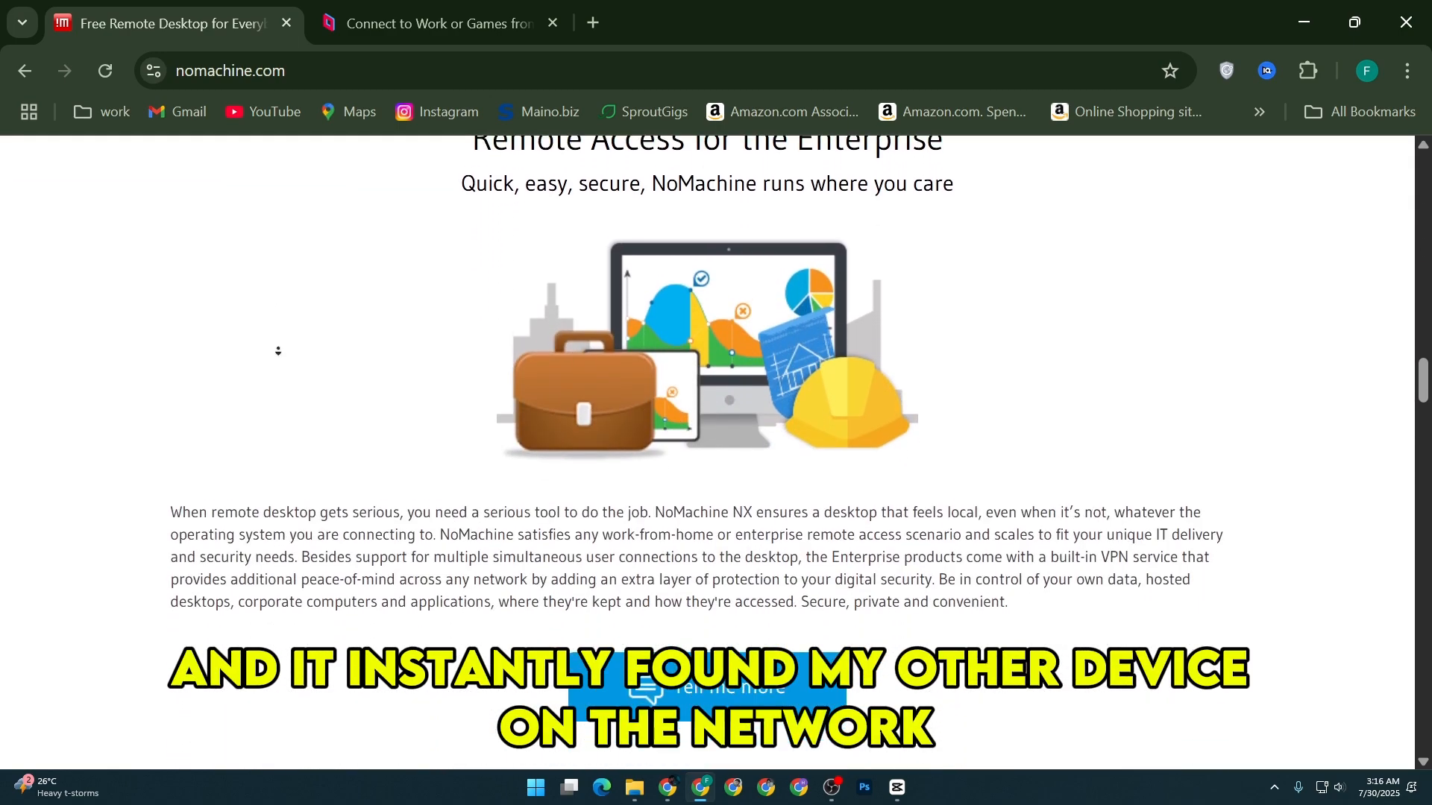
scroll("down", 3)
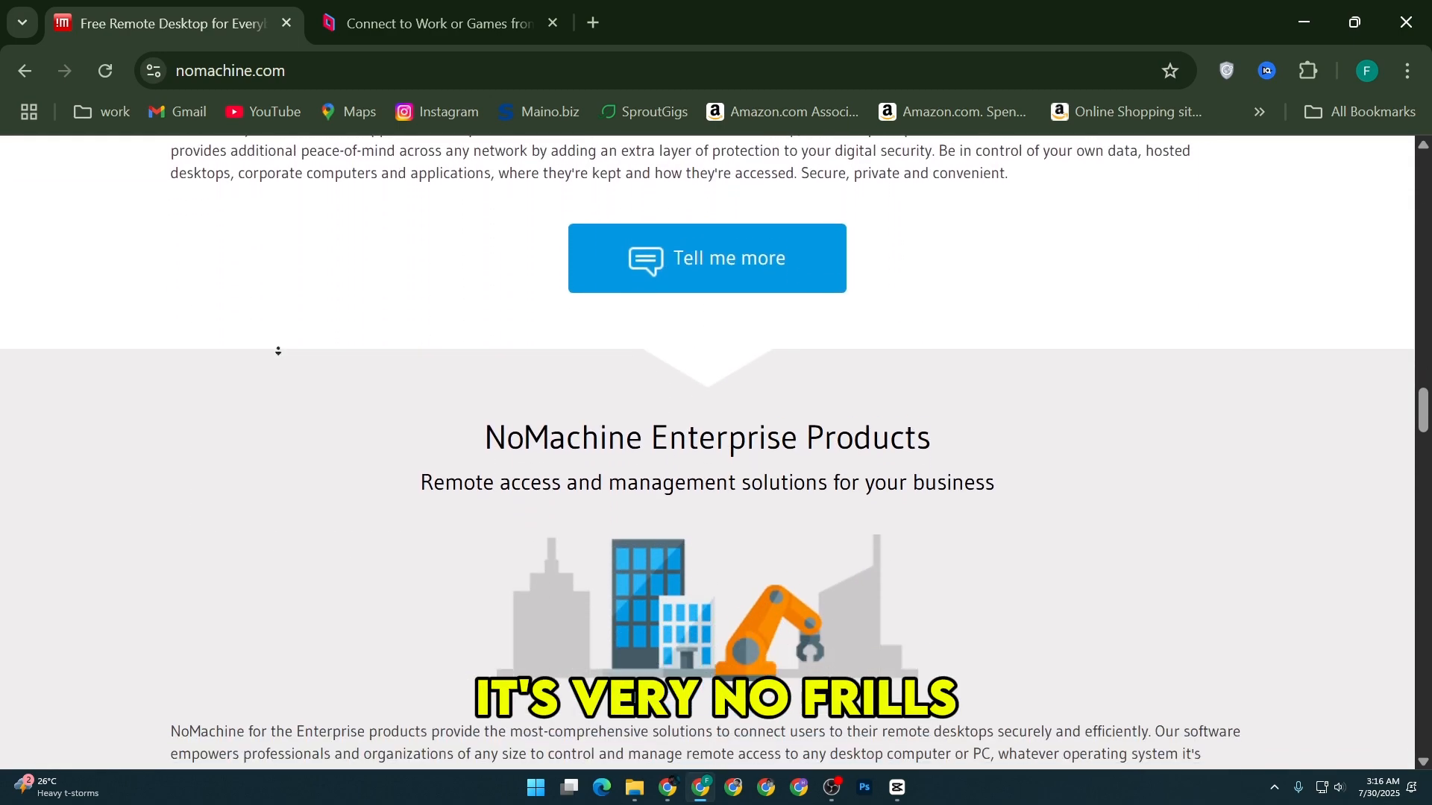
scroll("down", 3)
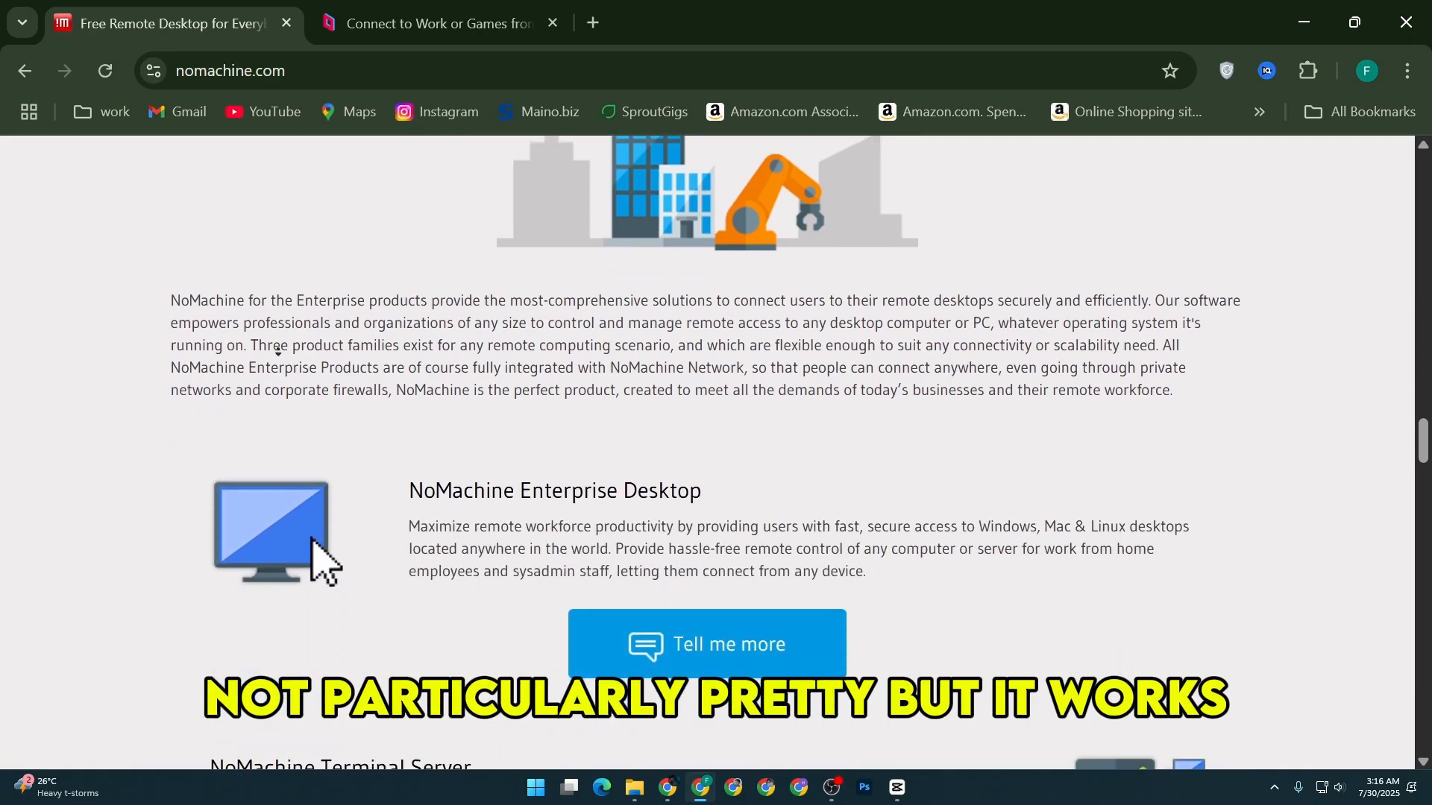
scroll("down", 3)
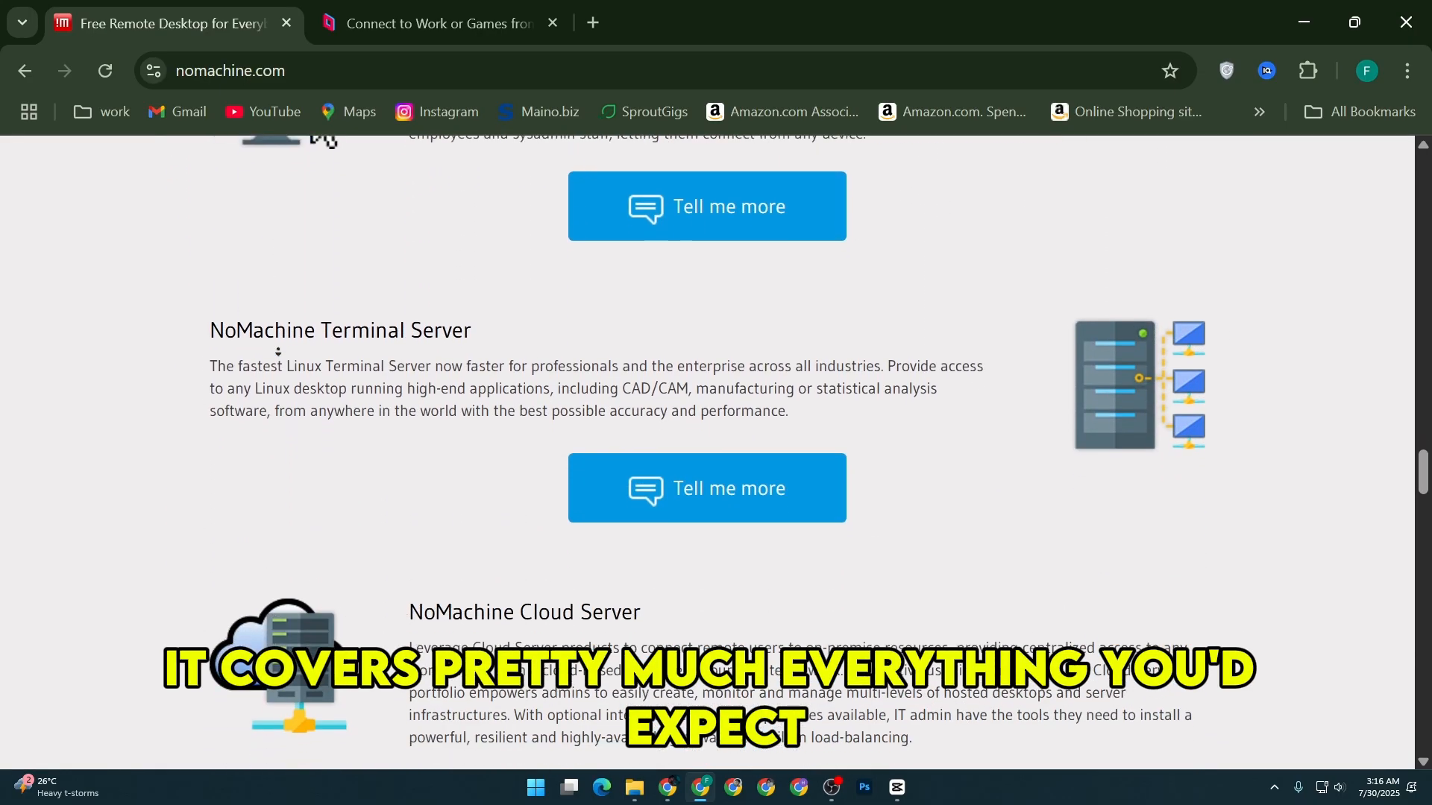
Scroll down to the feature list and user reviews, then back toward Remote Access for Everybody
scroll("down", 3)
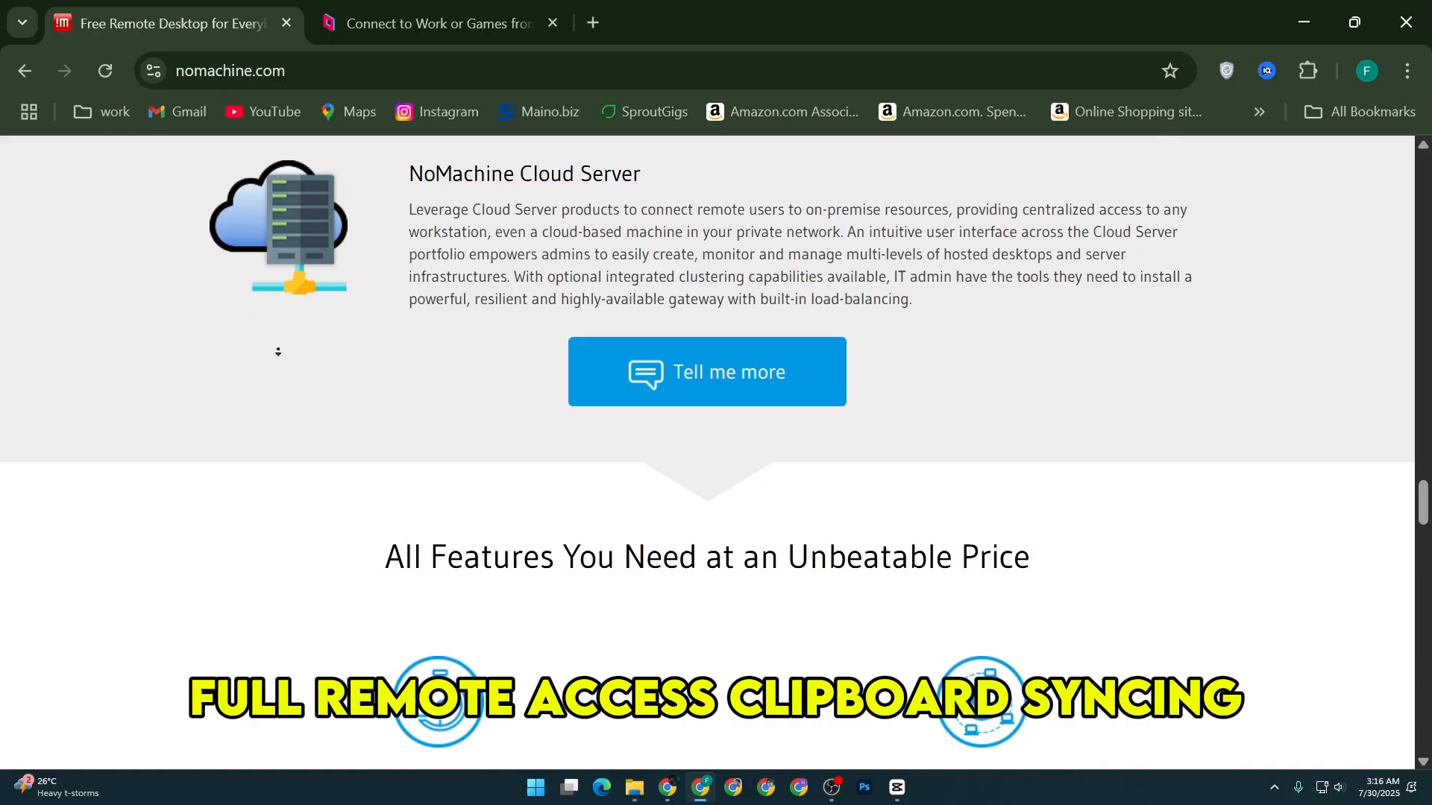
scroll("down", 3)
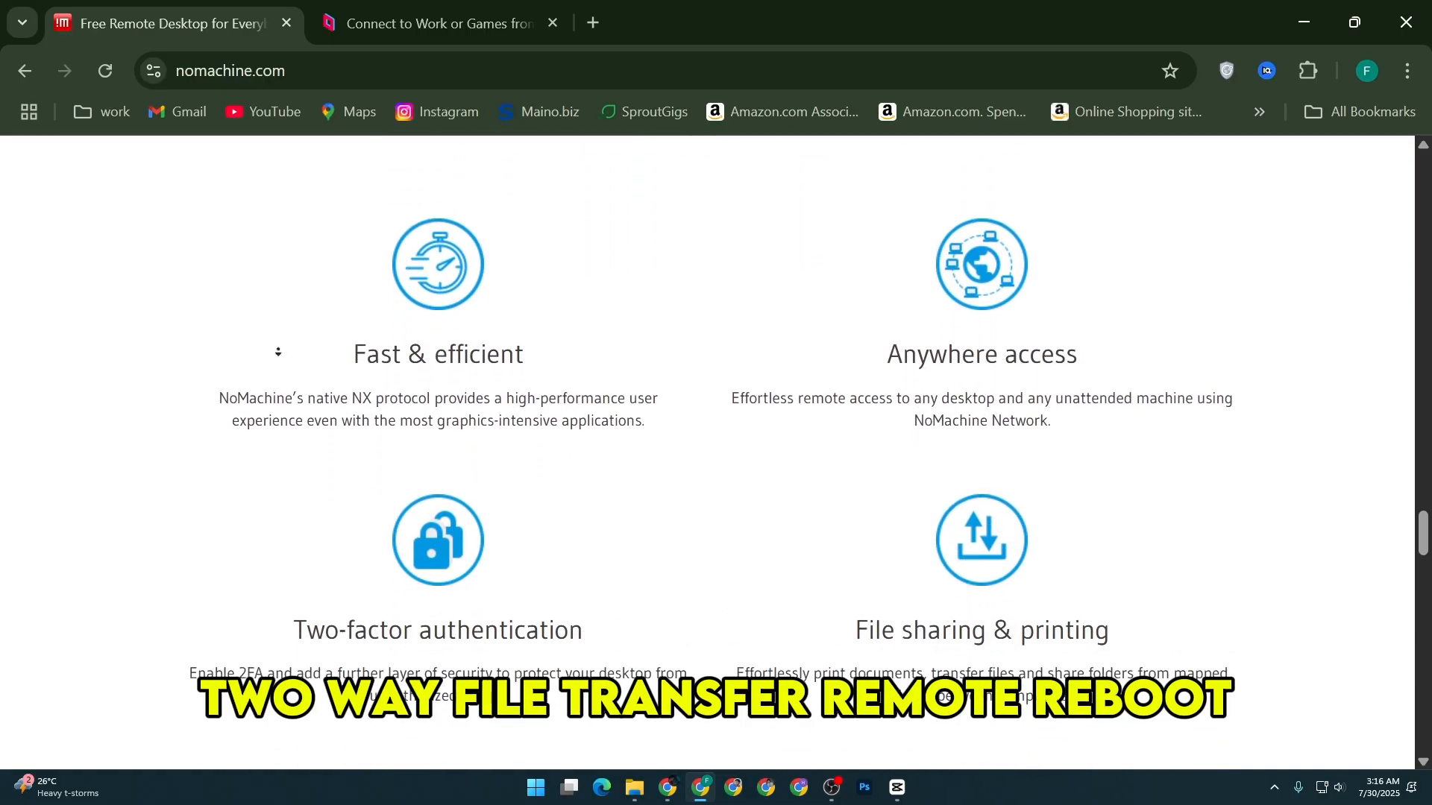
scroll("down", 3)
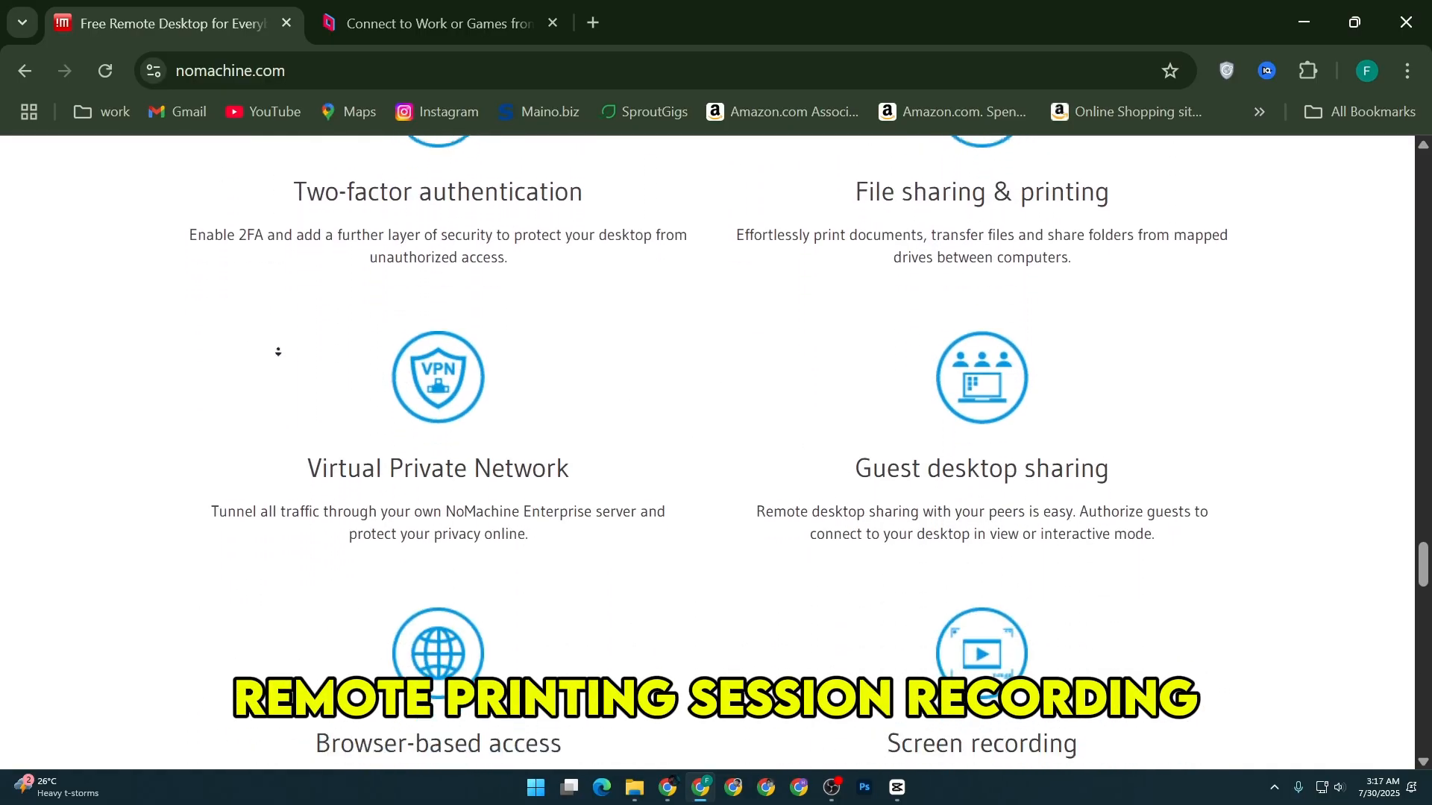
scroll("down", 3)
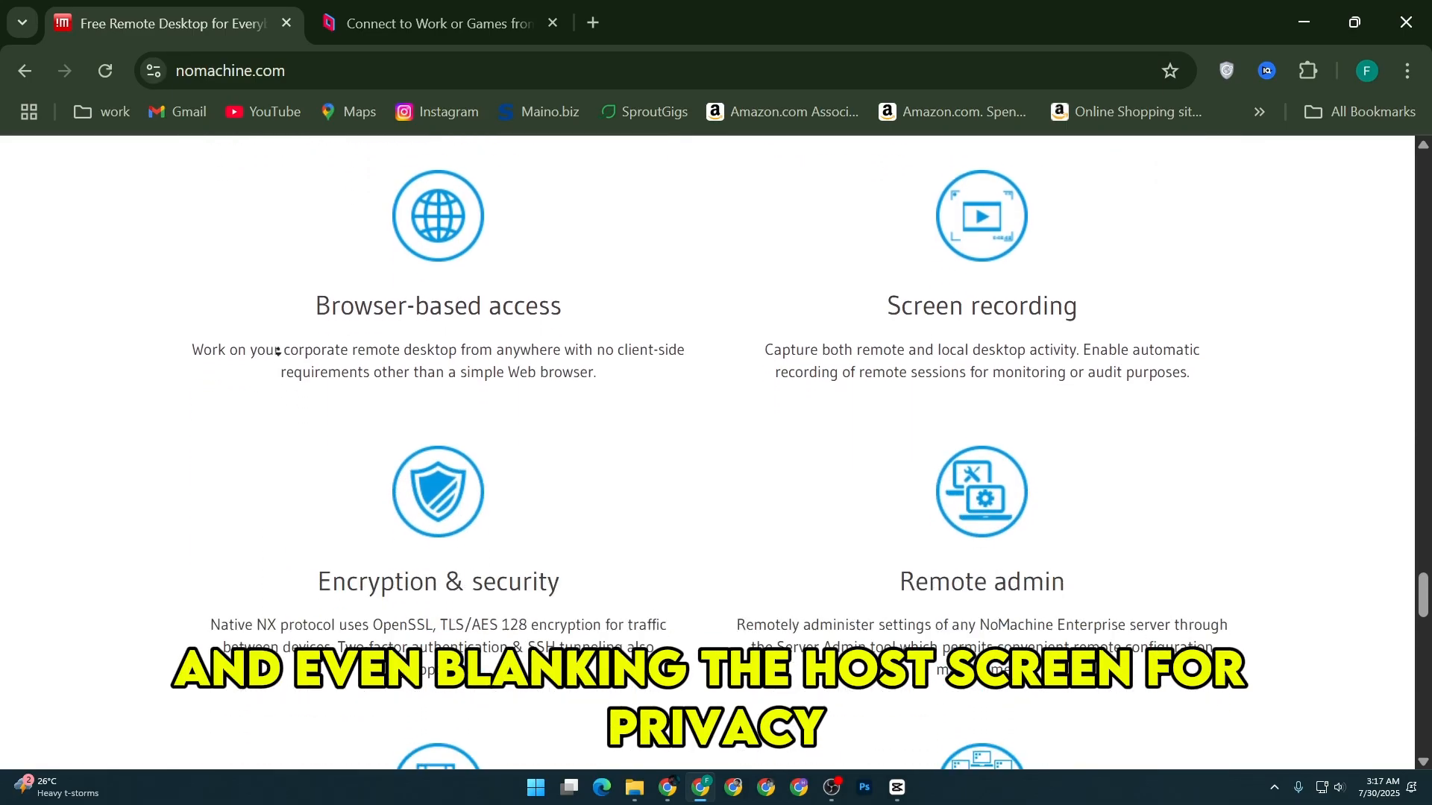
scroll("down", 3)
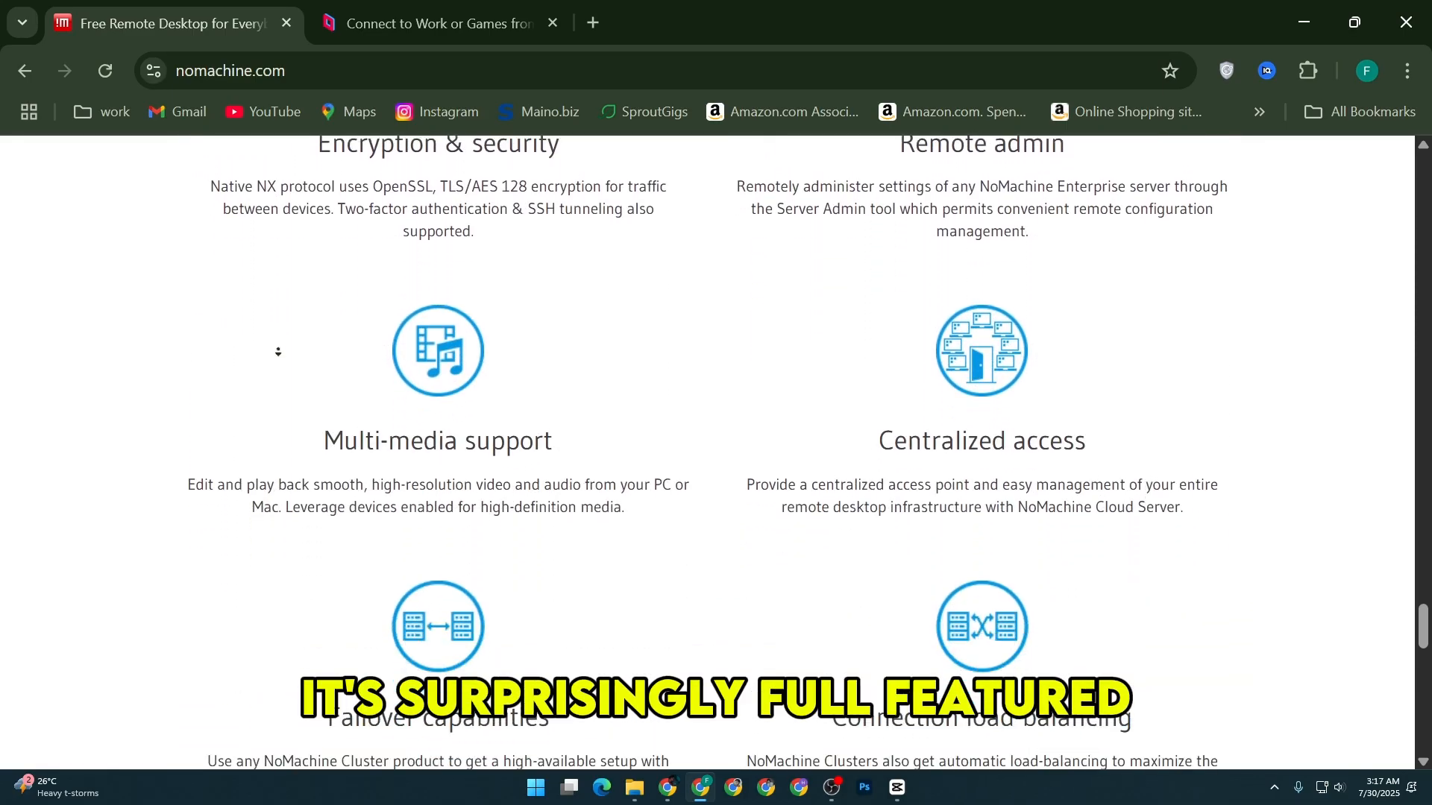
scroll("down", 3)
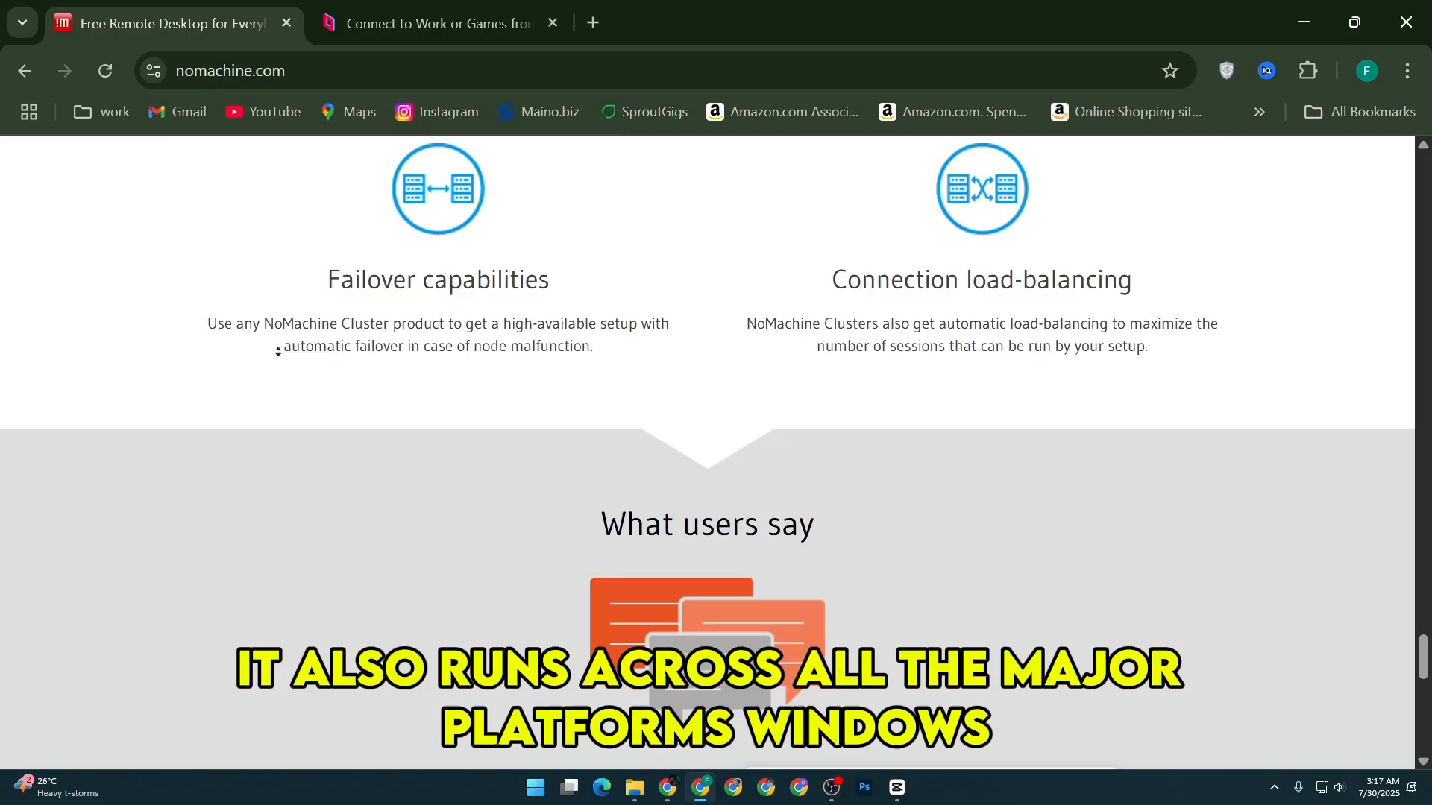
scroll("down", 3)
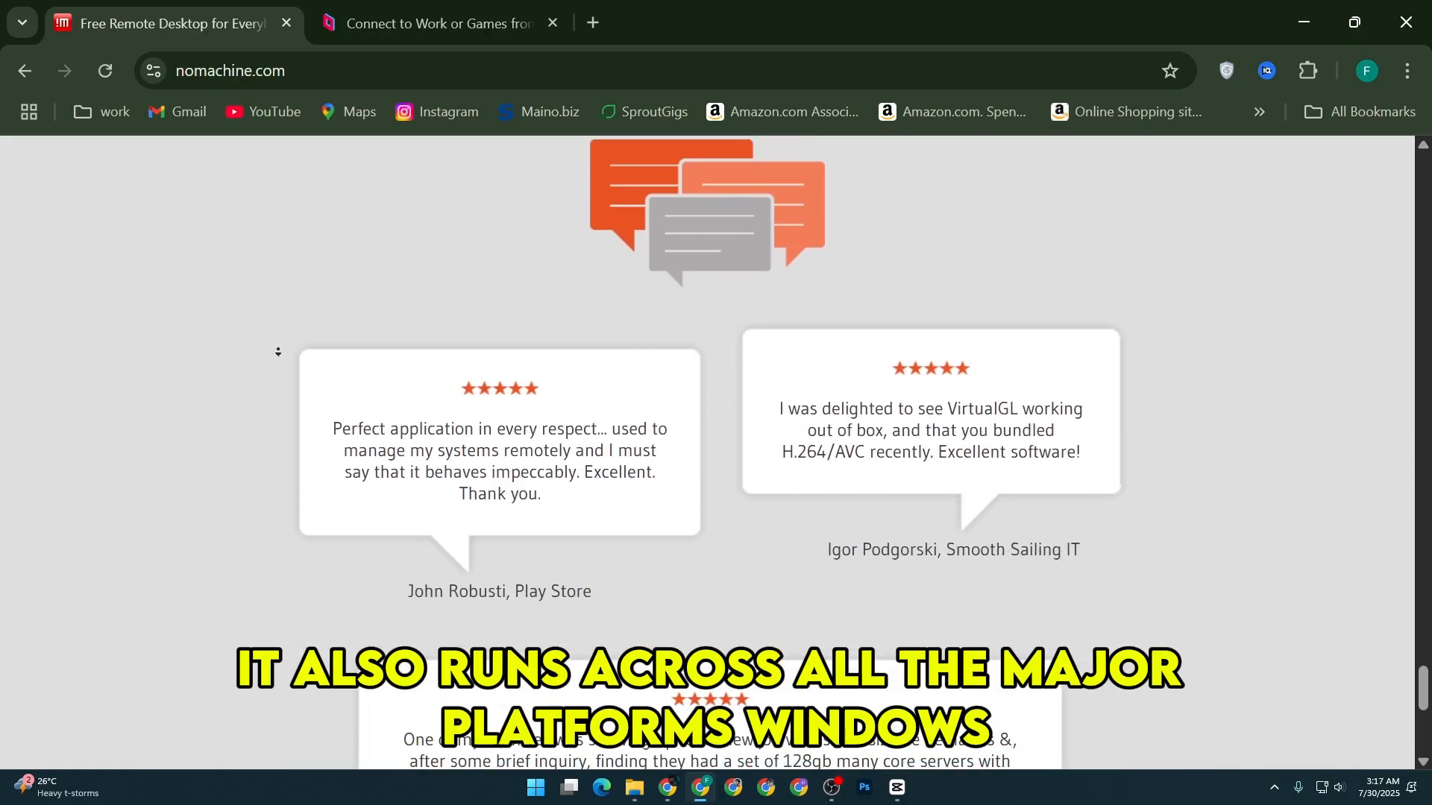
scroll("down", 3)
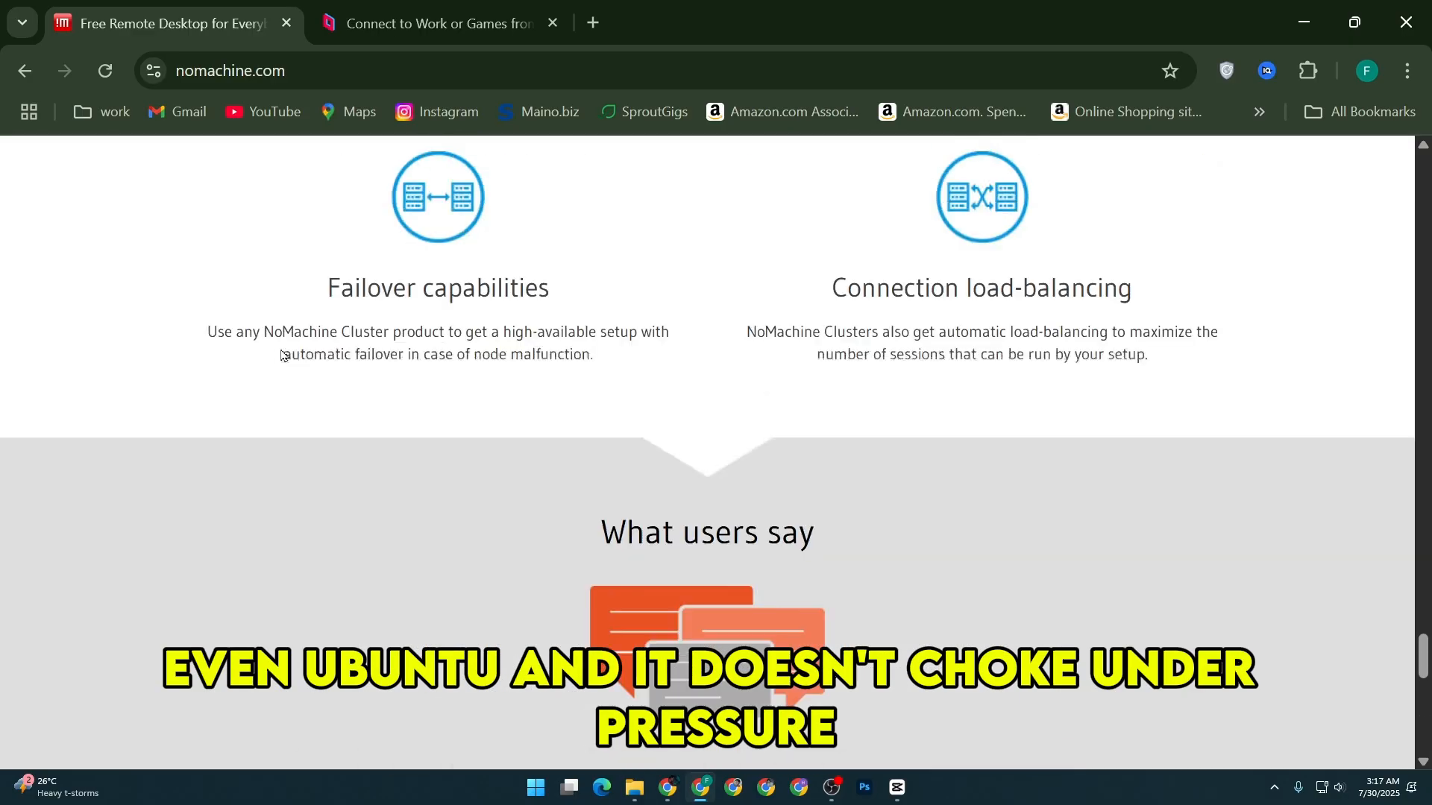
scroll("down", 3)
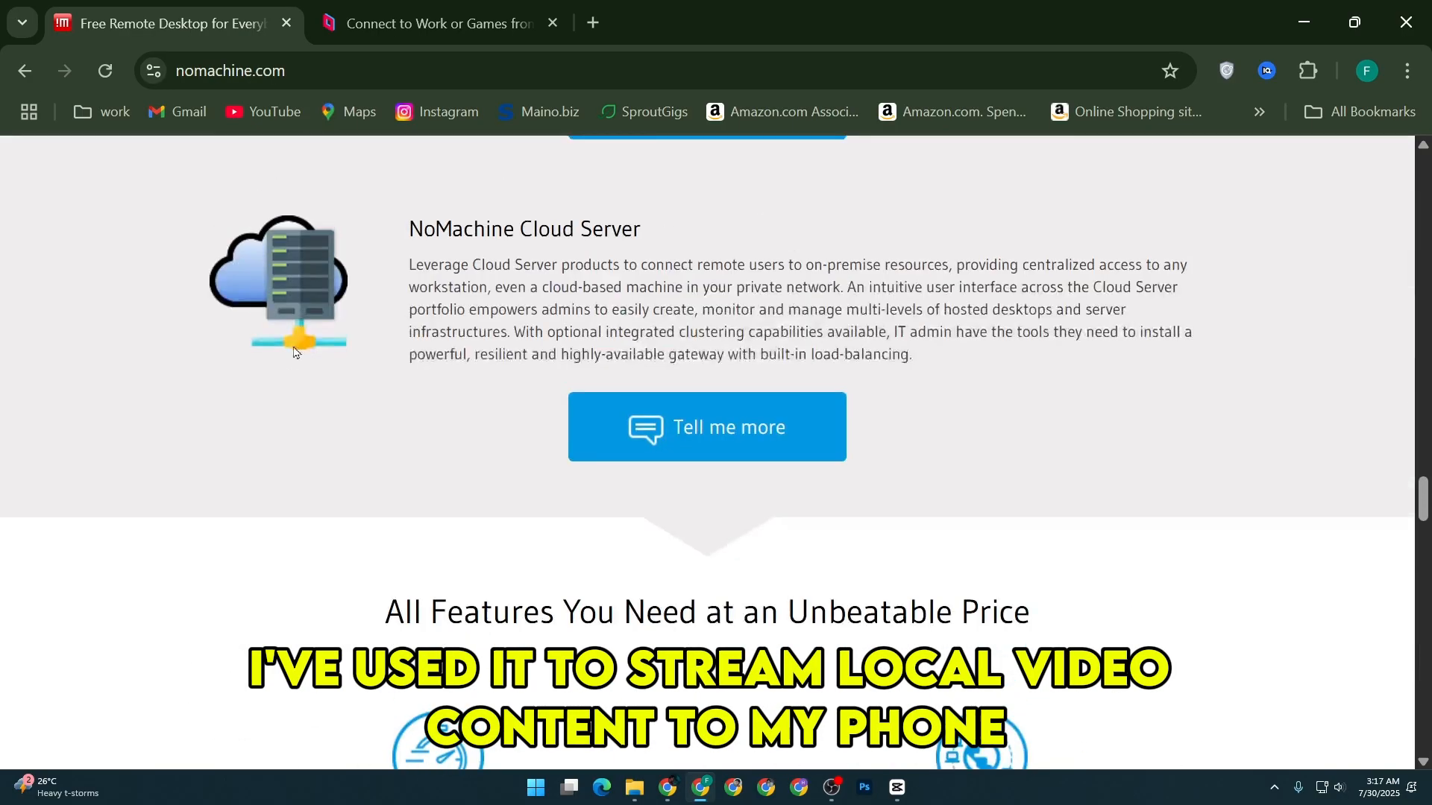
scroll("down", 3)
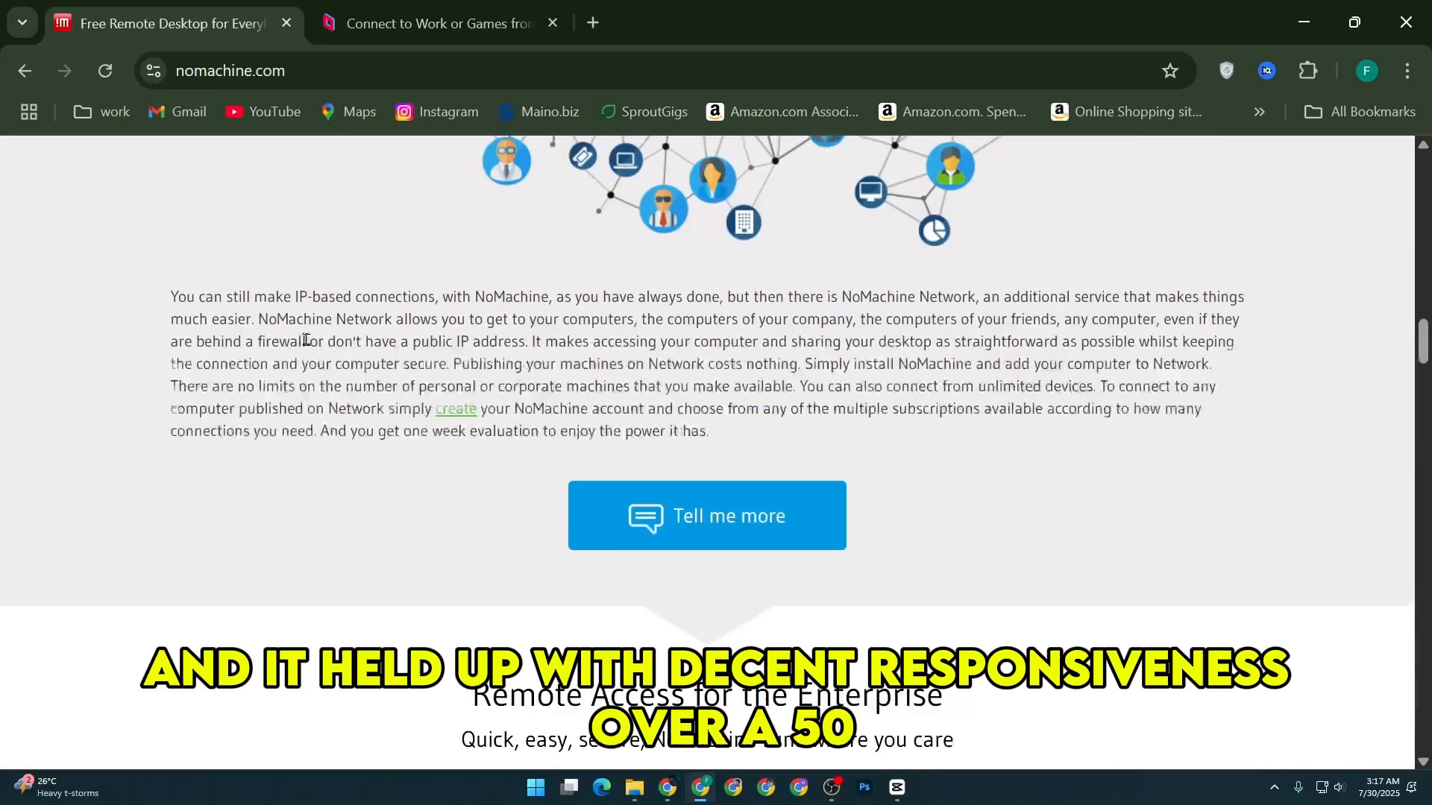
scroll("up", 3)
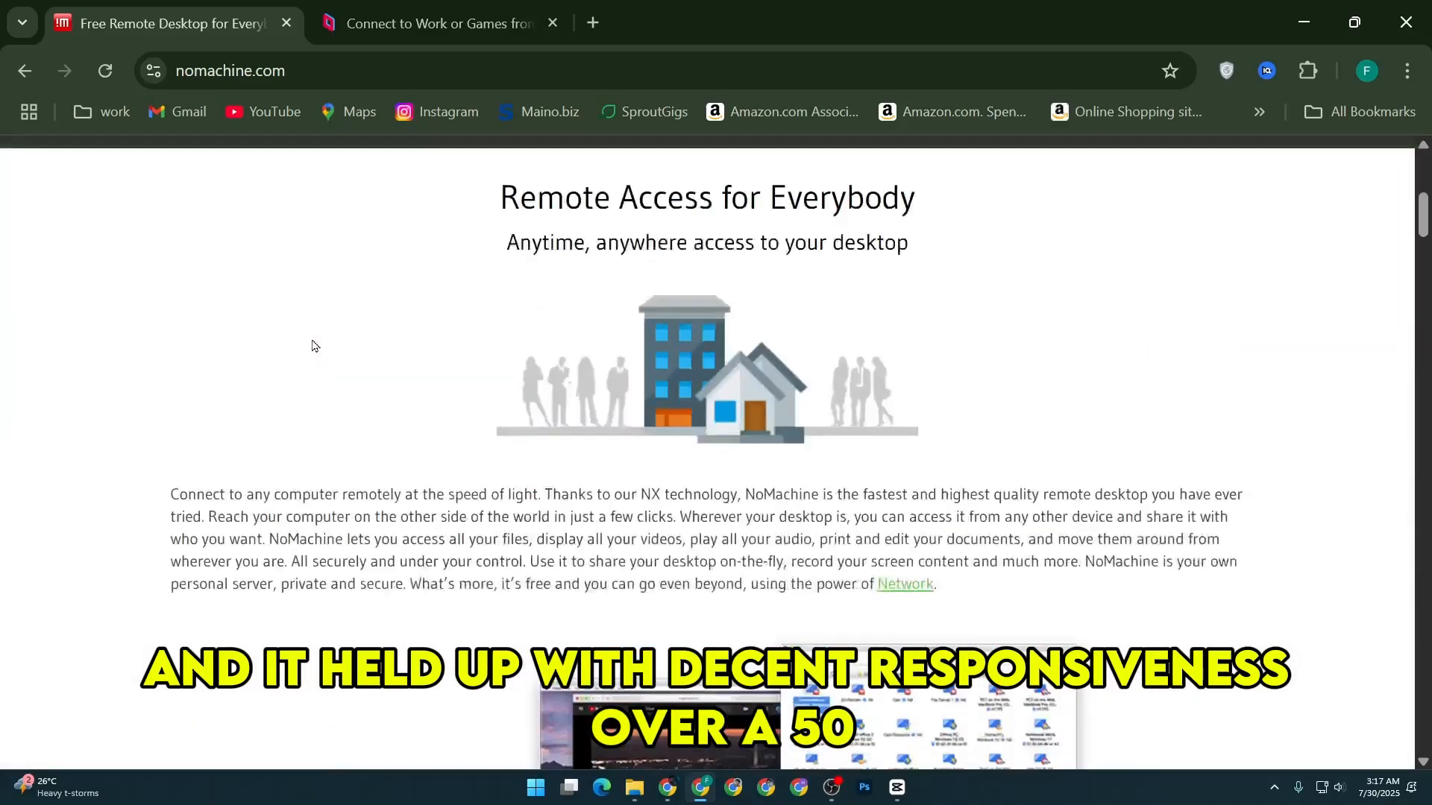
left_click(1230, 169)
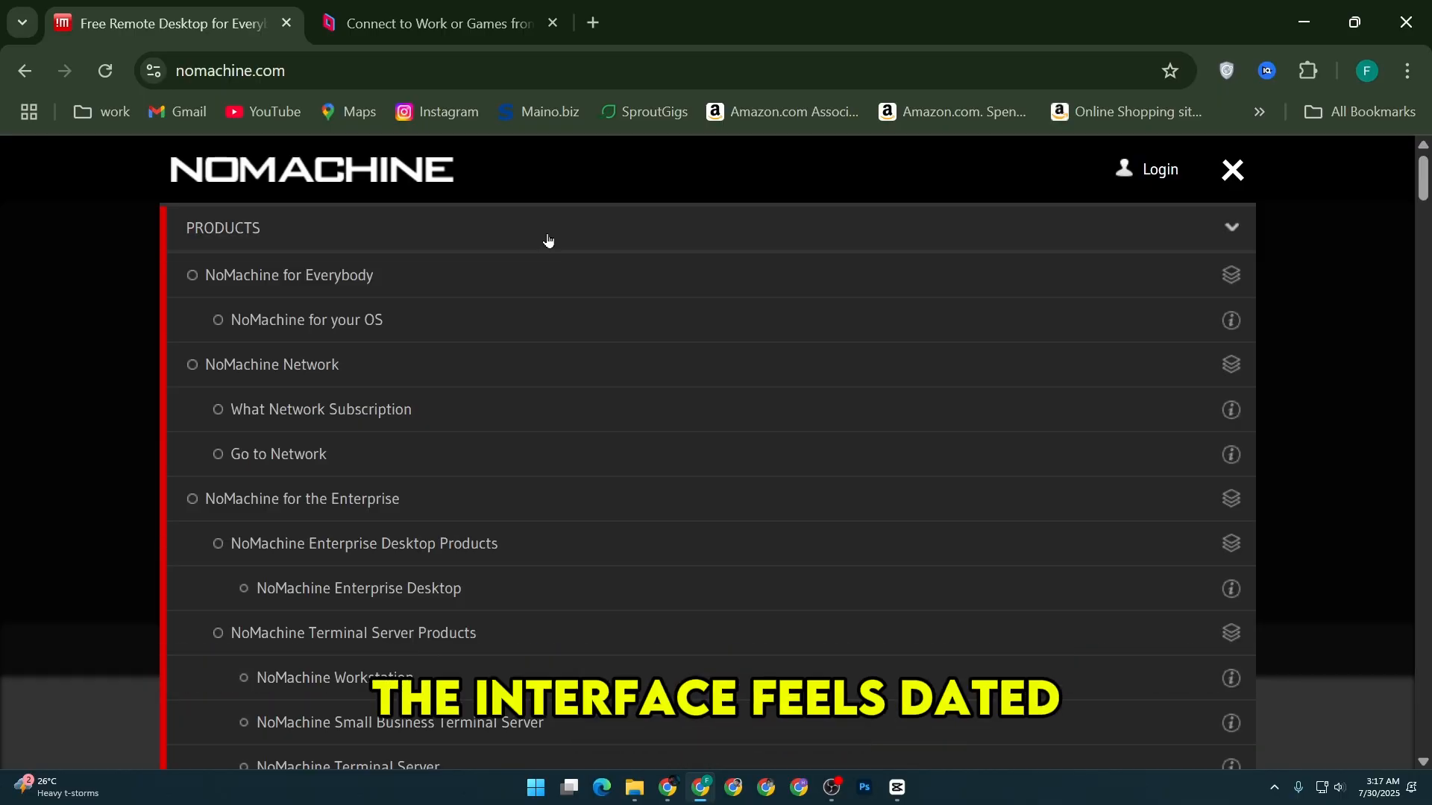
scroll("down", 3)
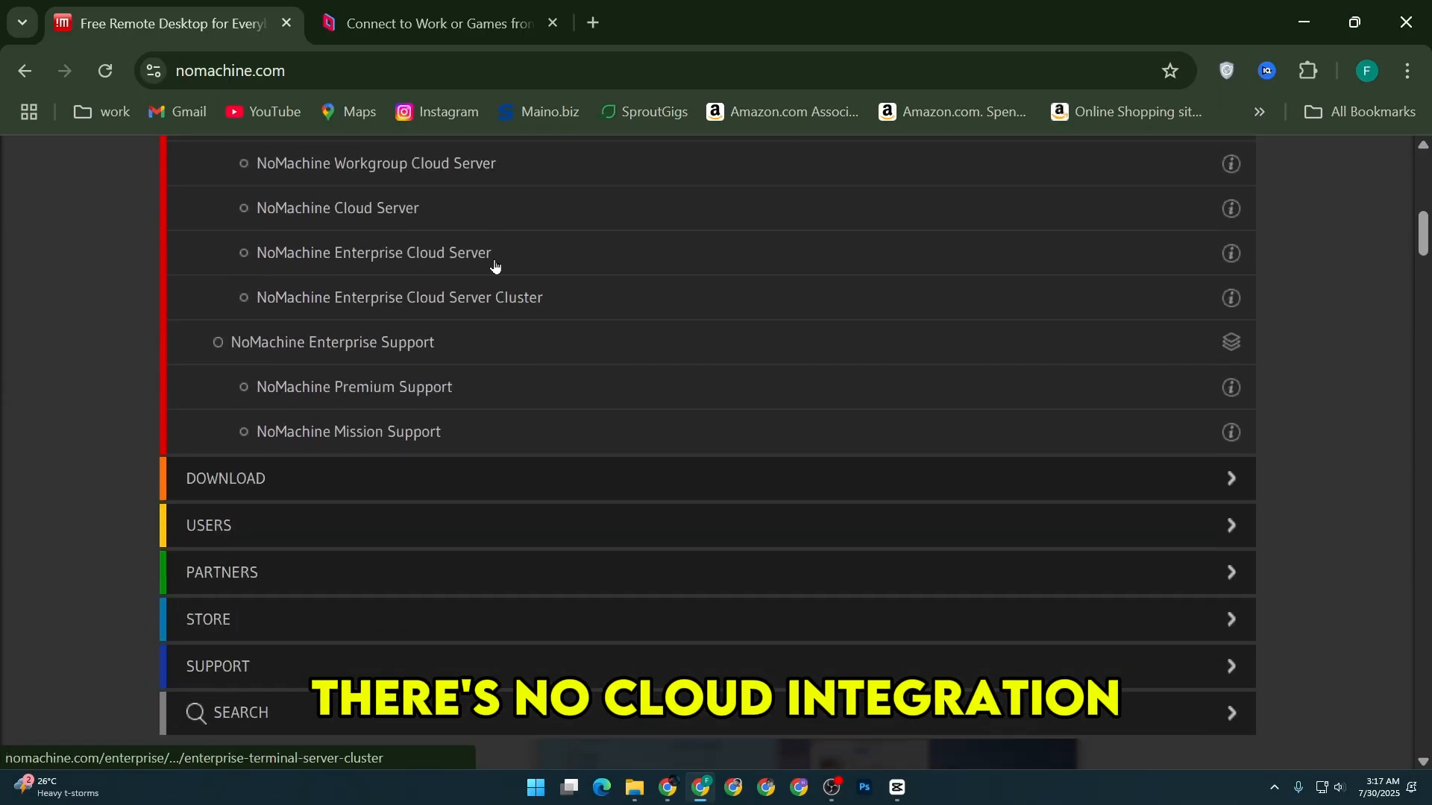
left_click(226, 478)
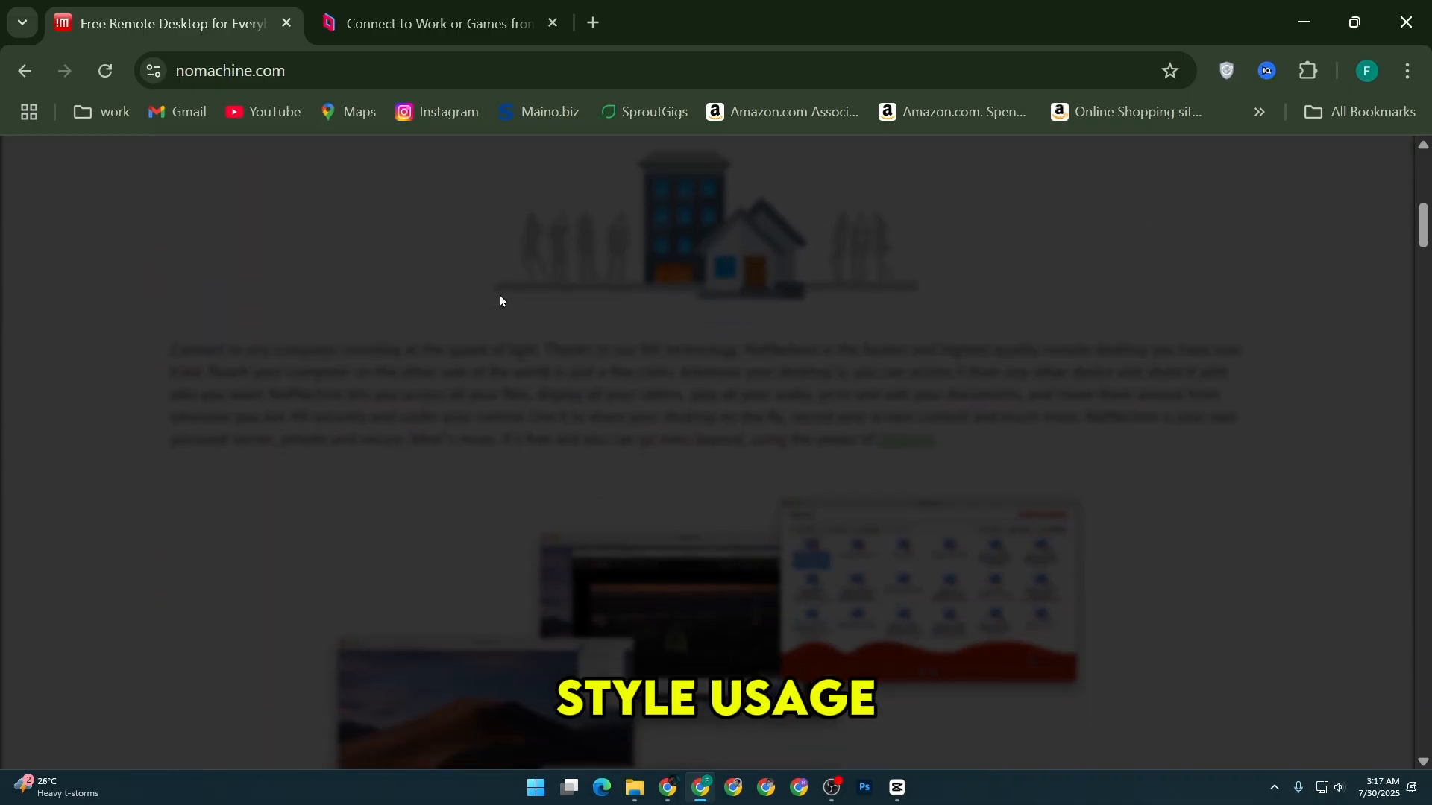
scroll("down", 3)
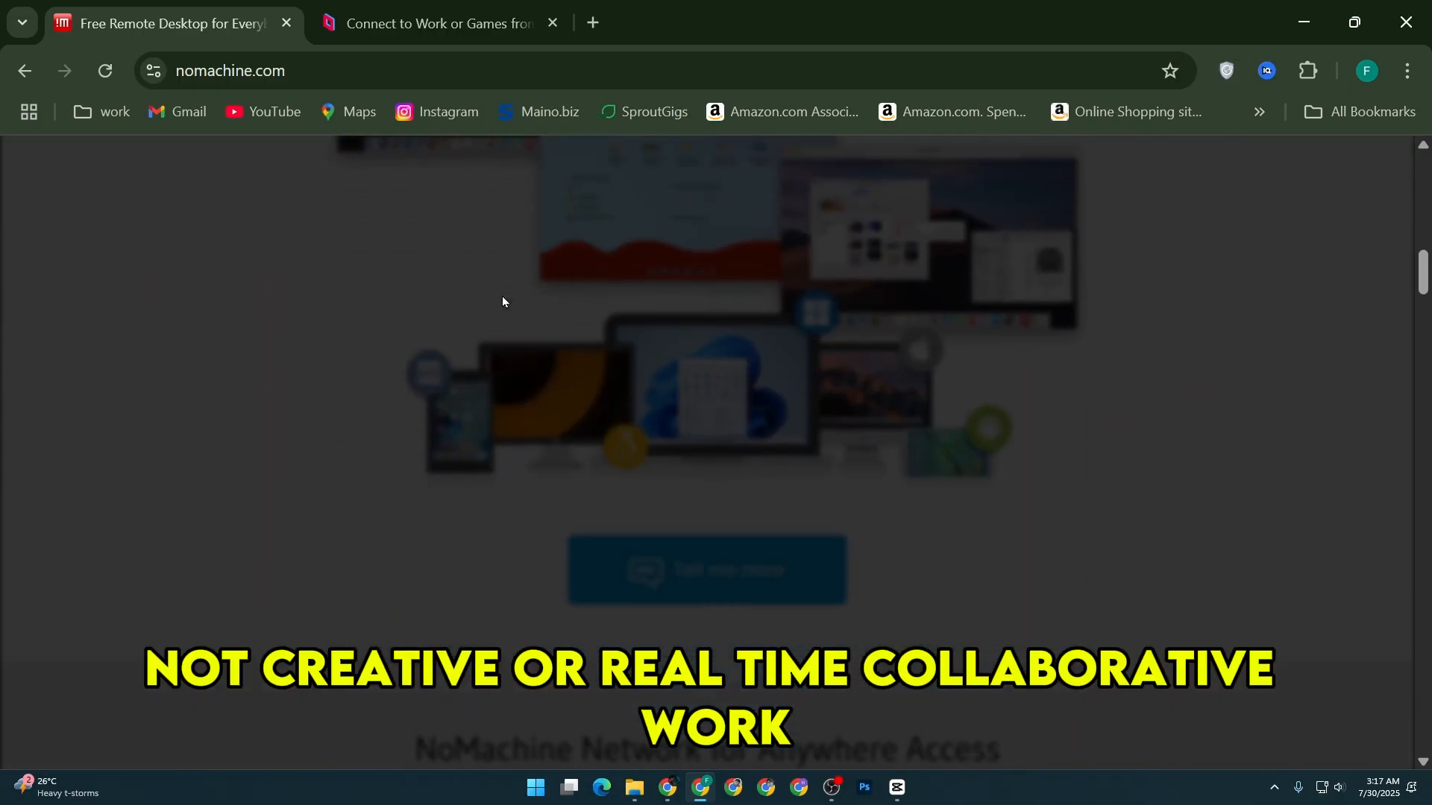
scroll("down", 3)
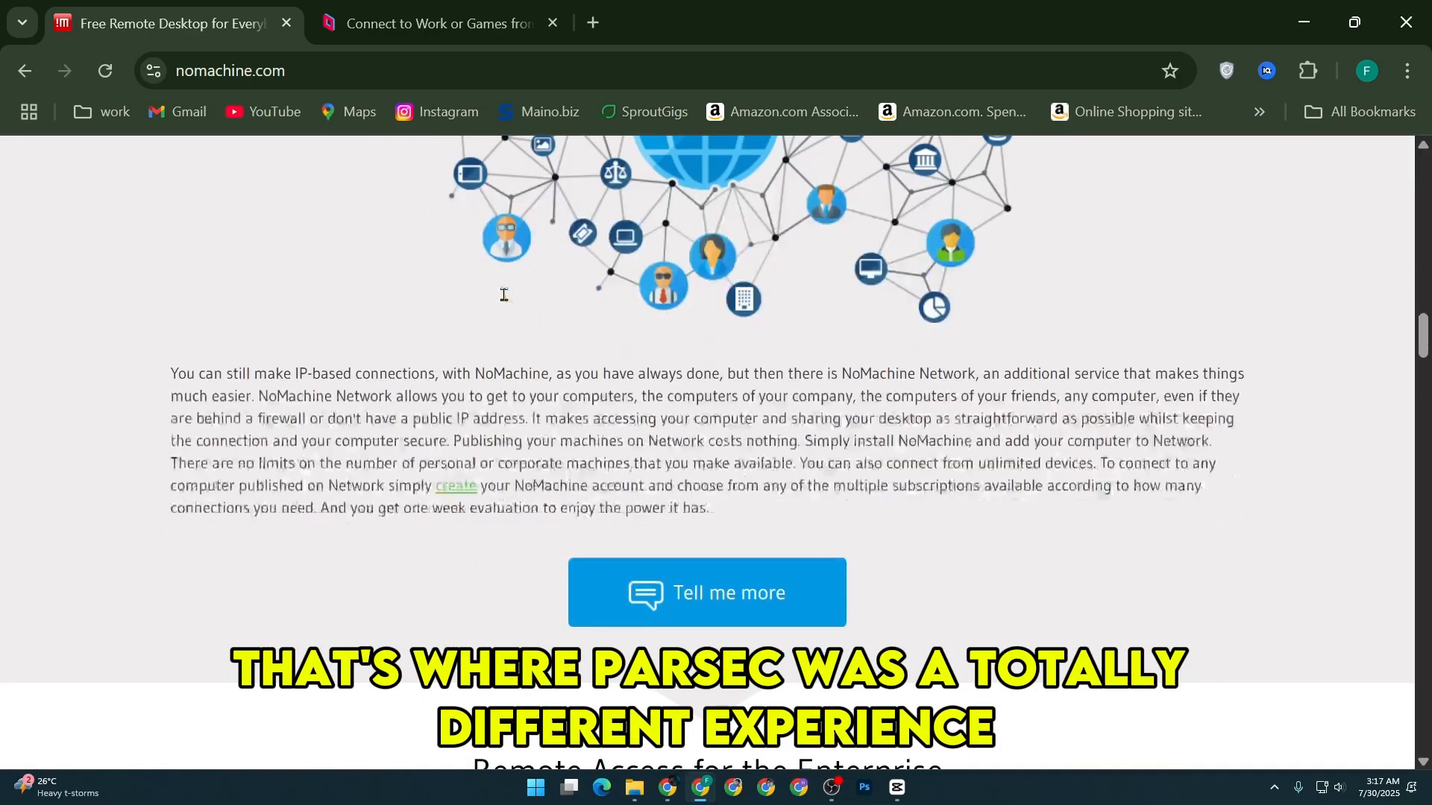
Switch to the Parsec tab and scroll through its features and security sections
left_click(437, 23)
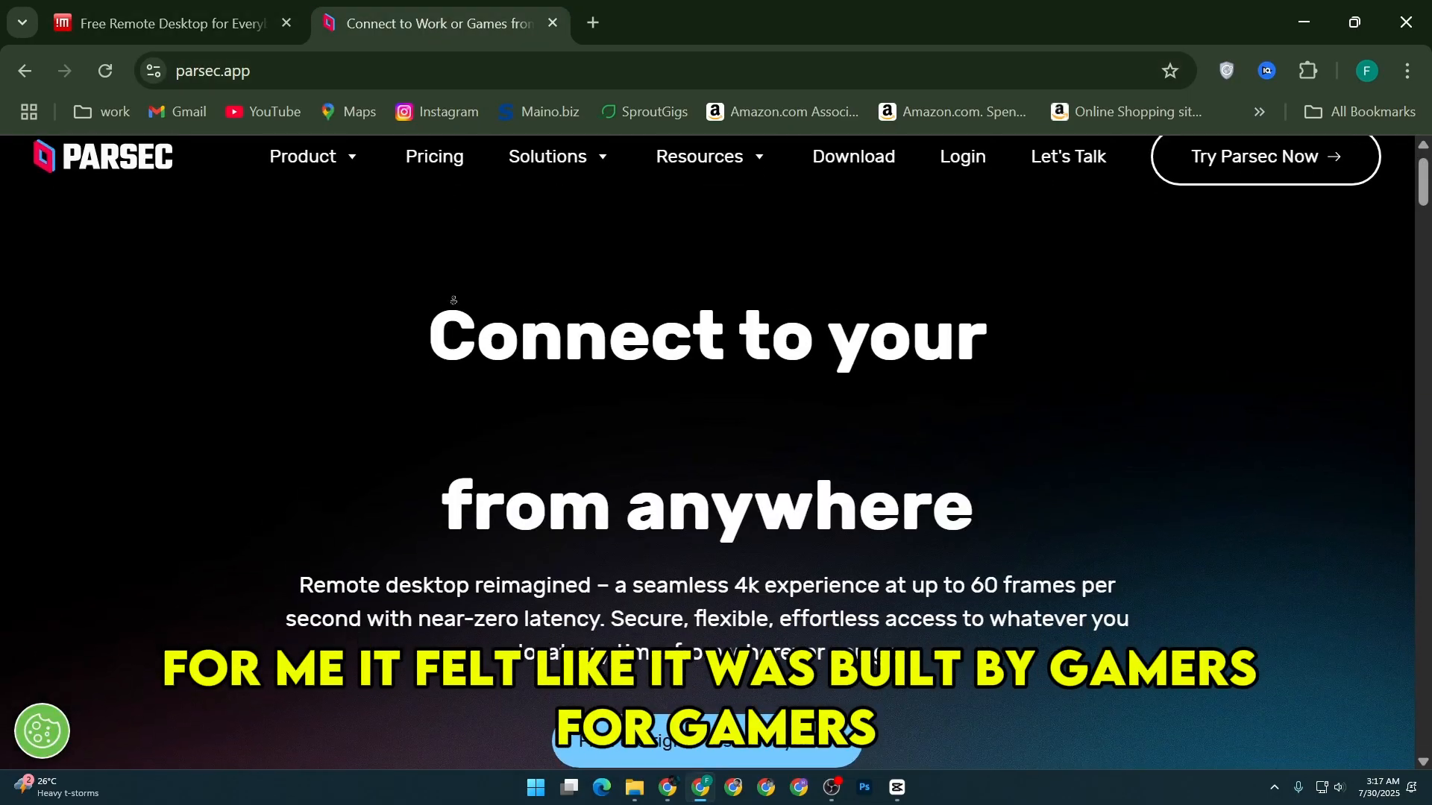
scroll("down", 3)
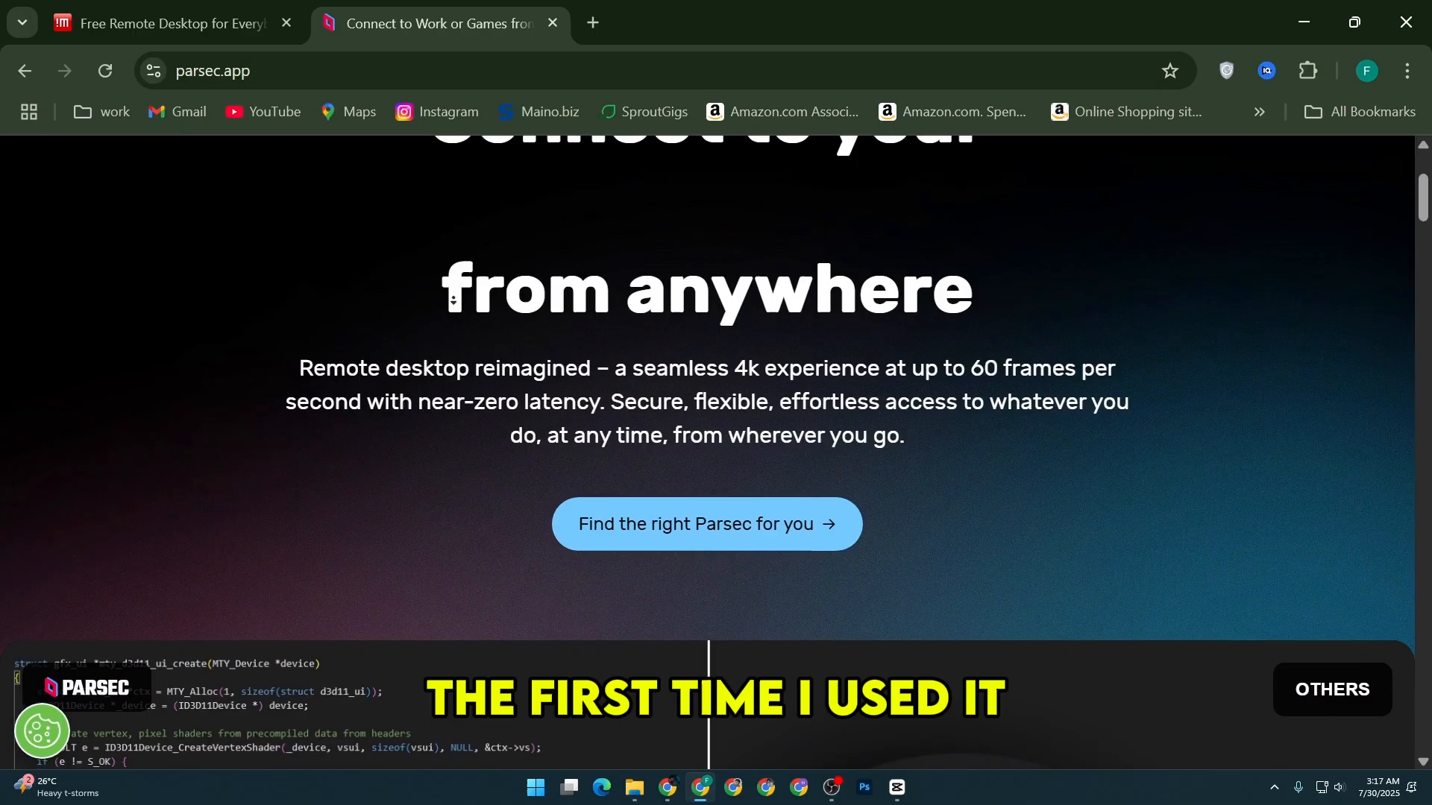
scroll("down", 3)
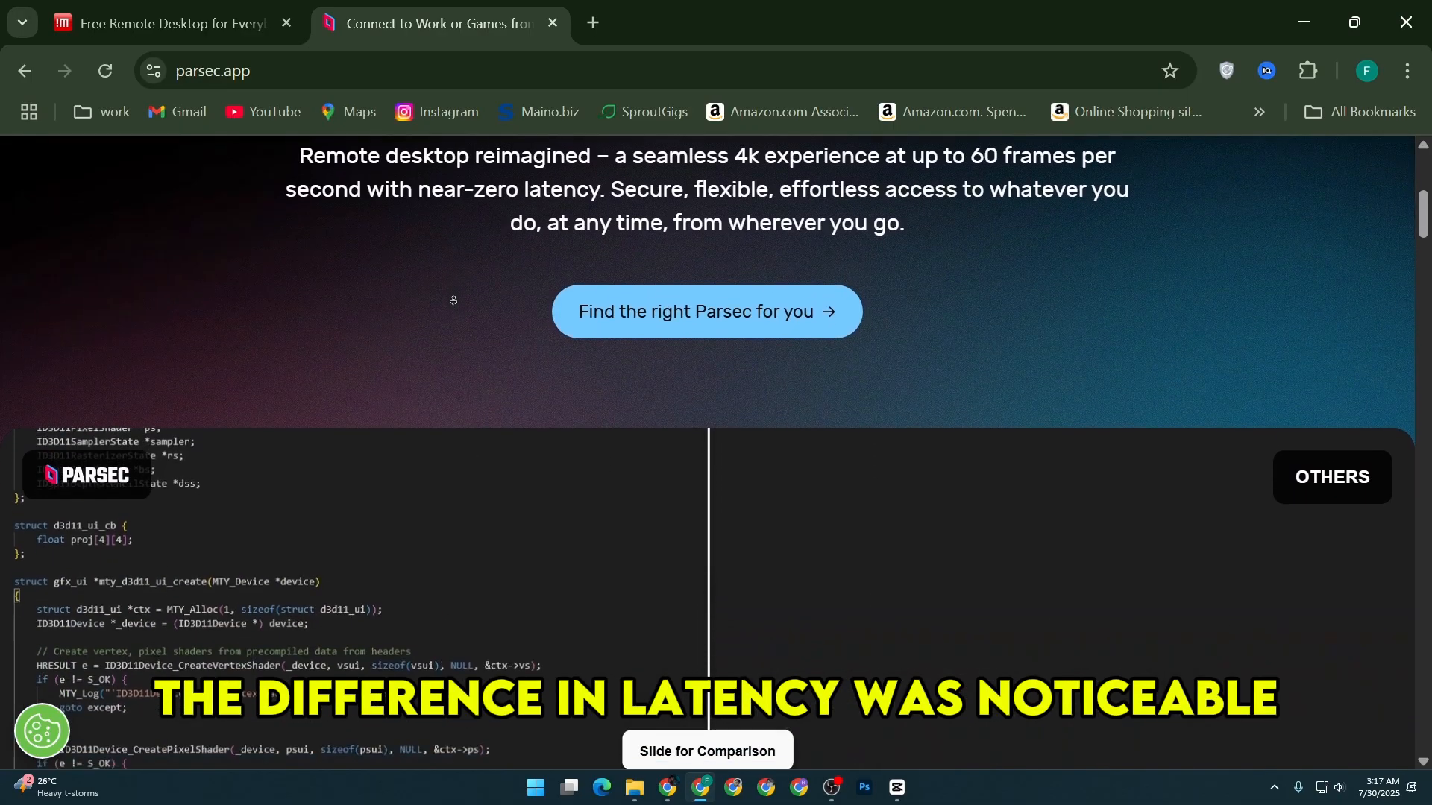
scroll("down", 3)
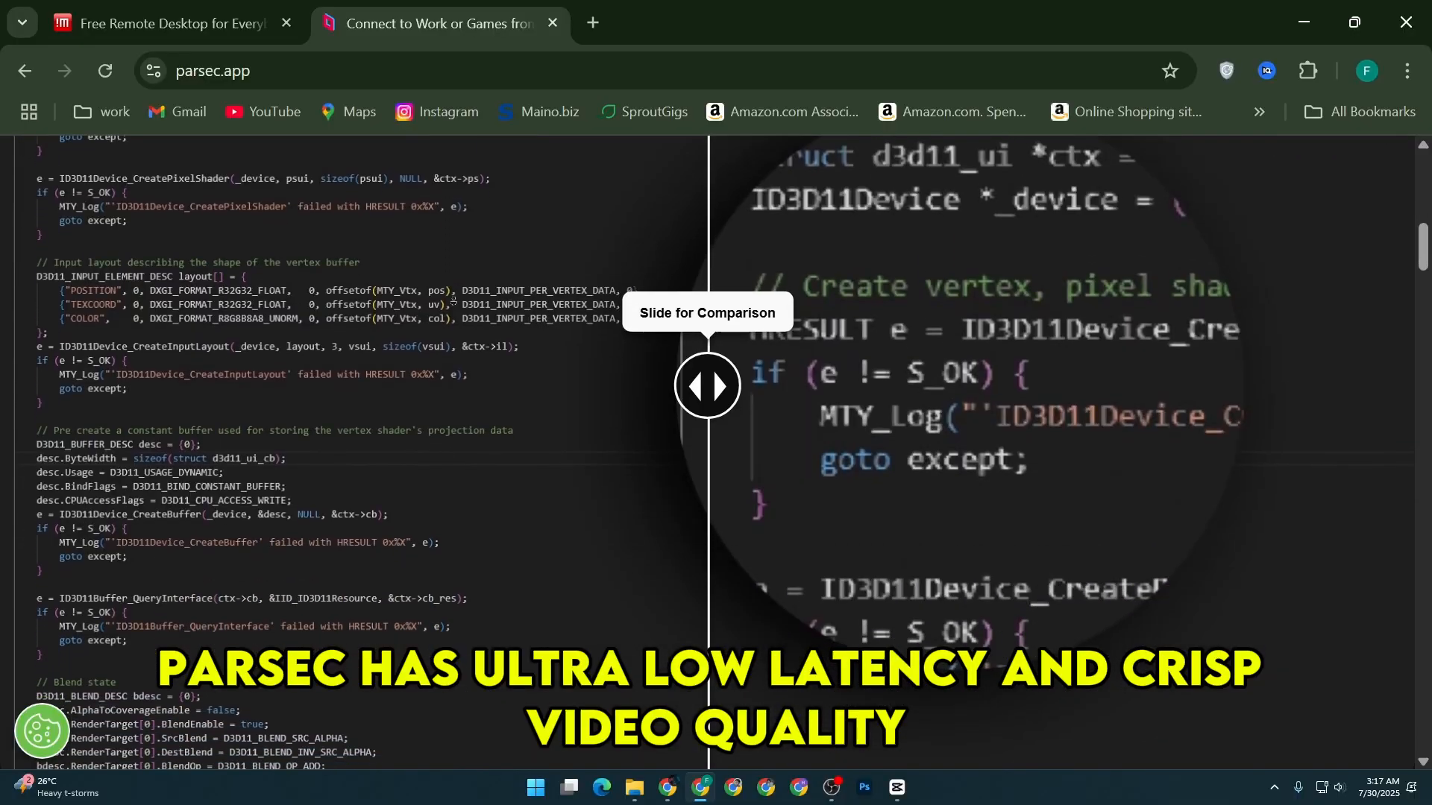
scroll("down", 3)
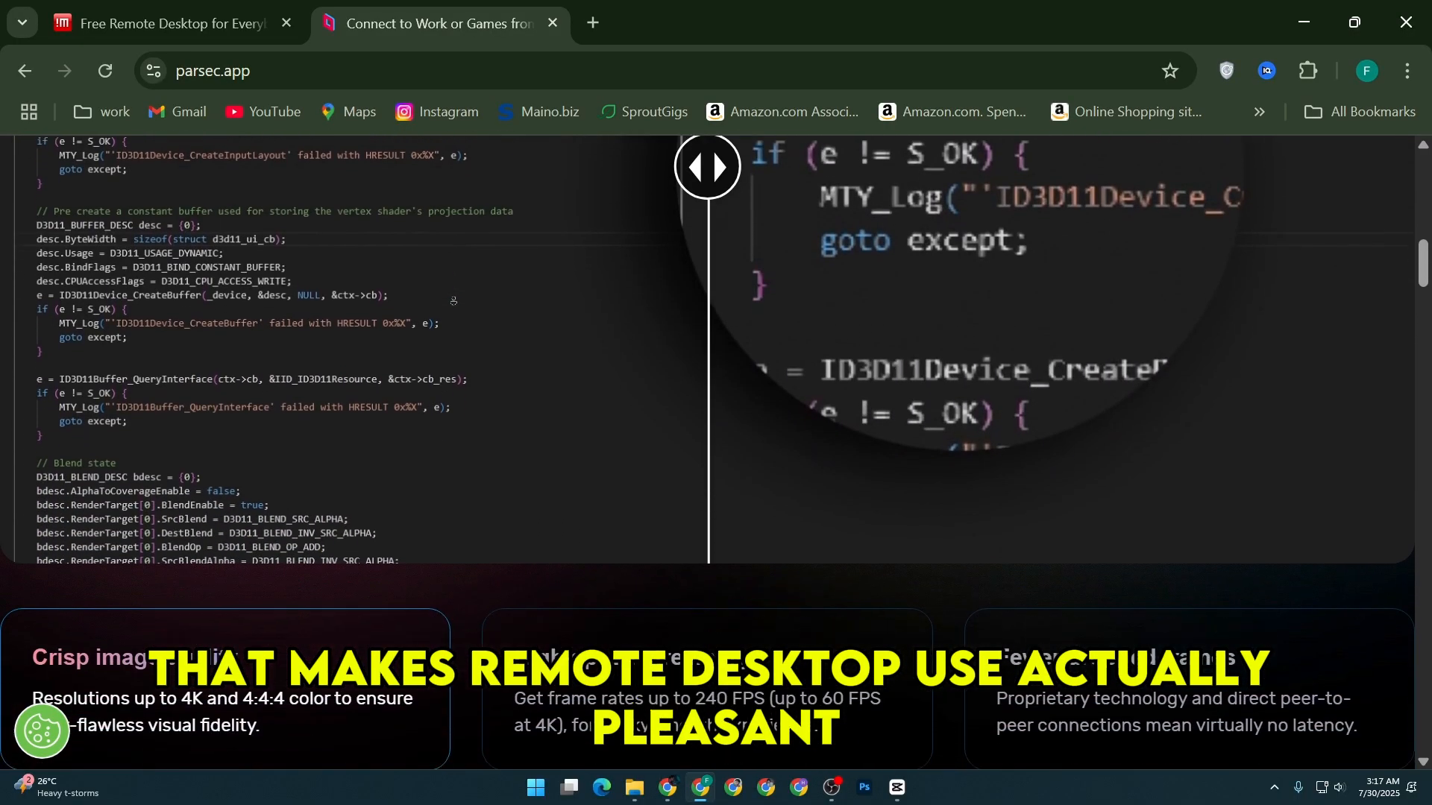
scroll("down", 3)
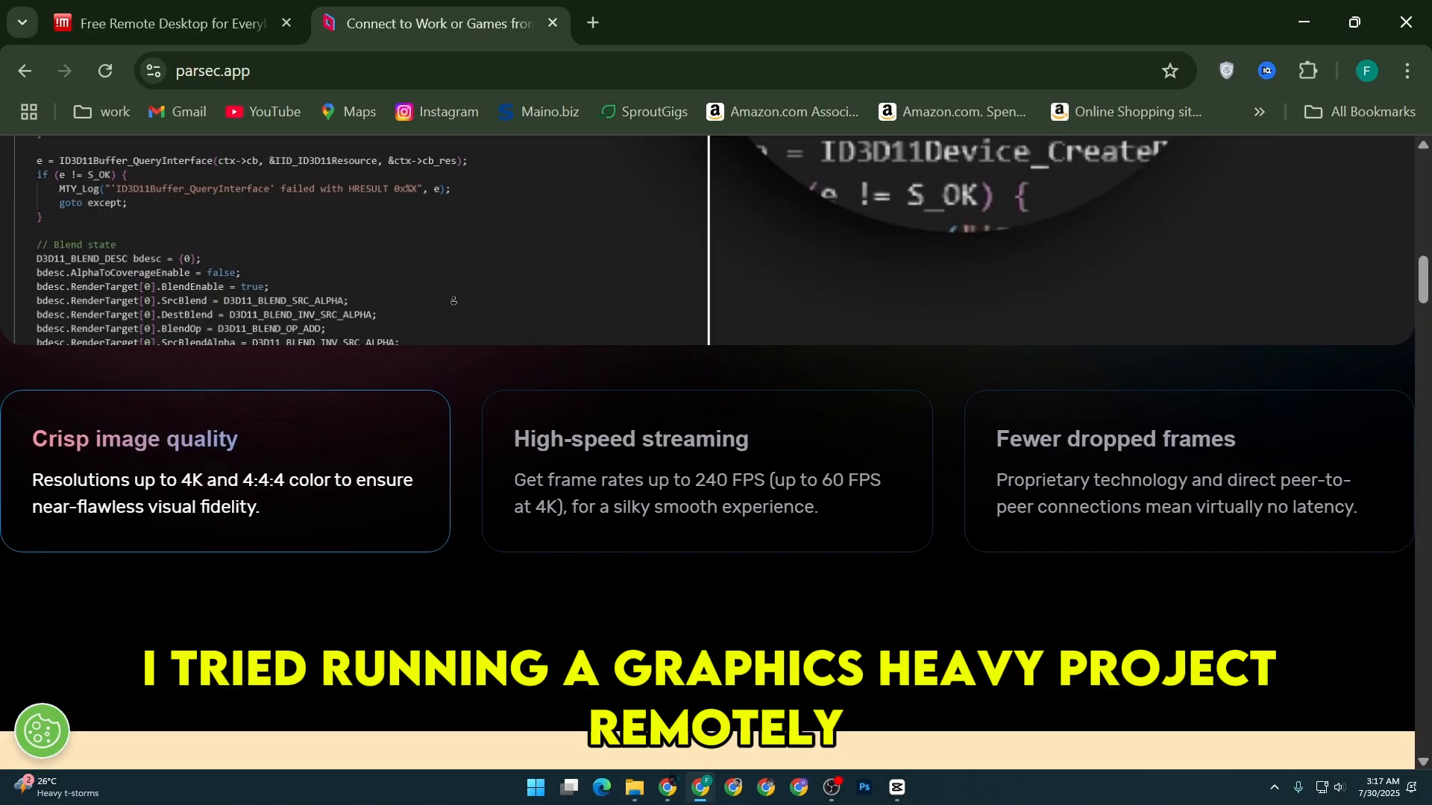
scroll("down", 3)
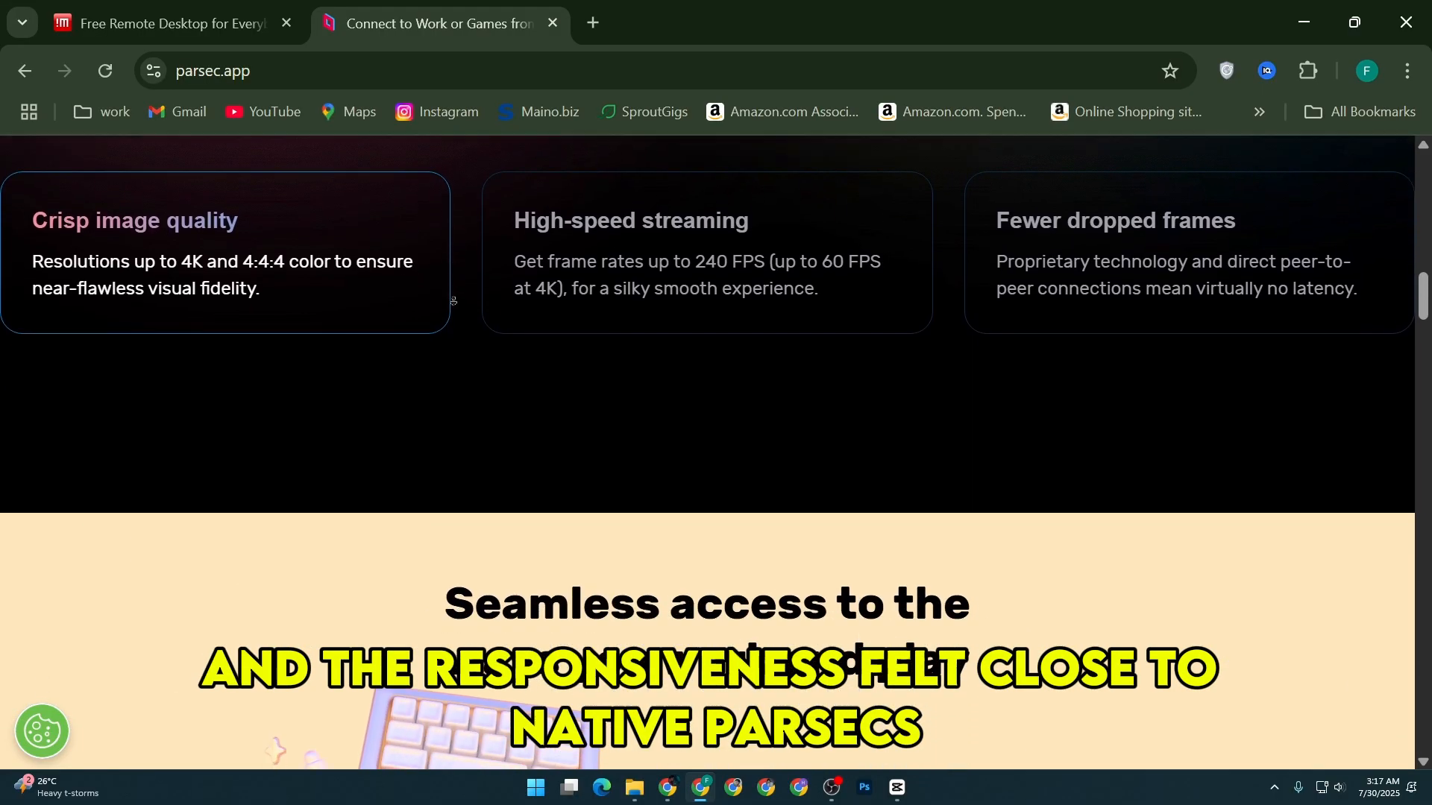
scroll("down", 3)
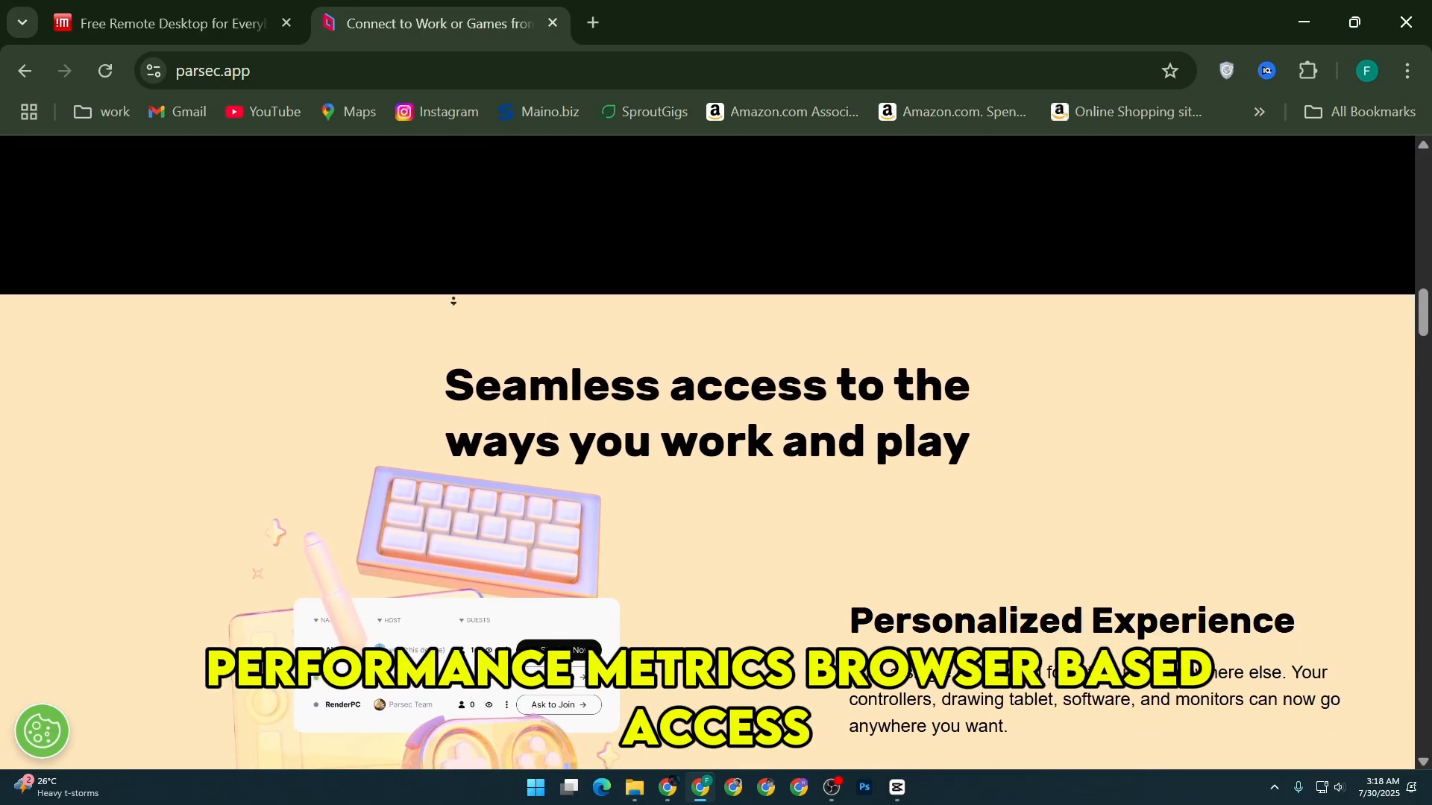
scroll("down", 3)
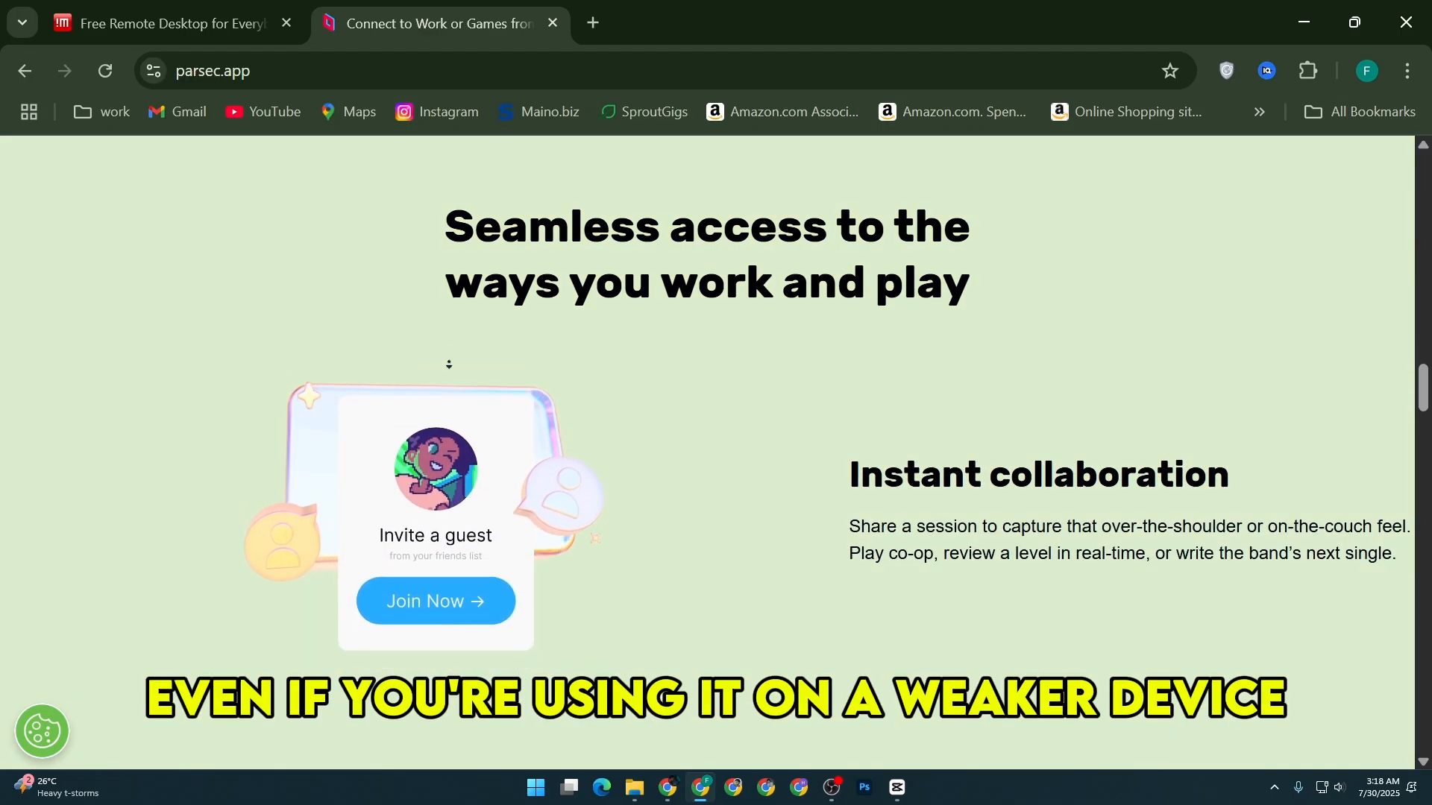
Continue scrolling the Parsec homepage through testimonials and the plan cards
scroll("down", 3)
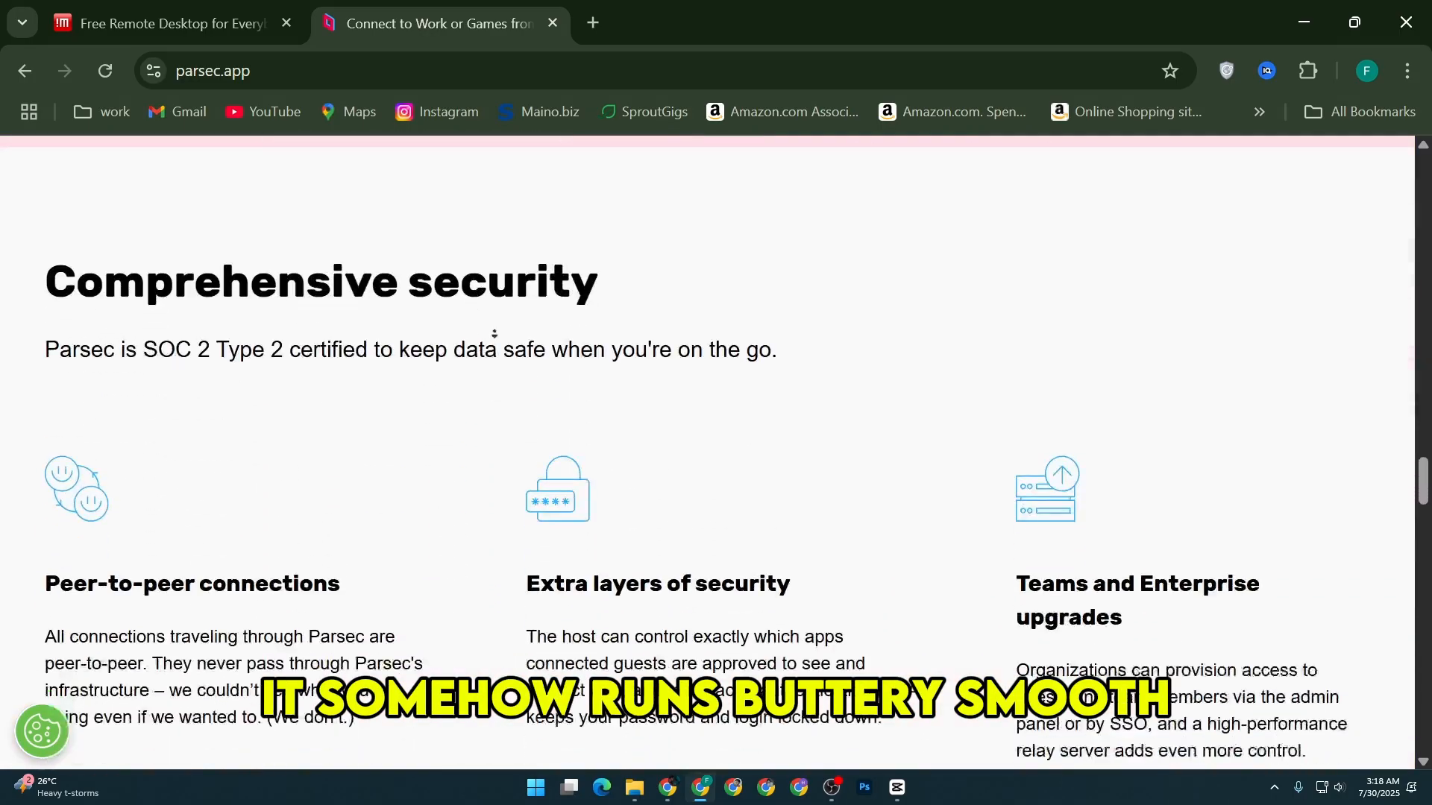
scroll("down", 3)
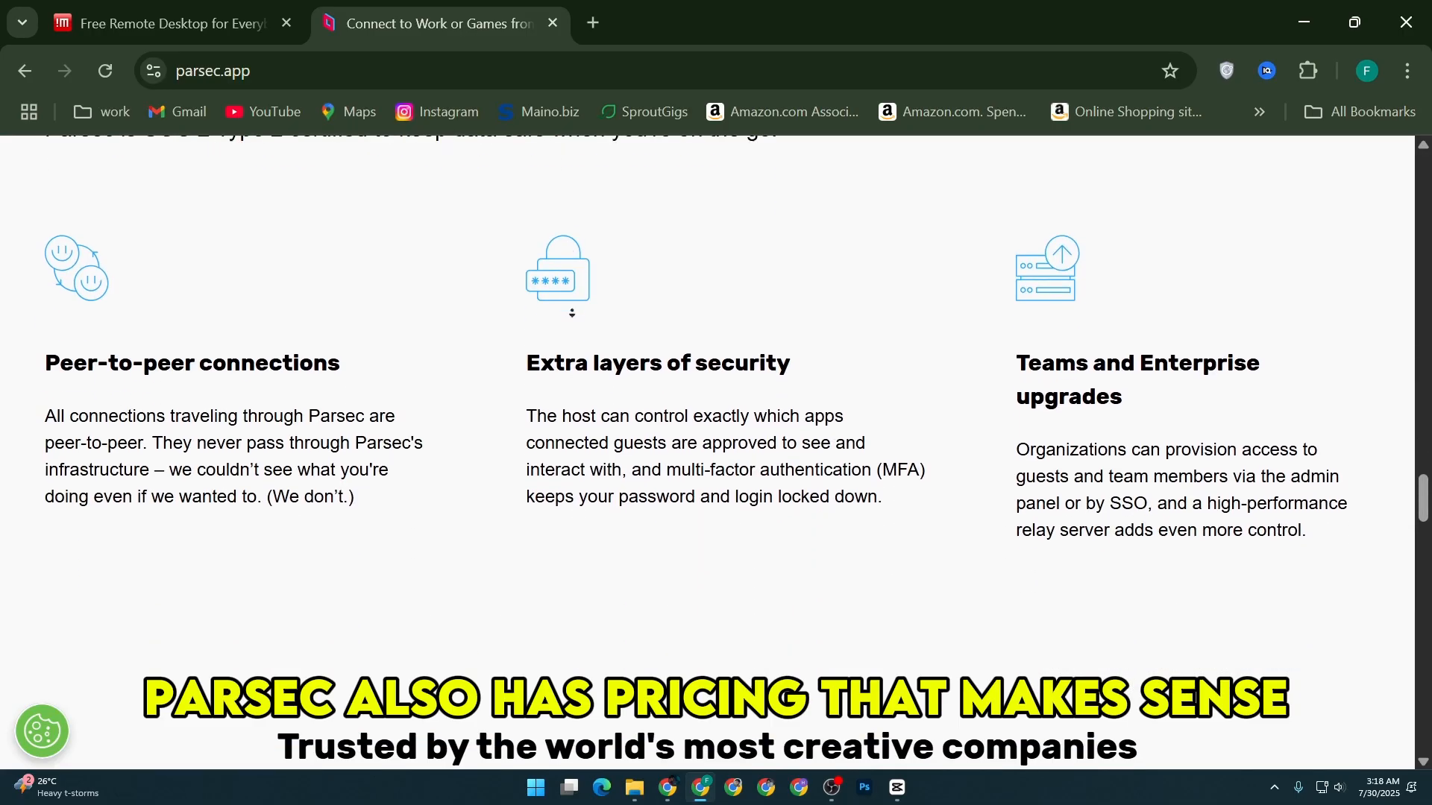
scroll("down", 3)
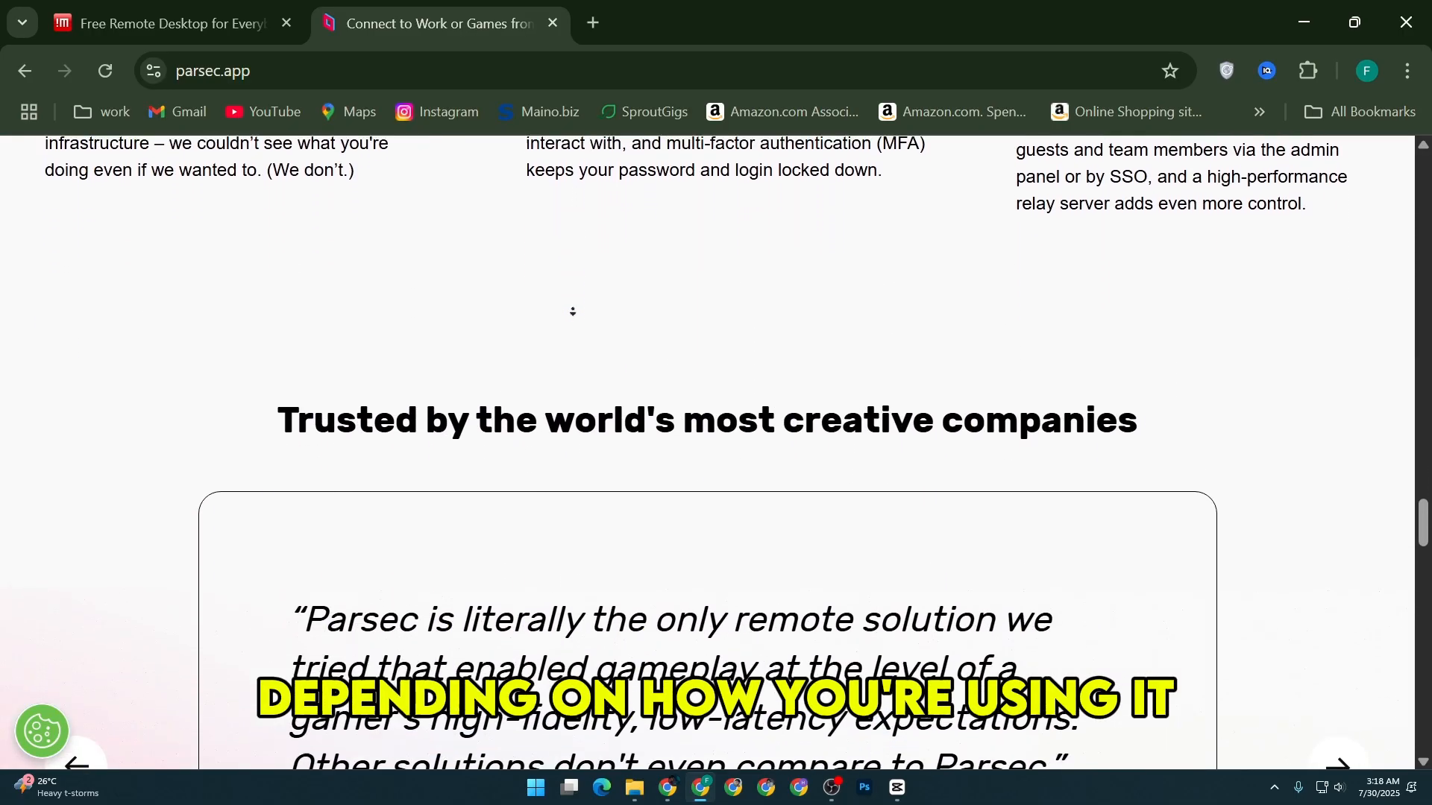
scroll("down", 3)
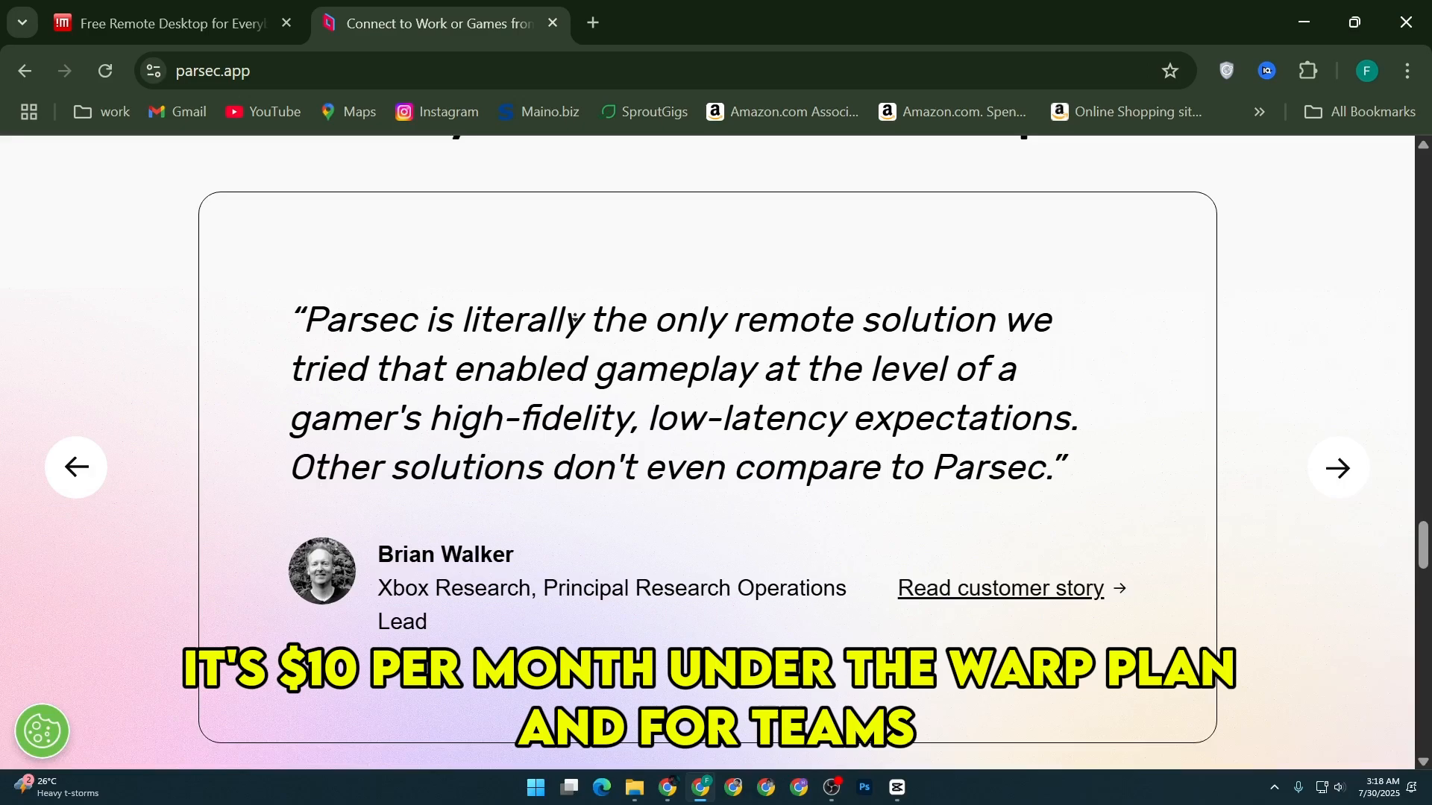
scroll("down", 3)
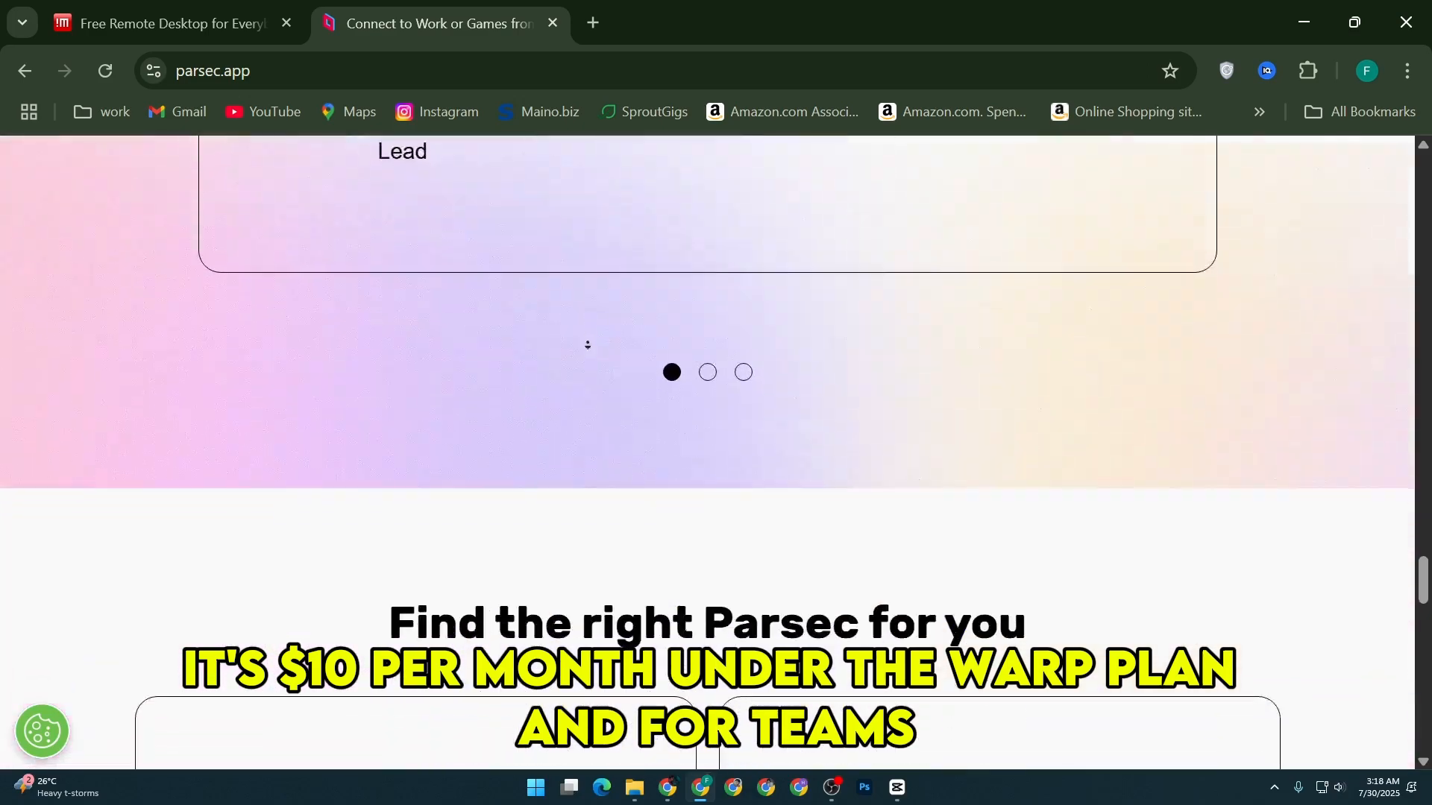
scroll("down", 3)
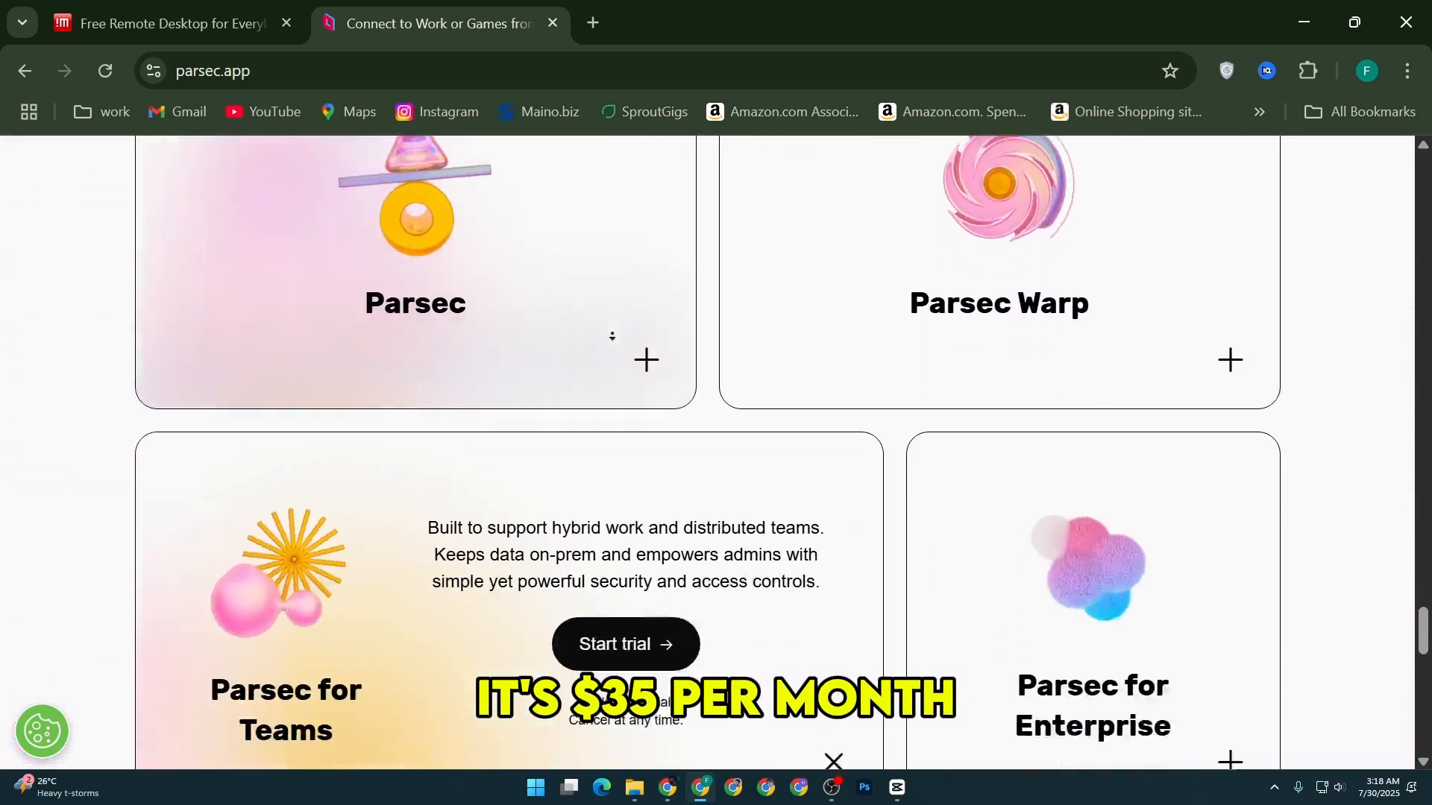
scroll("down", 3)
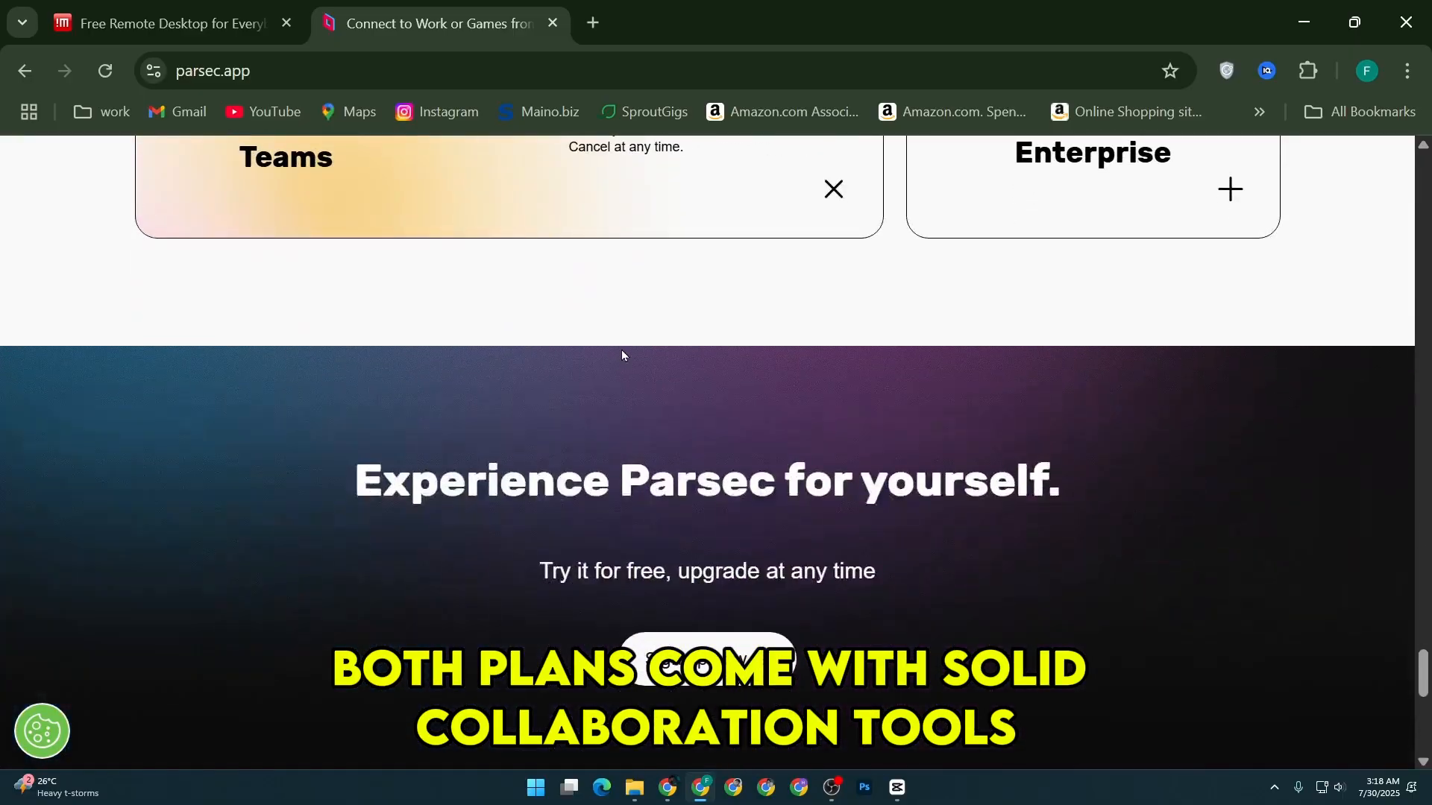
scroll("down", 3)
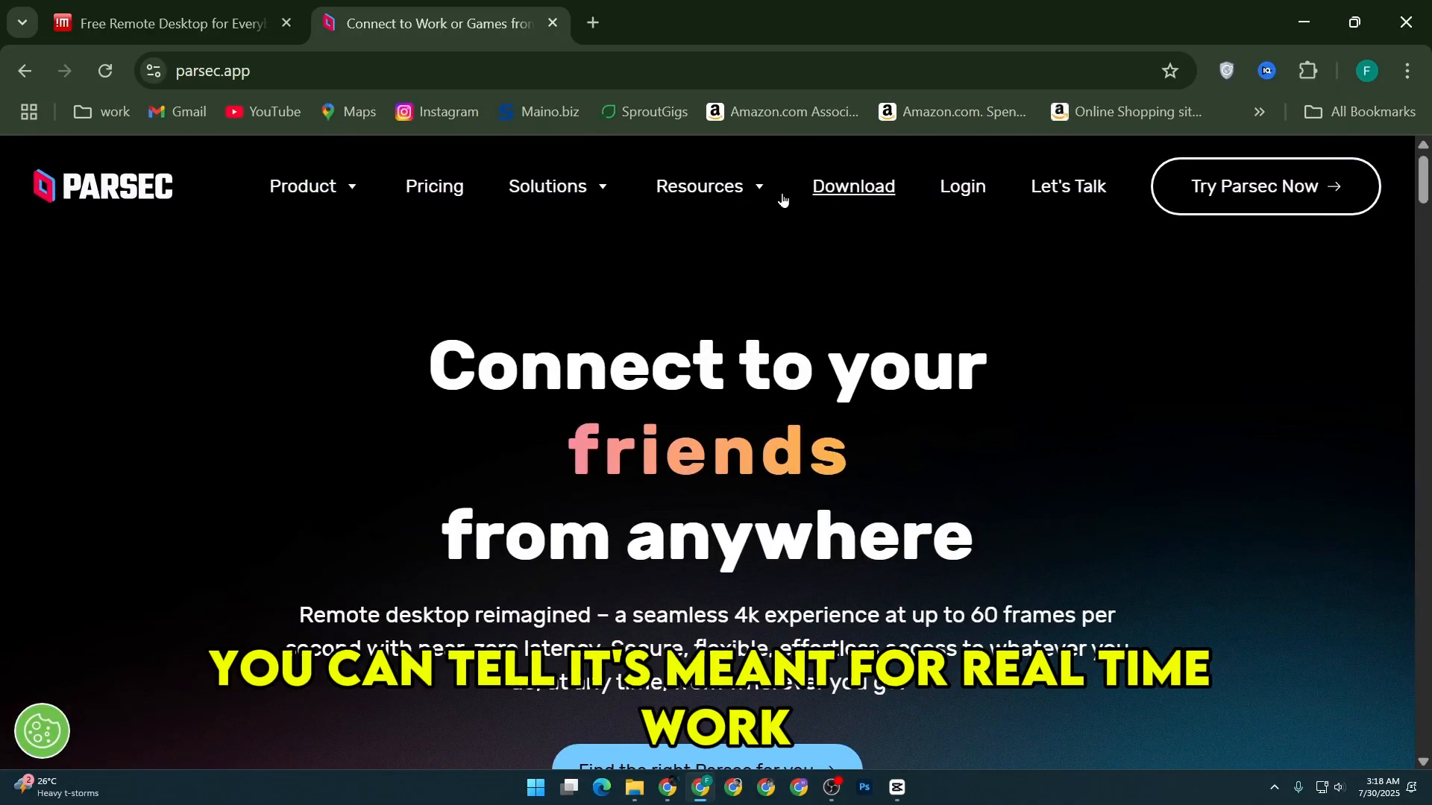
left_click(434, 185)
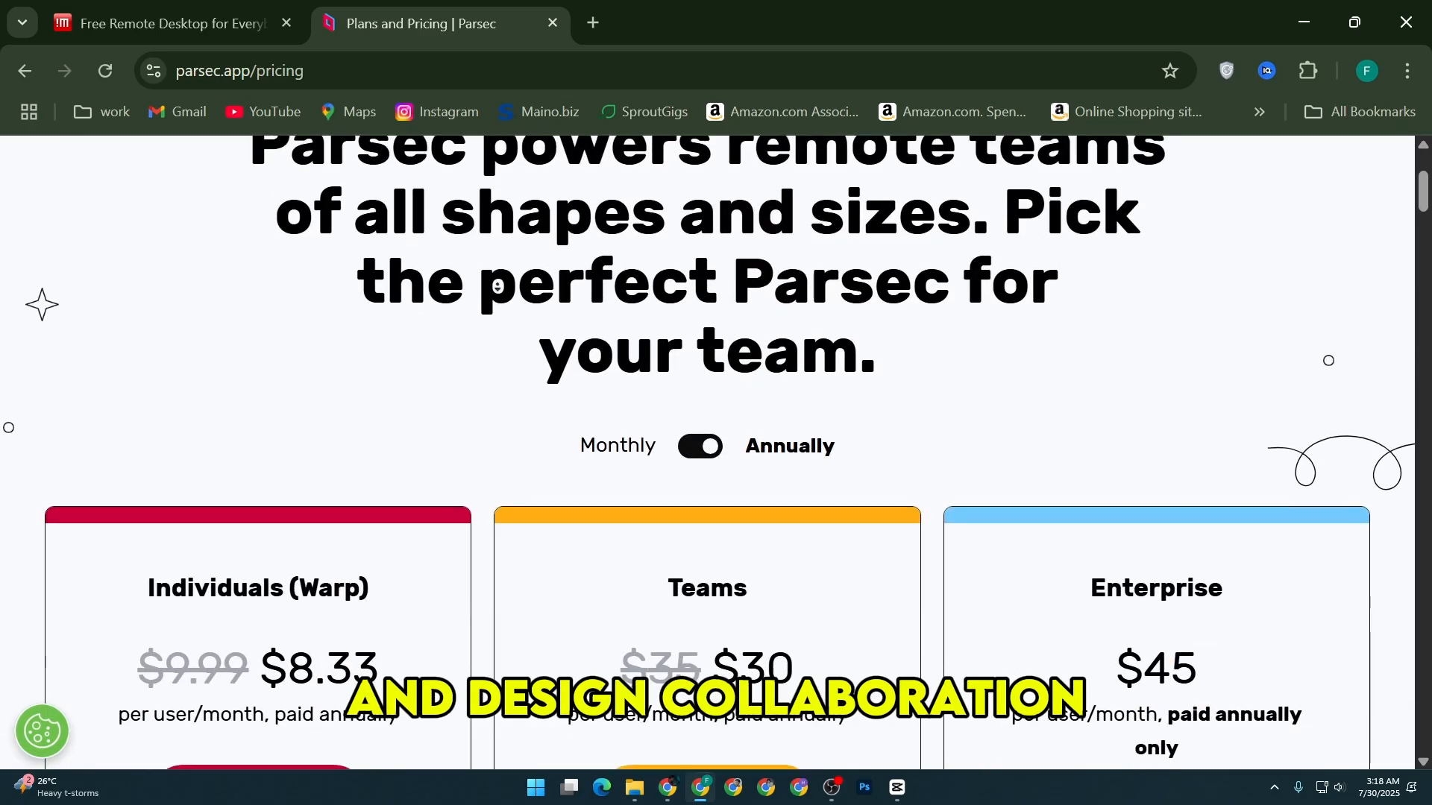
scroll("down", 3)
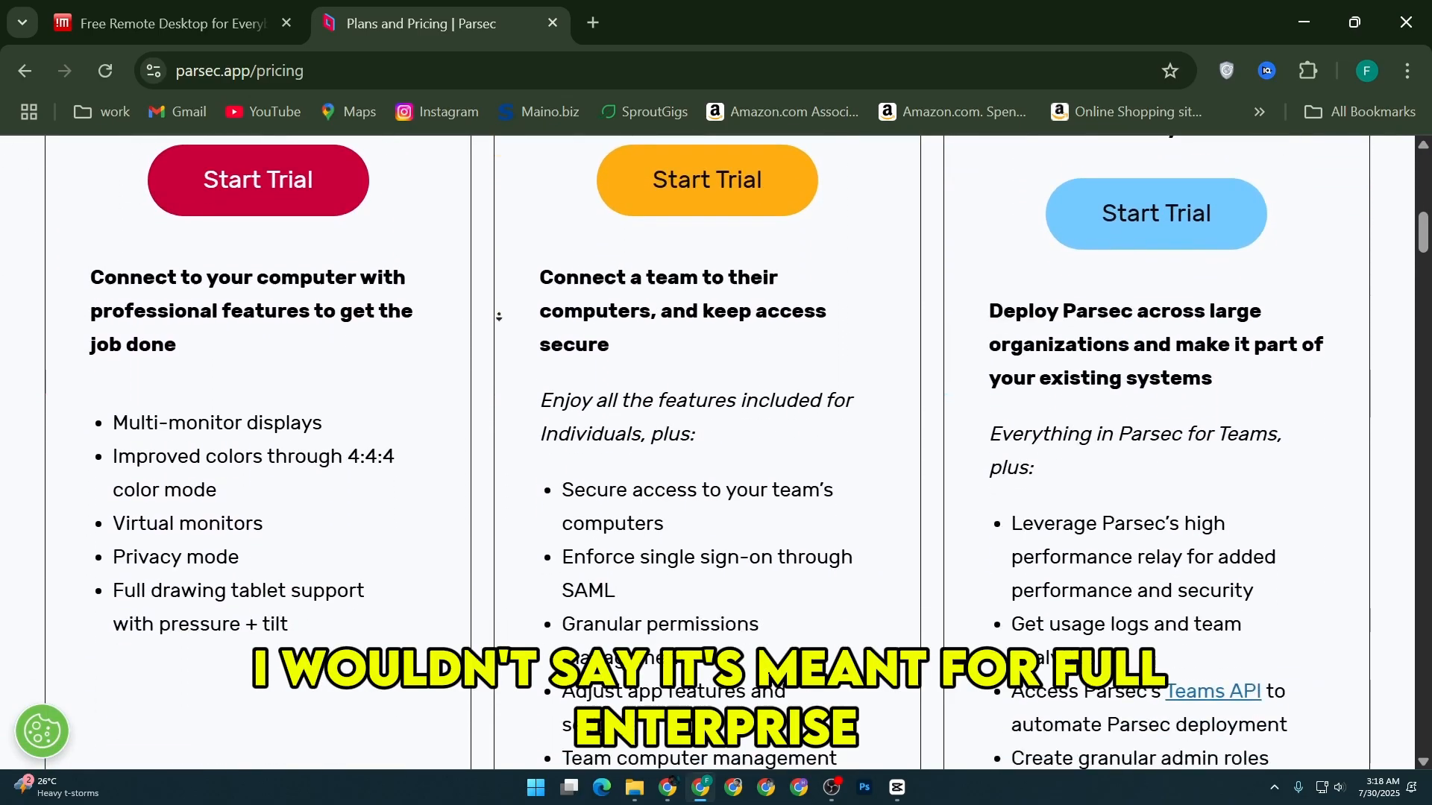
scroll("down", 3)
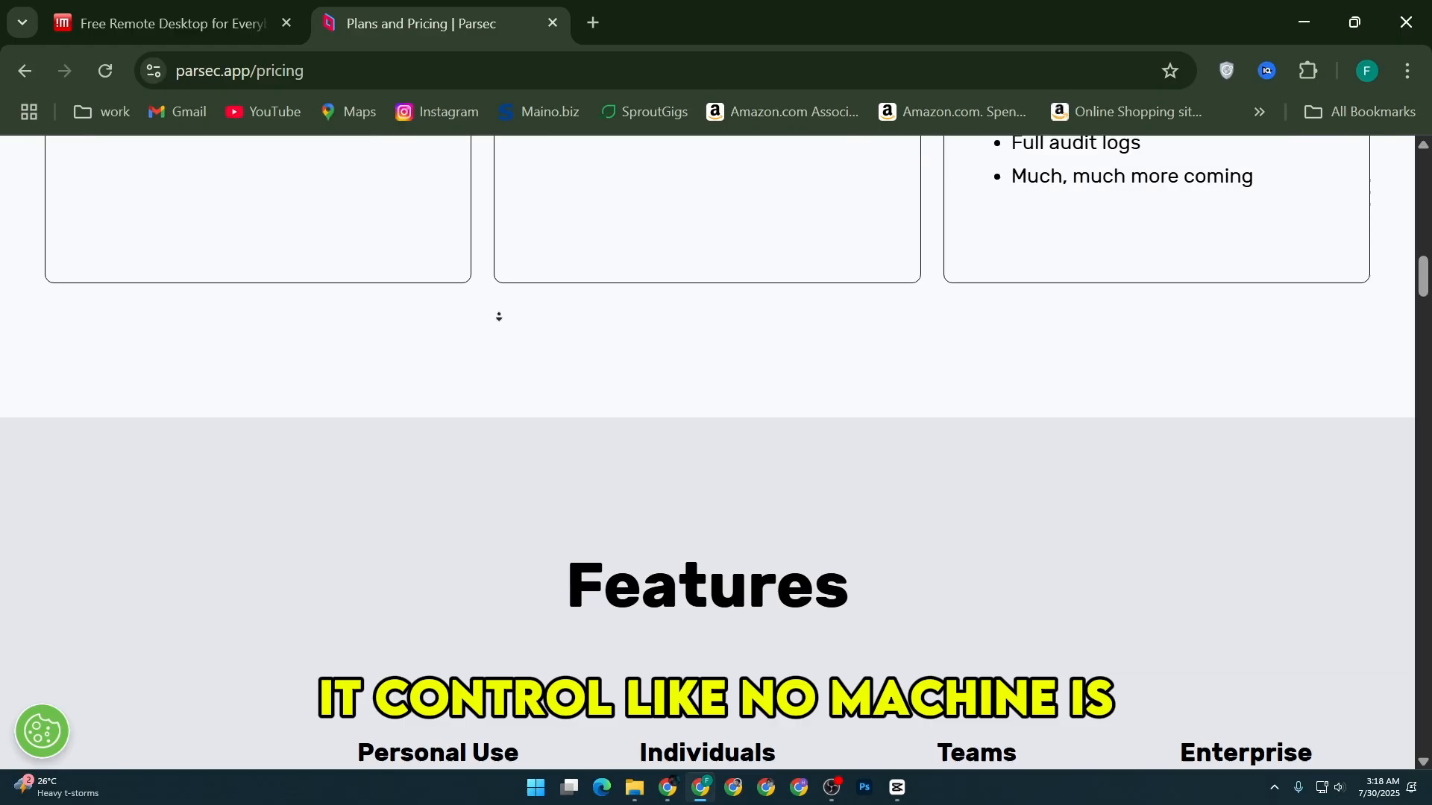
left_click(149, 23)
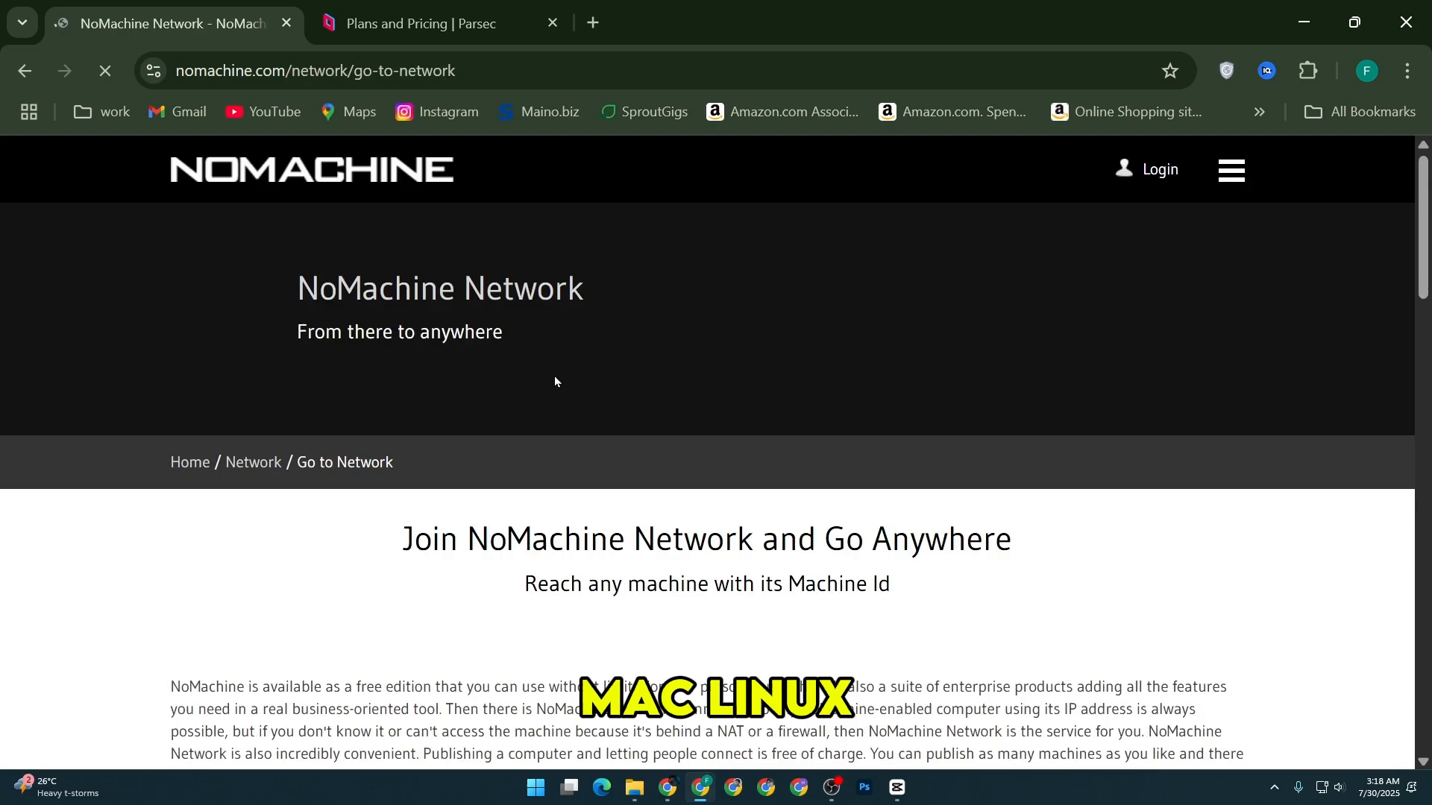
scroll("down", 3)
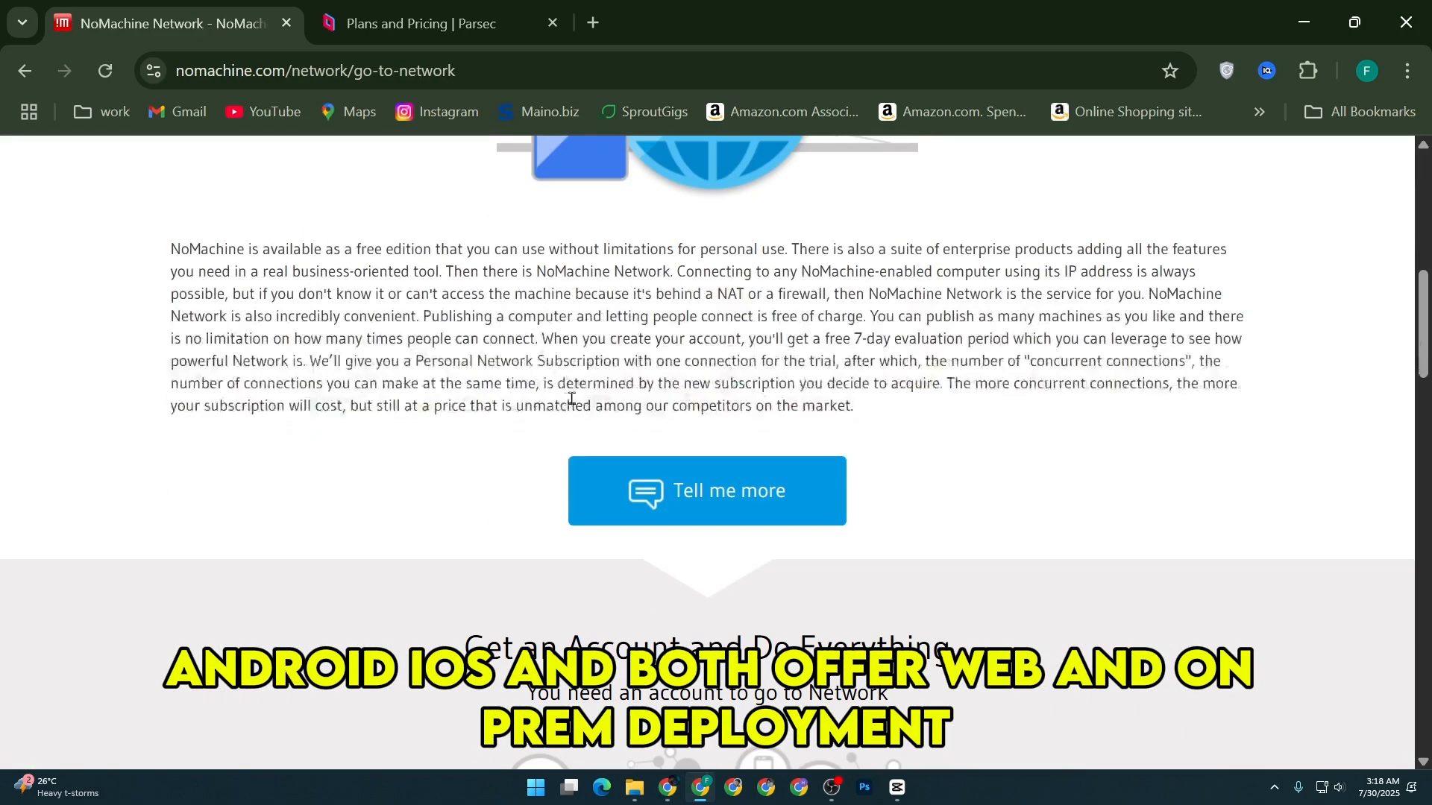
scroll("down", 3)
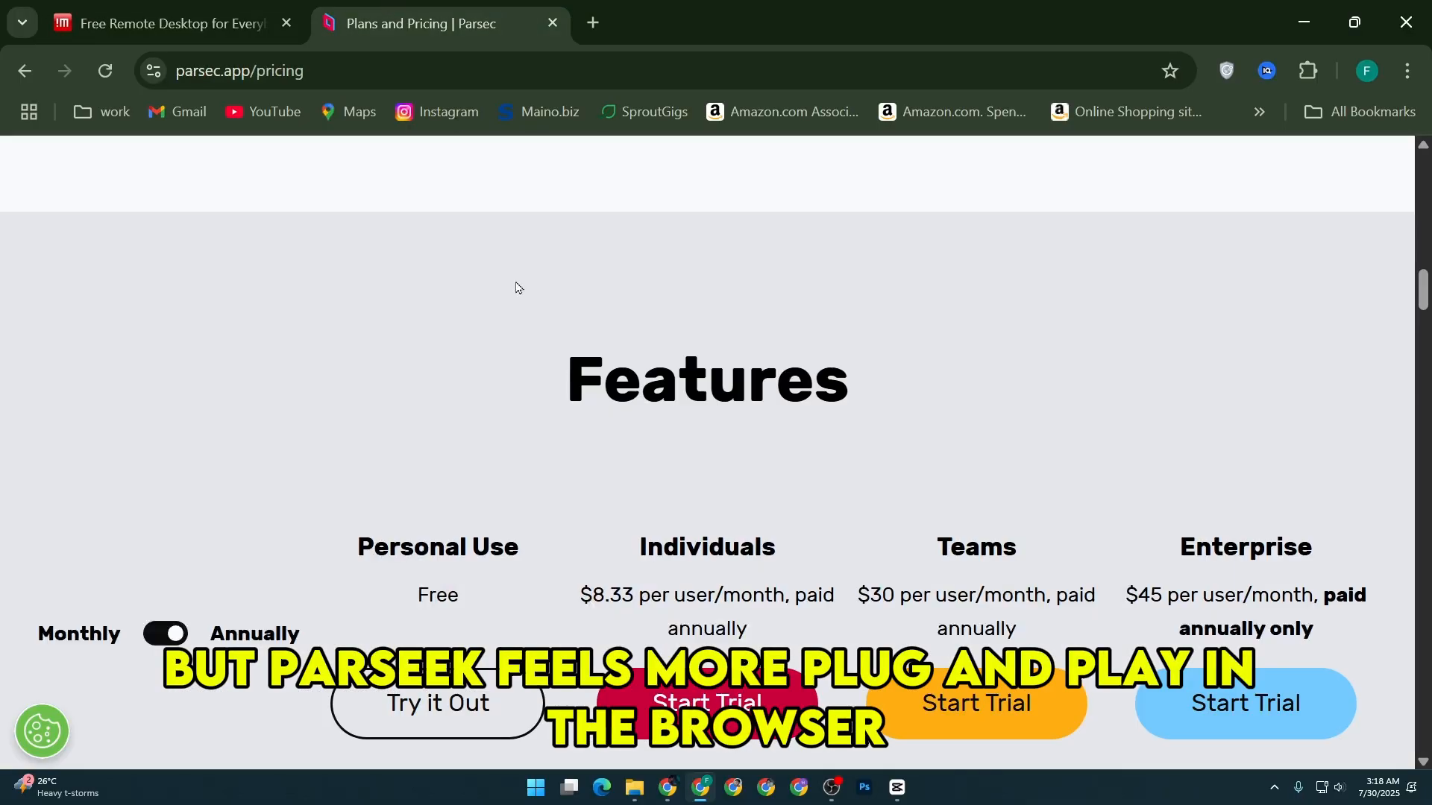
scroll("up", 3)
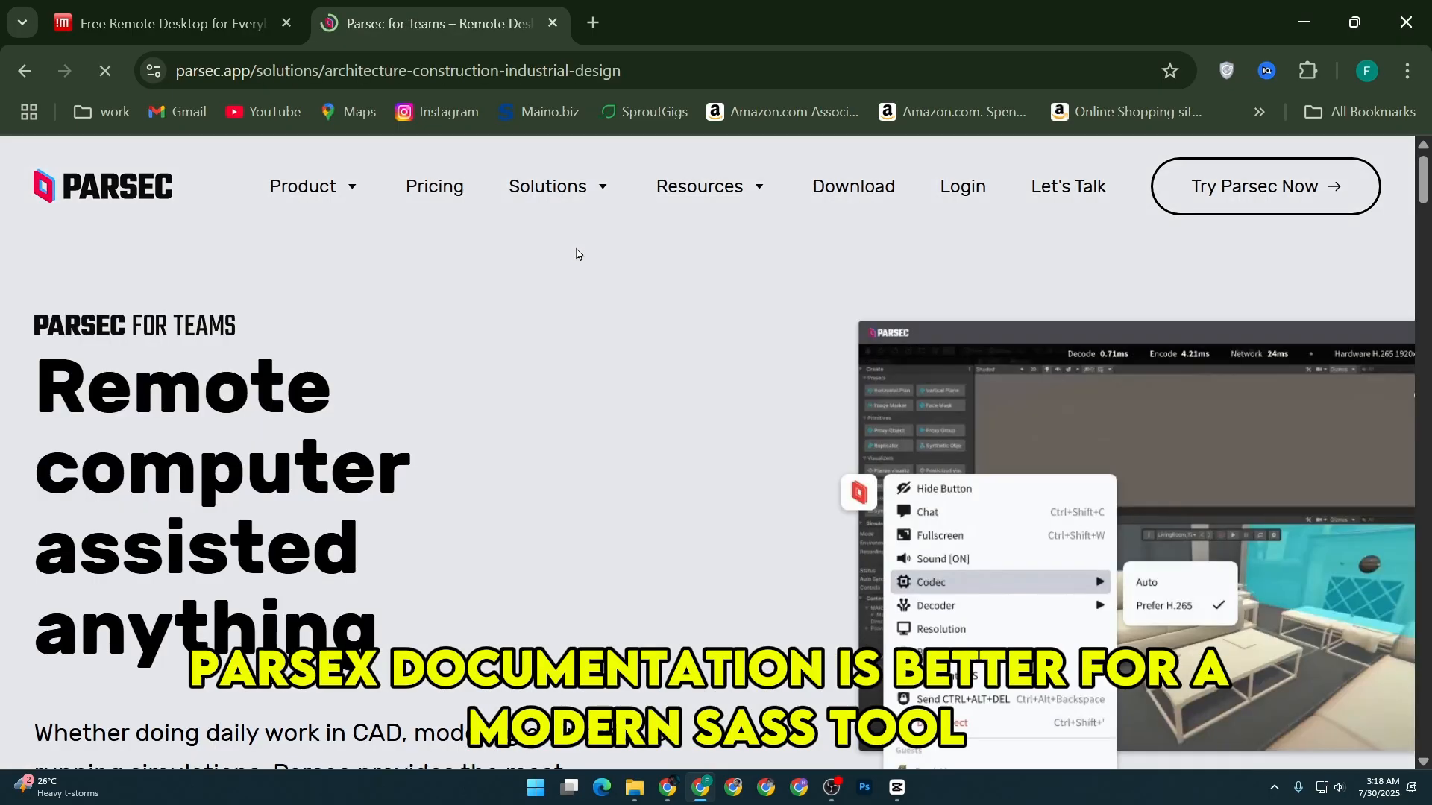
Scroll the Parsec for Teams architecture page down to 'Interested? Start your trial'
scroll("down", 3)
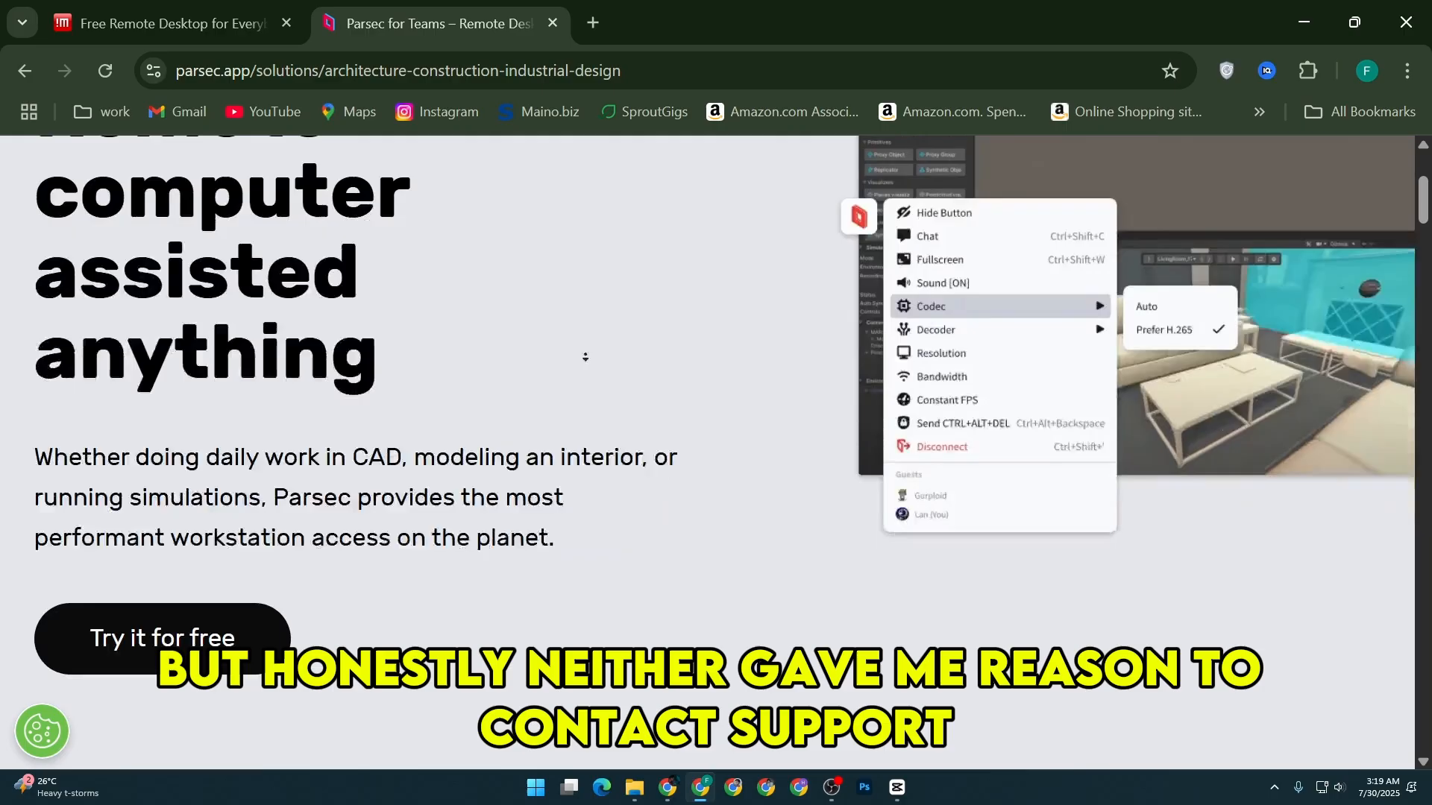
scroll("down", 3)
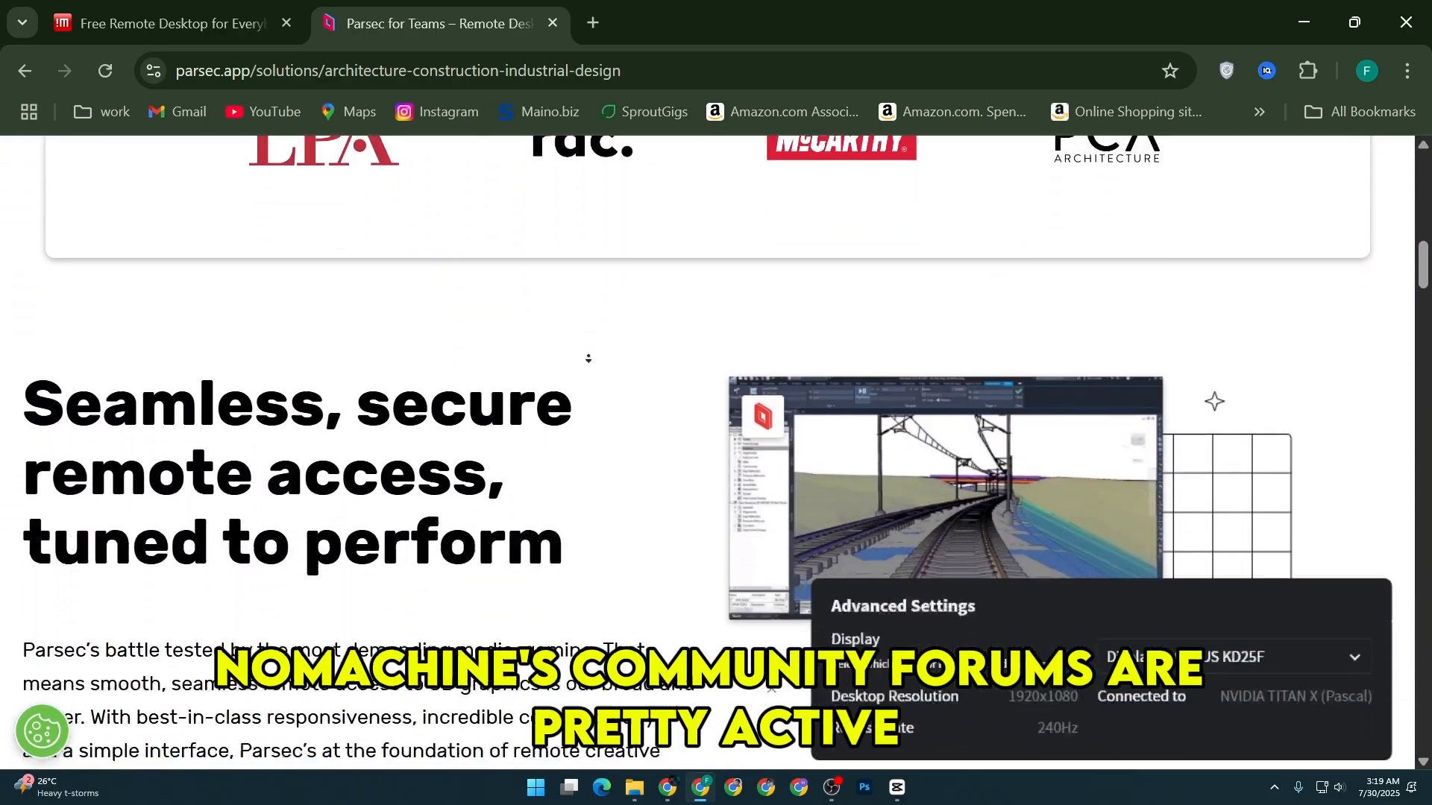
scroll("down", 3)
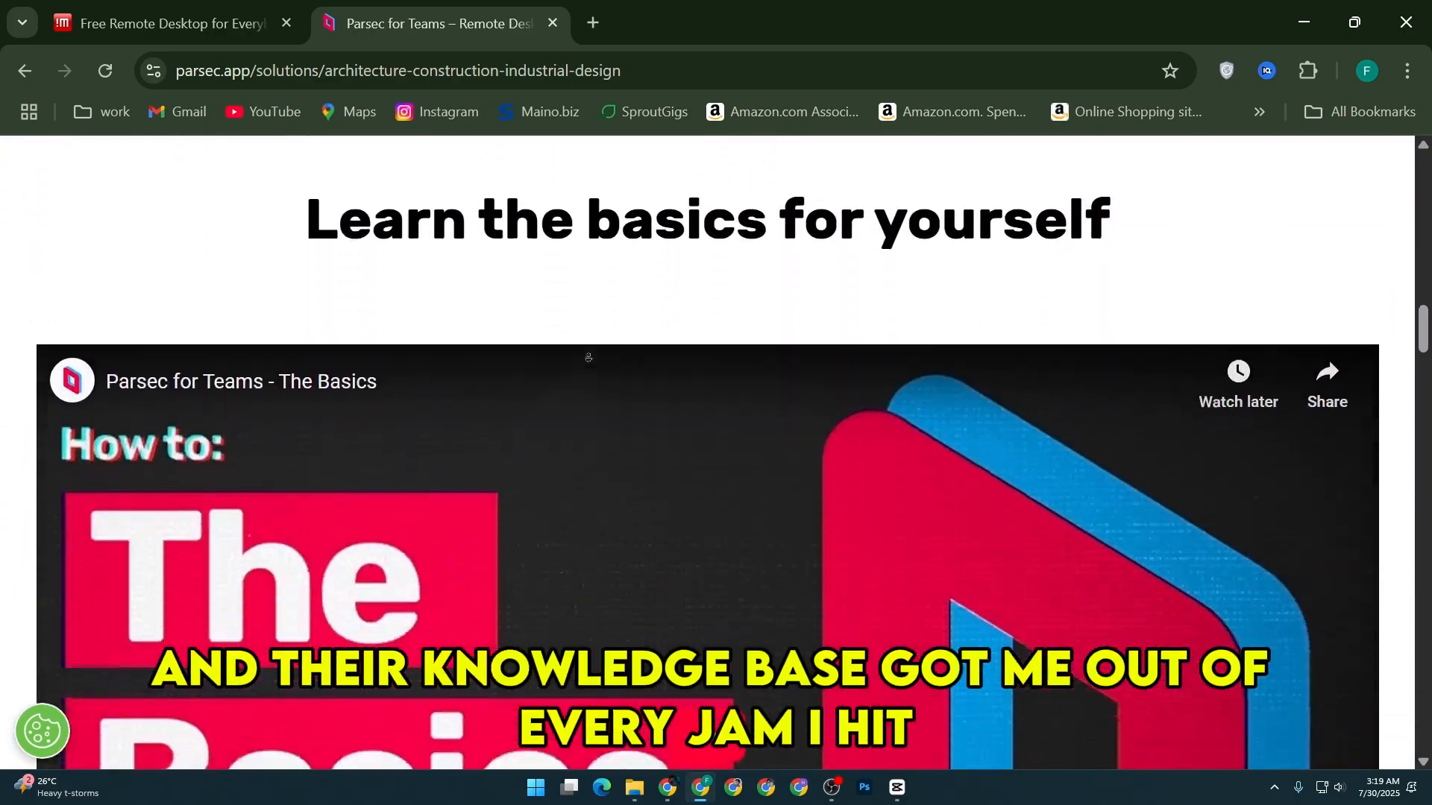
scroll("down", 3)
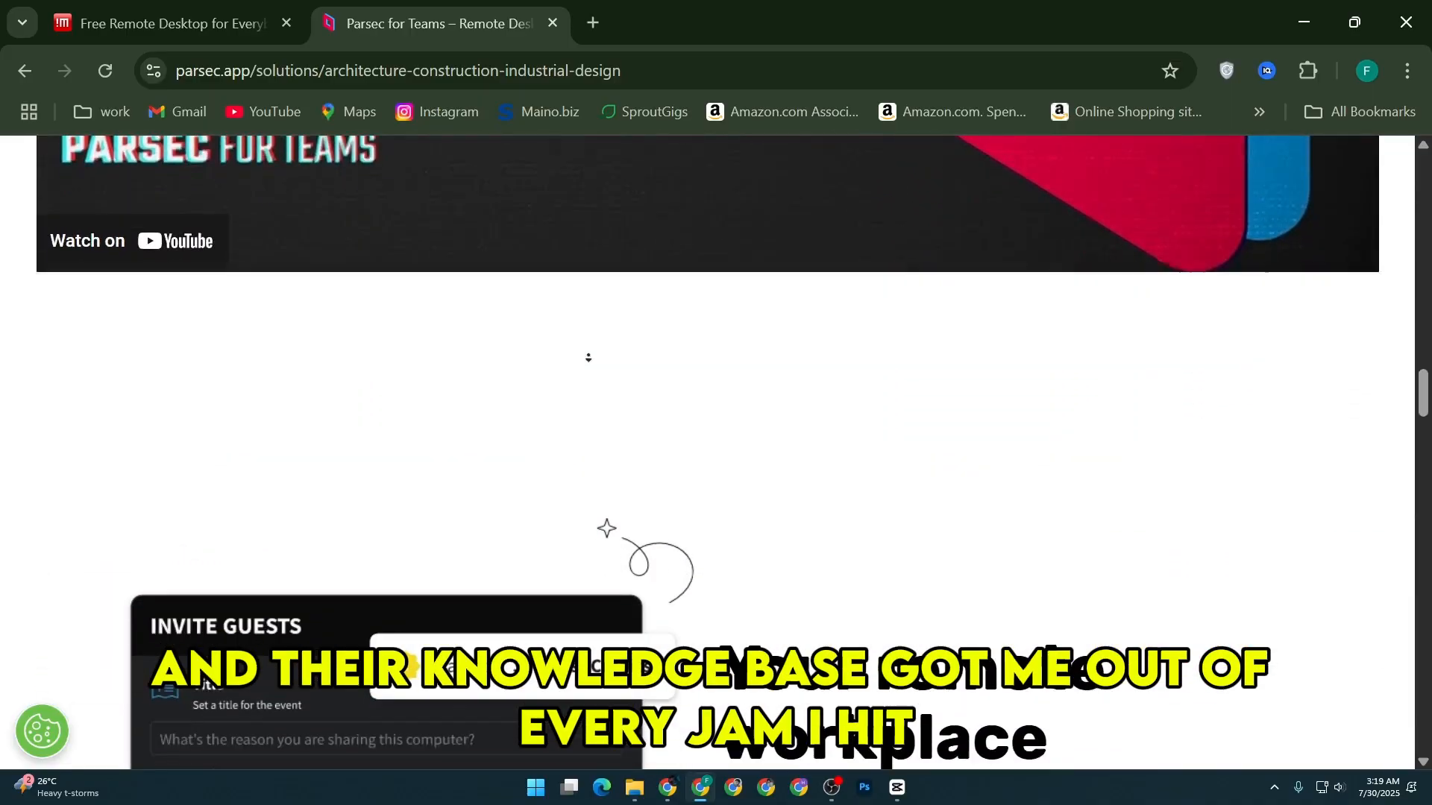
scroll("down", 3)
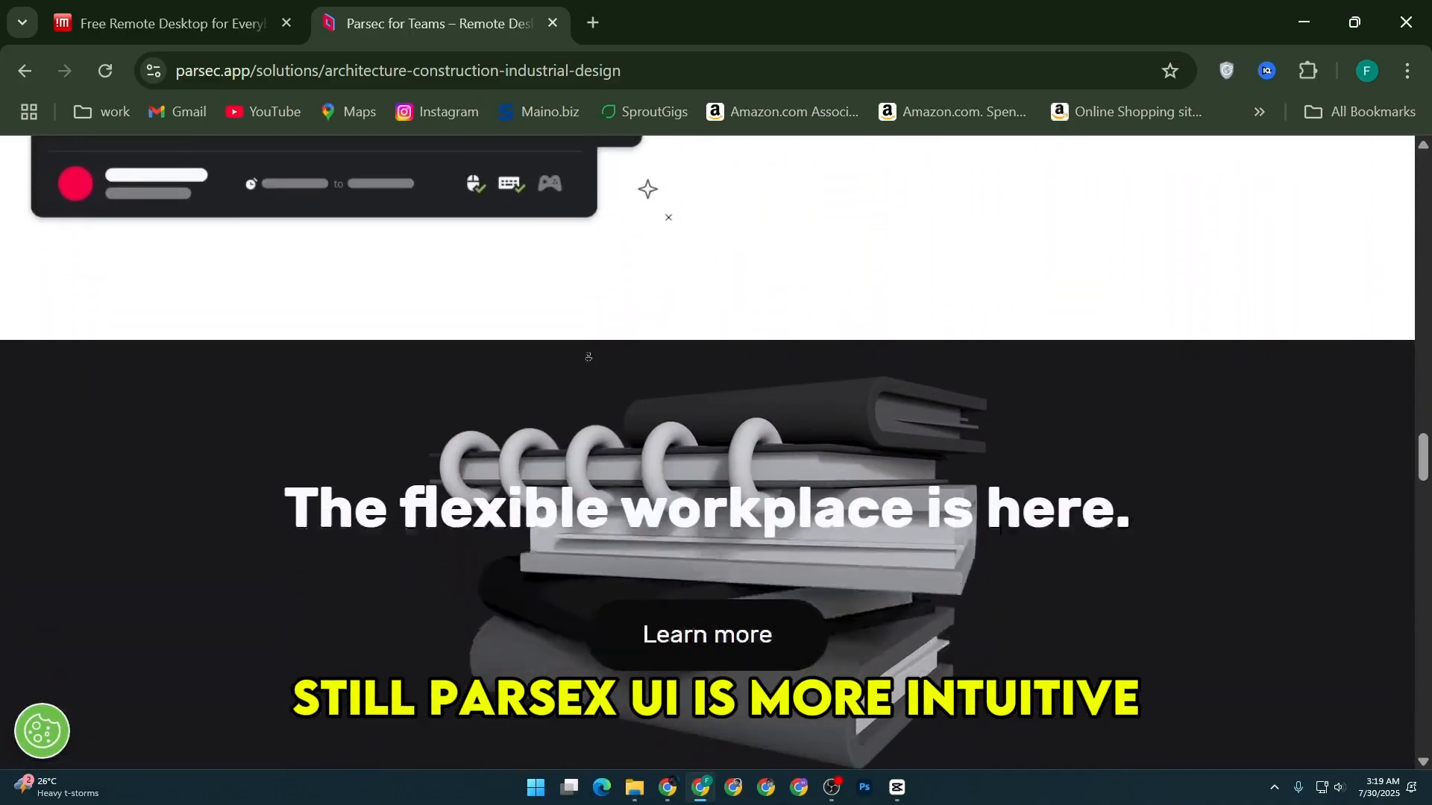
scroll("down", 3)
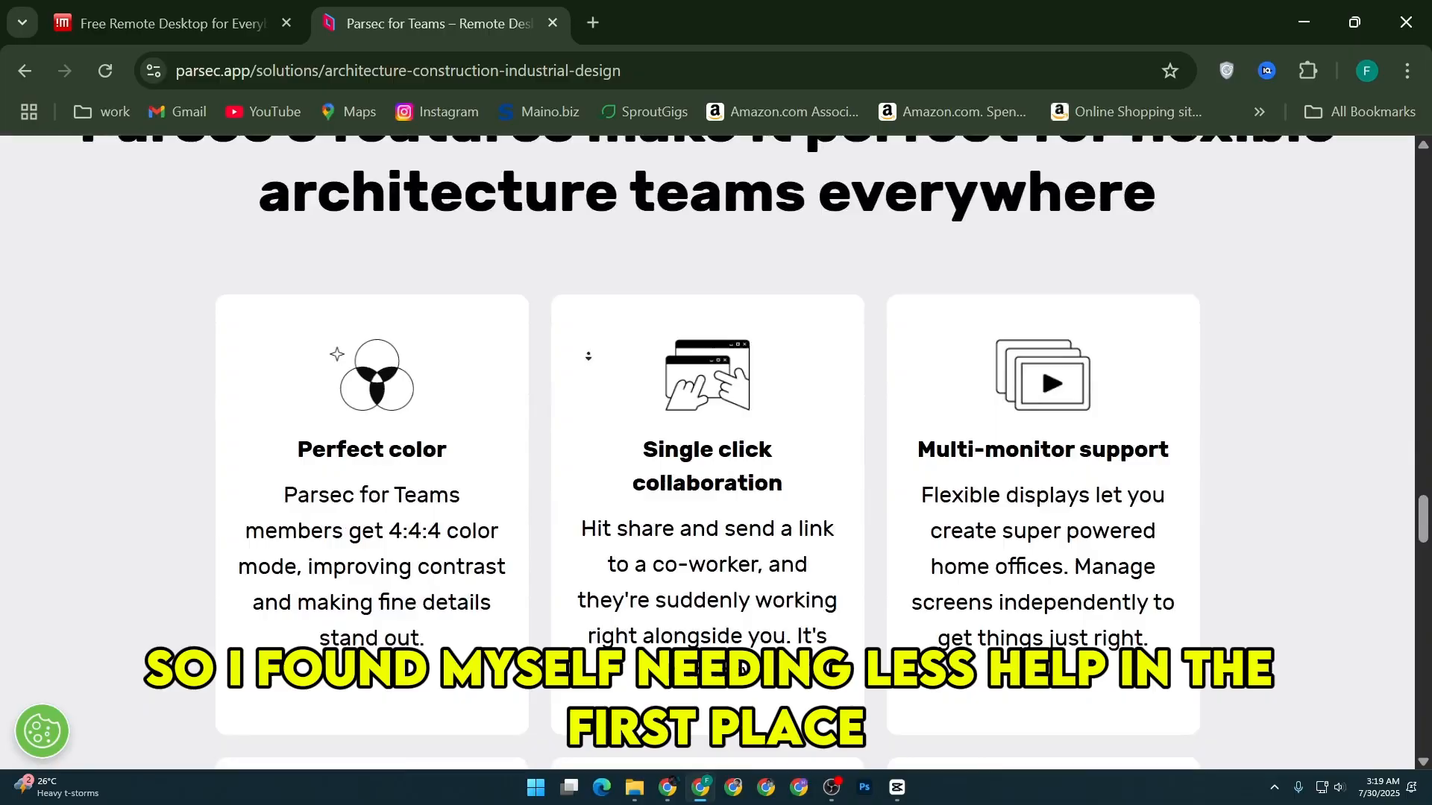
scroll("down", 3)
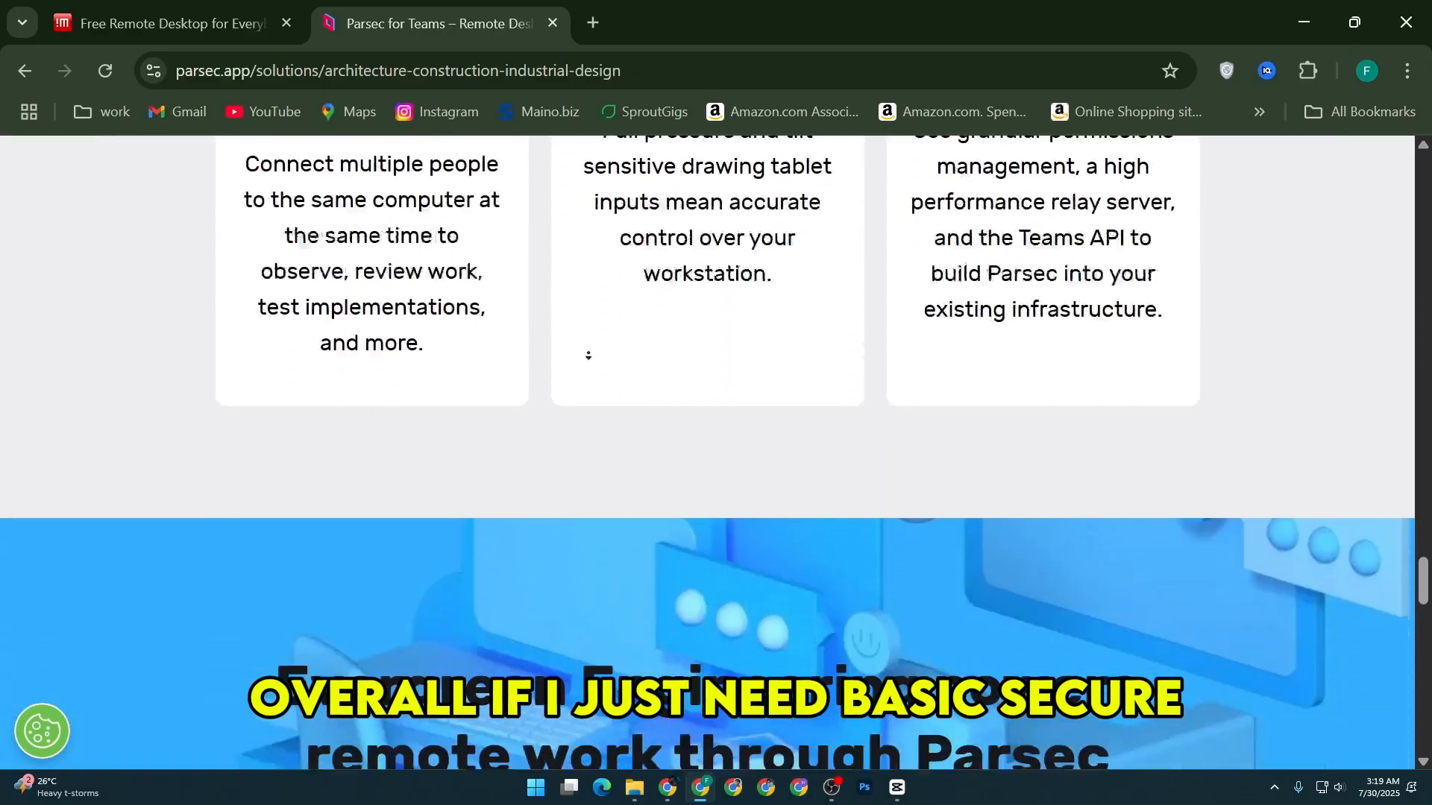
scroll("down", 3)
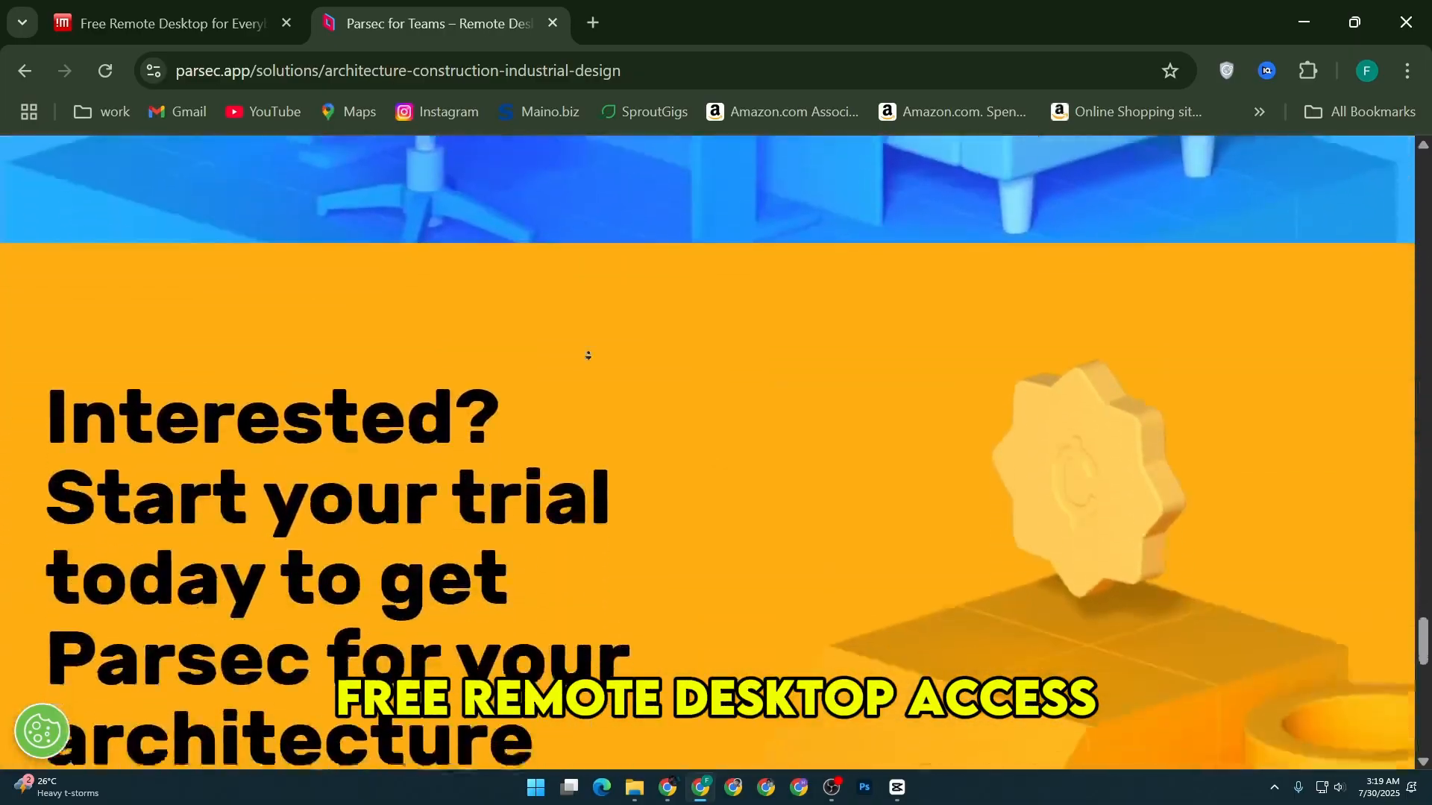
scroll("down", 3)
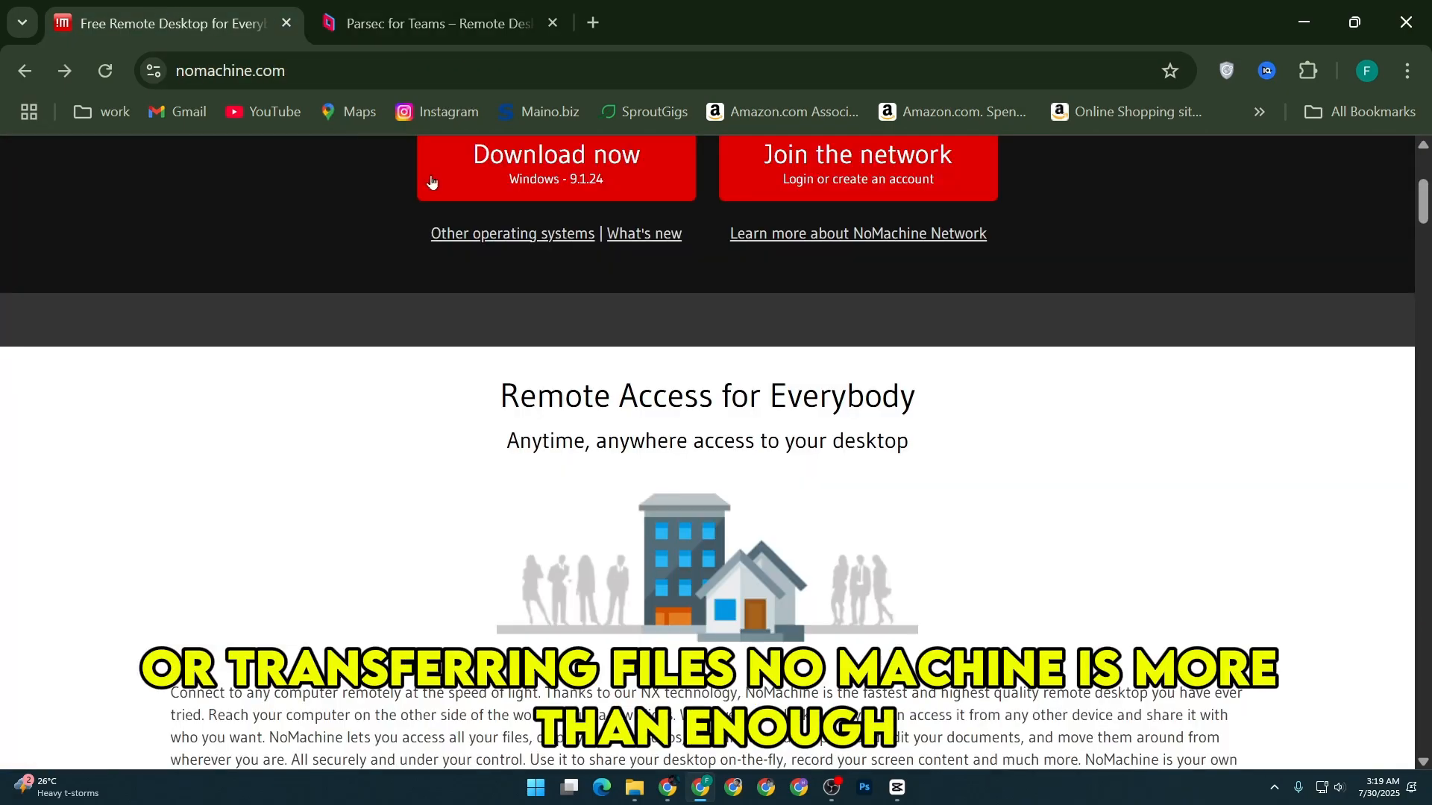
Scroll the NoMachine homepage from Enterprise Products through the feature list to 'What users say'
scroll("down", 3)
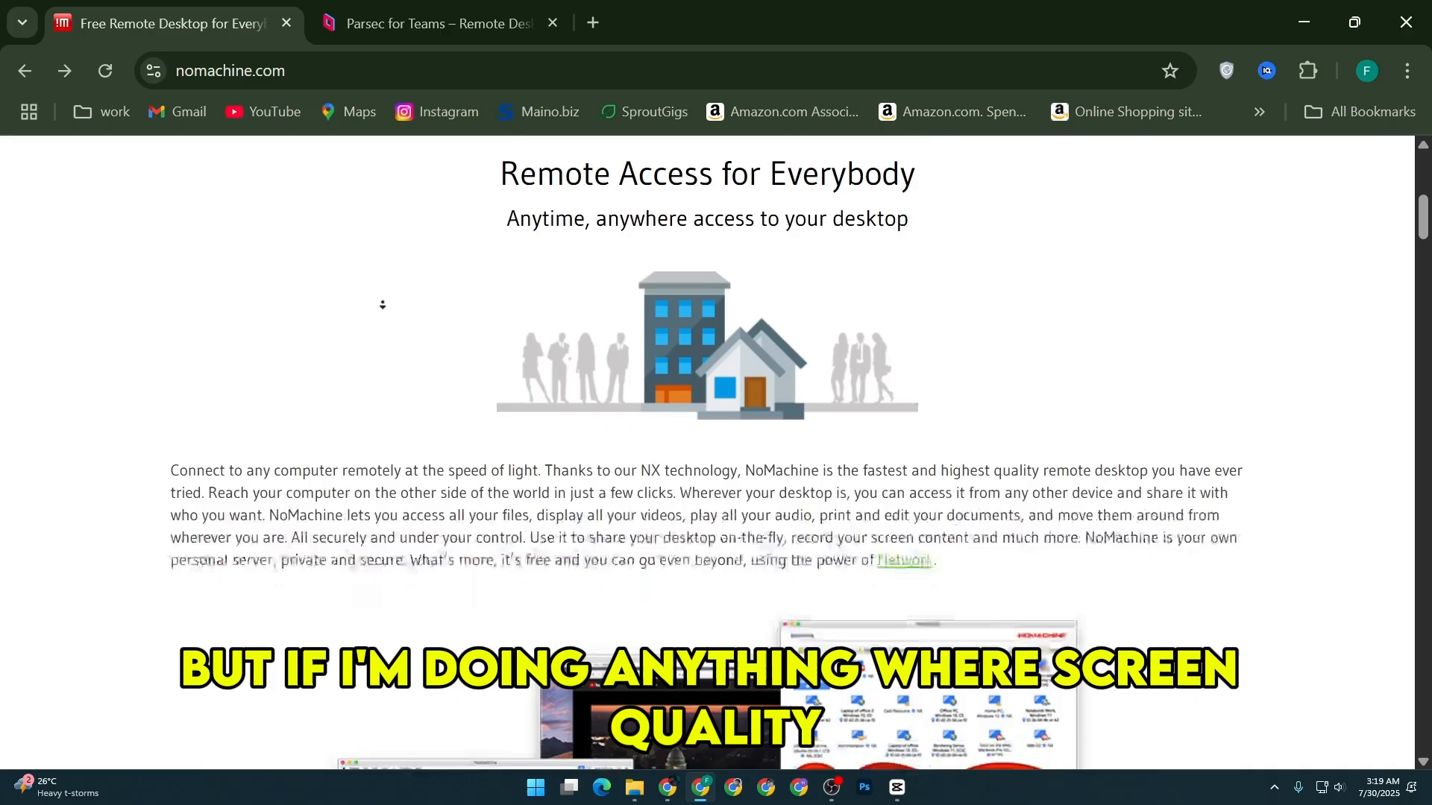
scroll("down", 3)
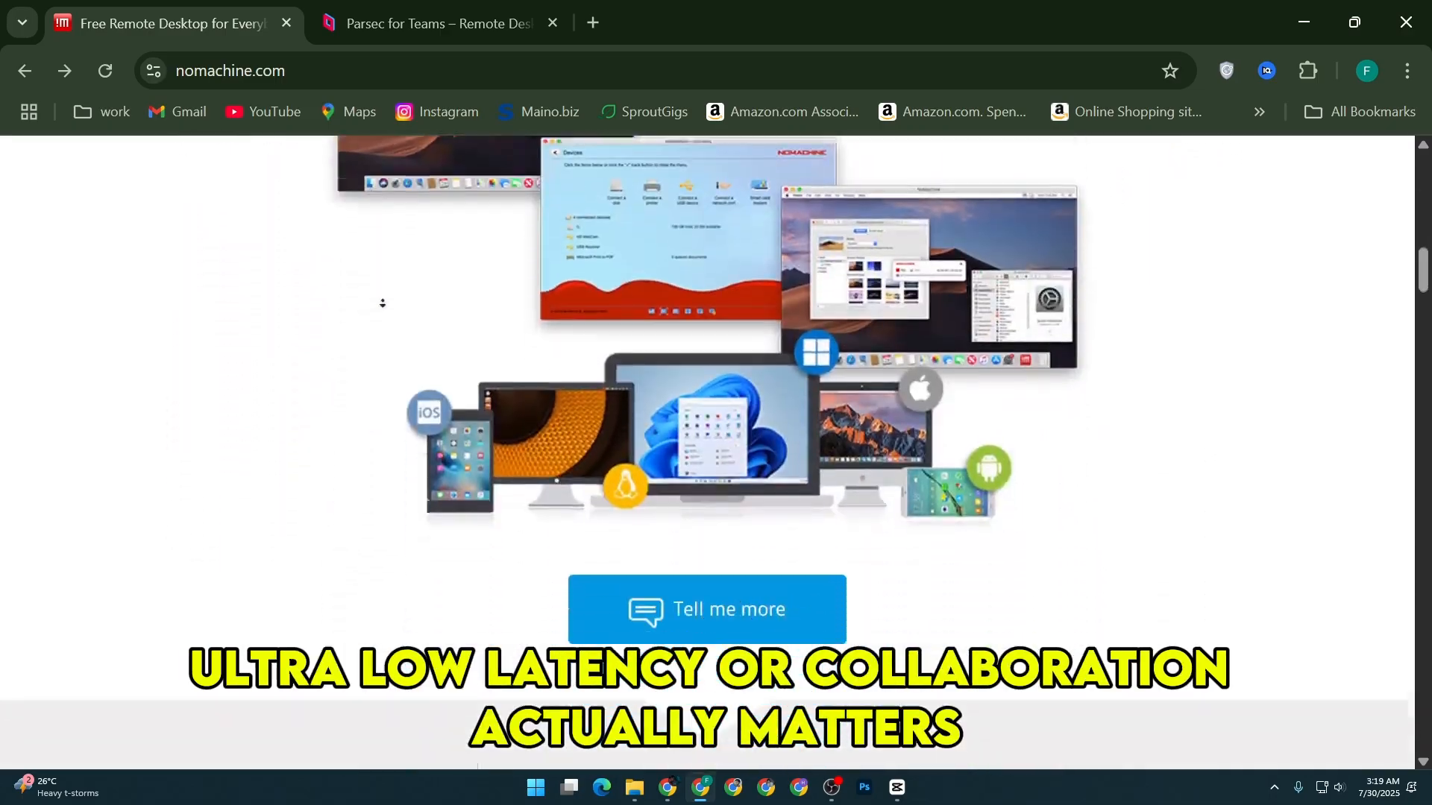
scroll("down", 3)
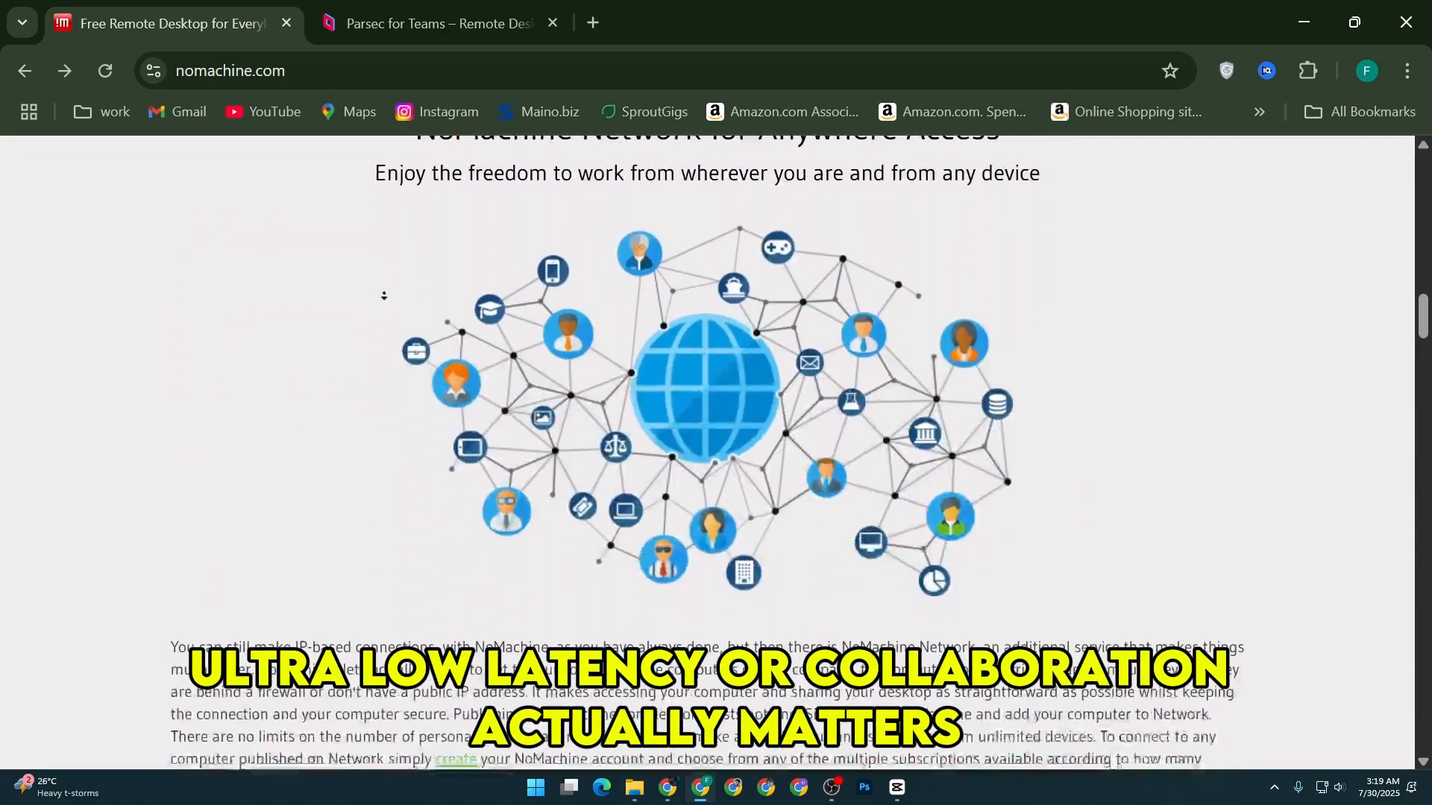
scroll("down", 3)
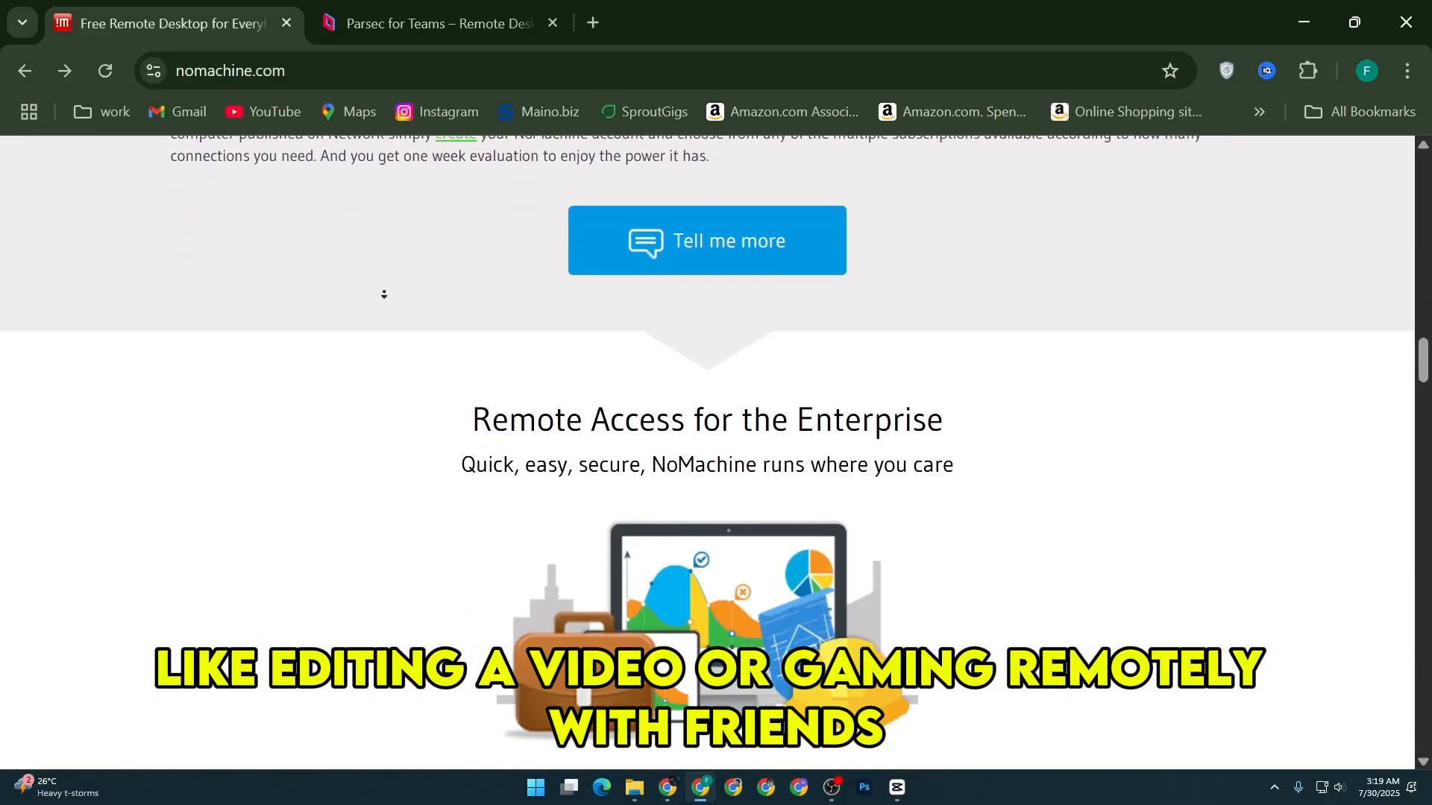
scroll("down", 3)
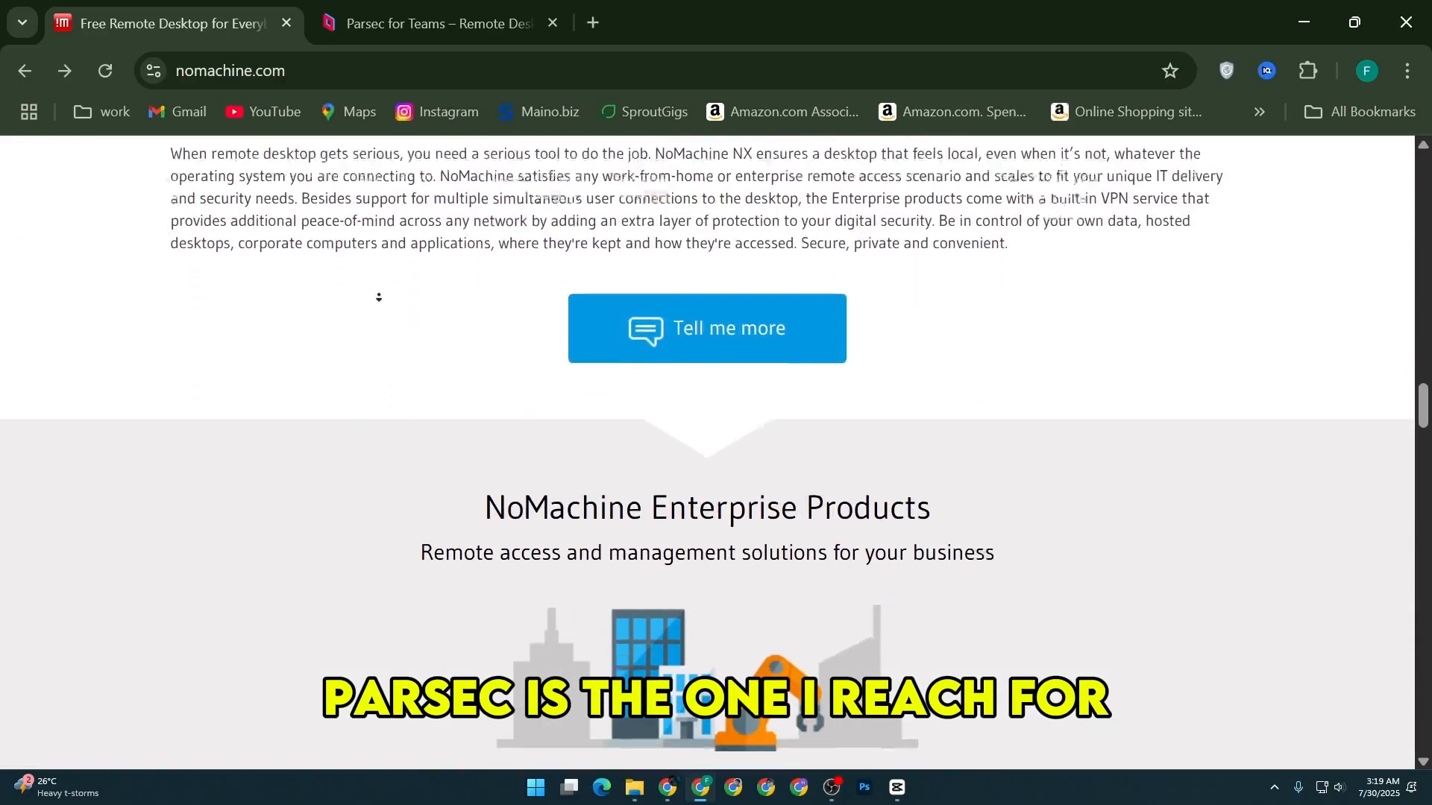
scroll("down", 3)
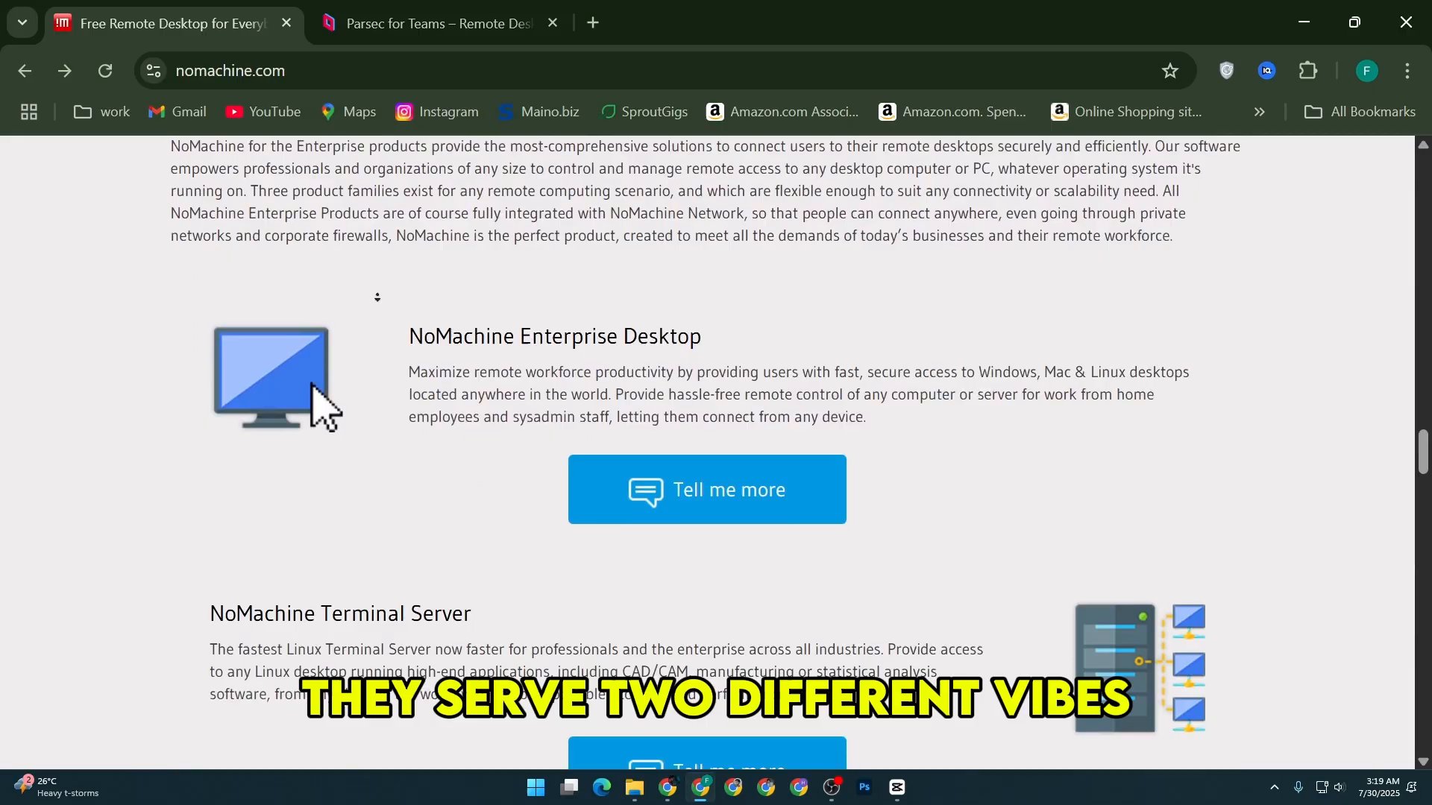
scroll("down", 3)
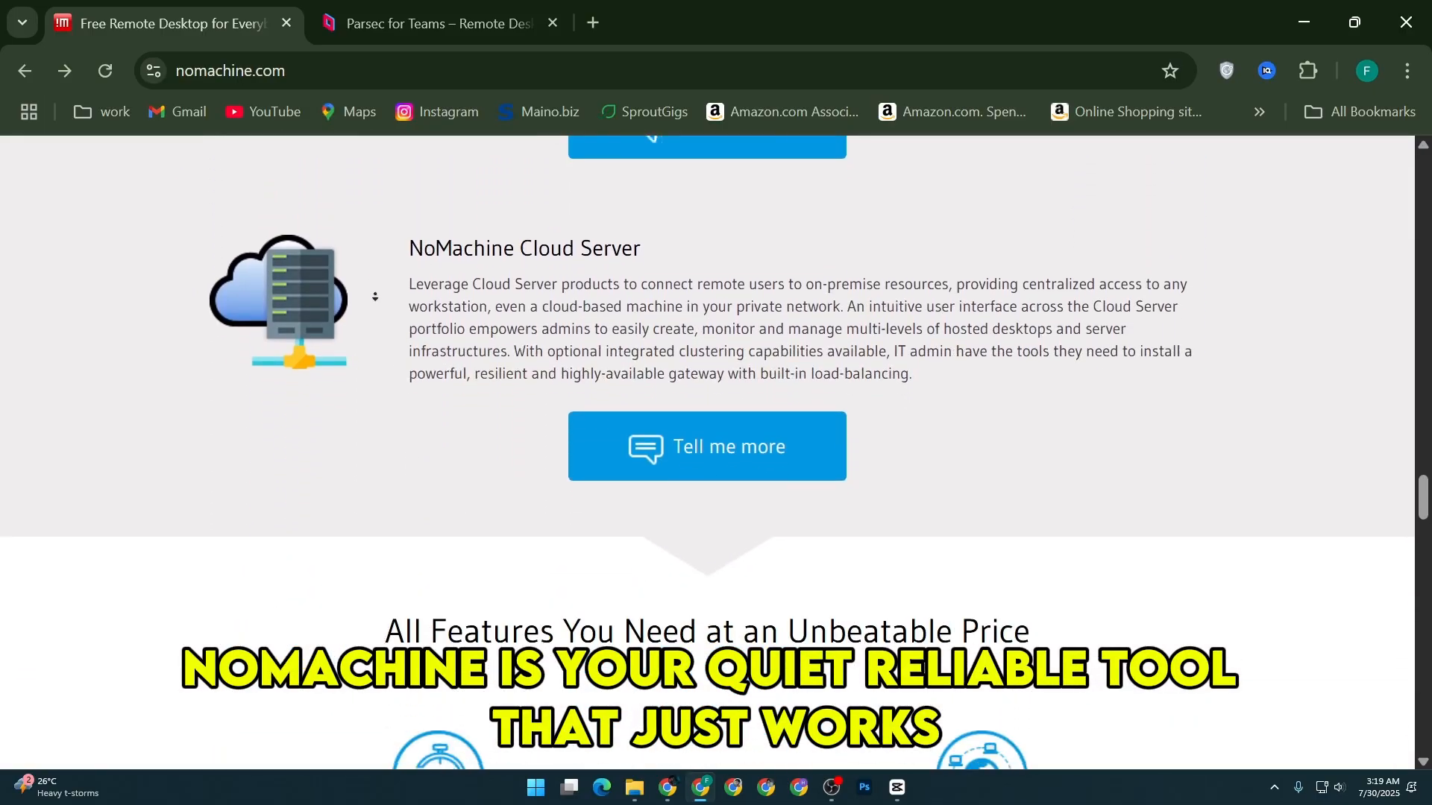
scroll("down", 3)
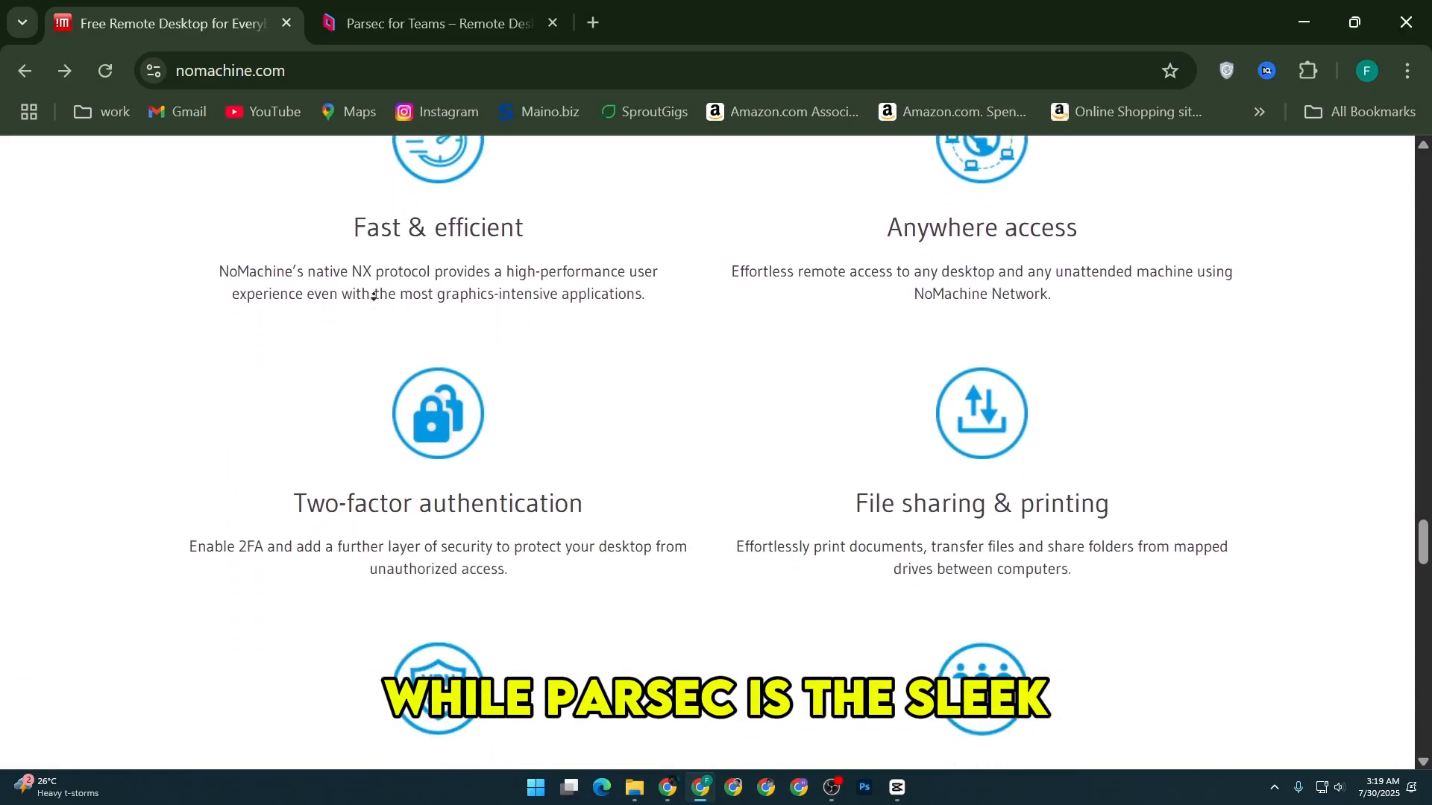
scroll("down", 3)
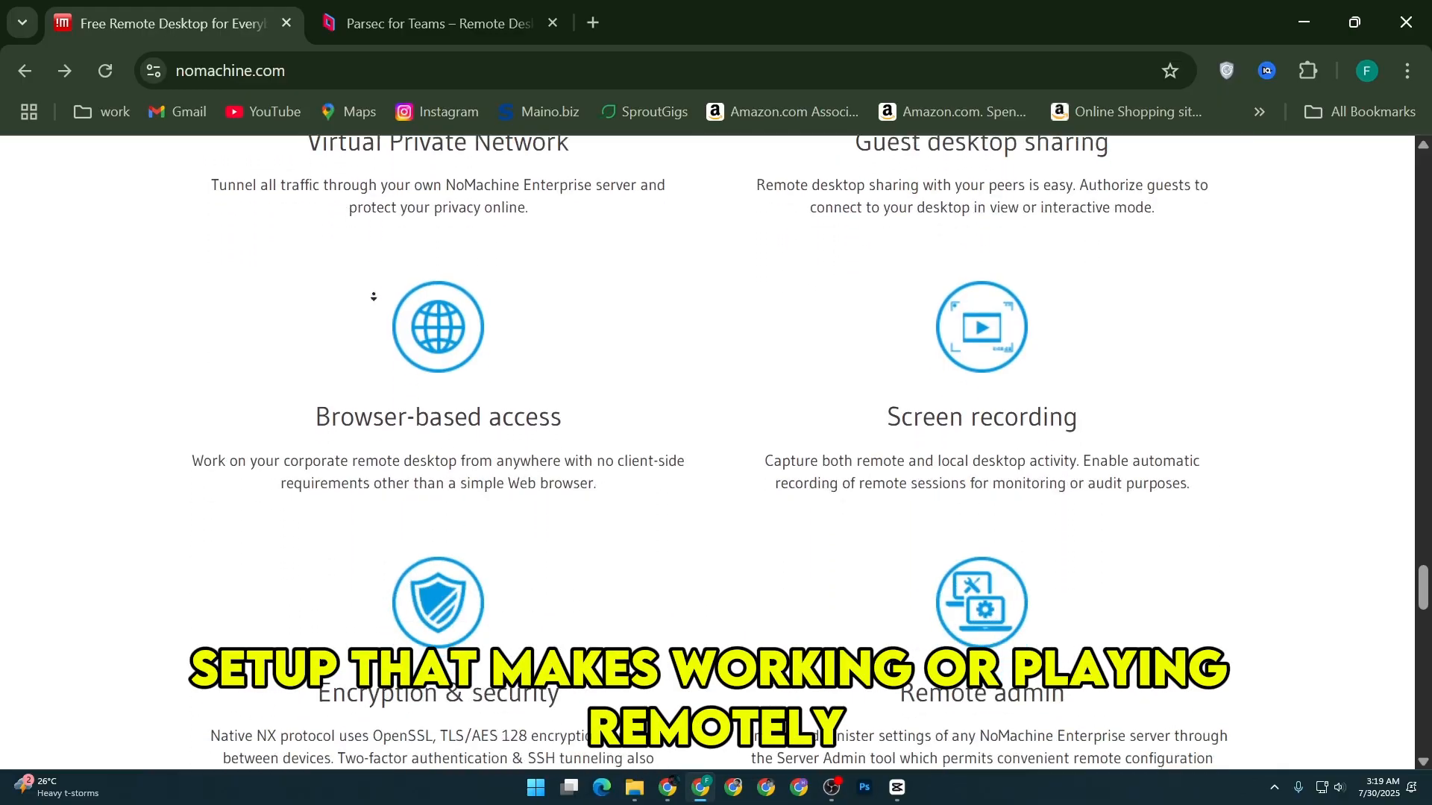
scroll("down", 3)
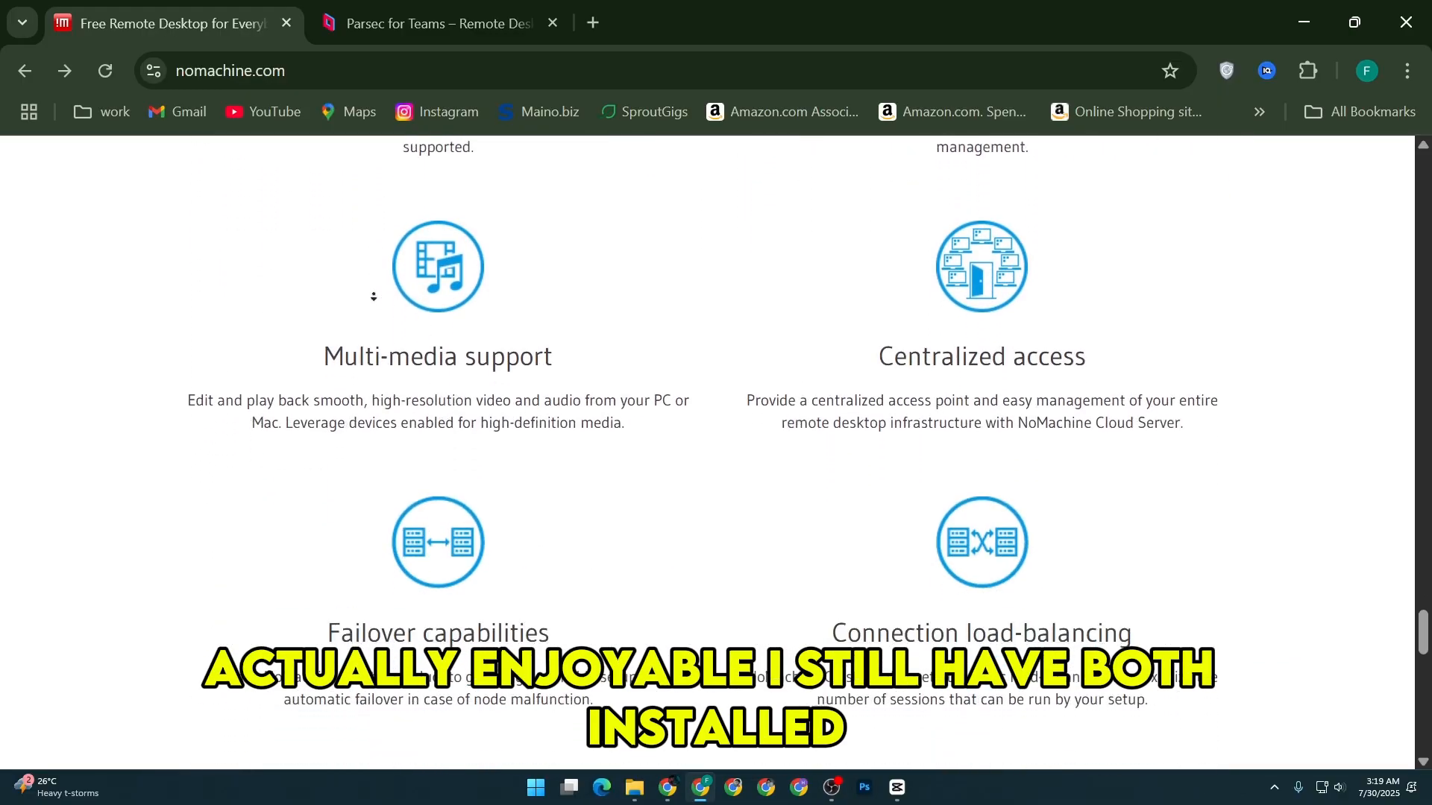
scroll("down", 3)
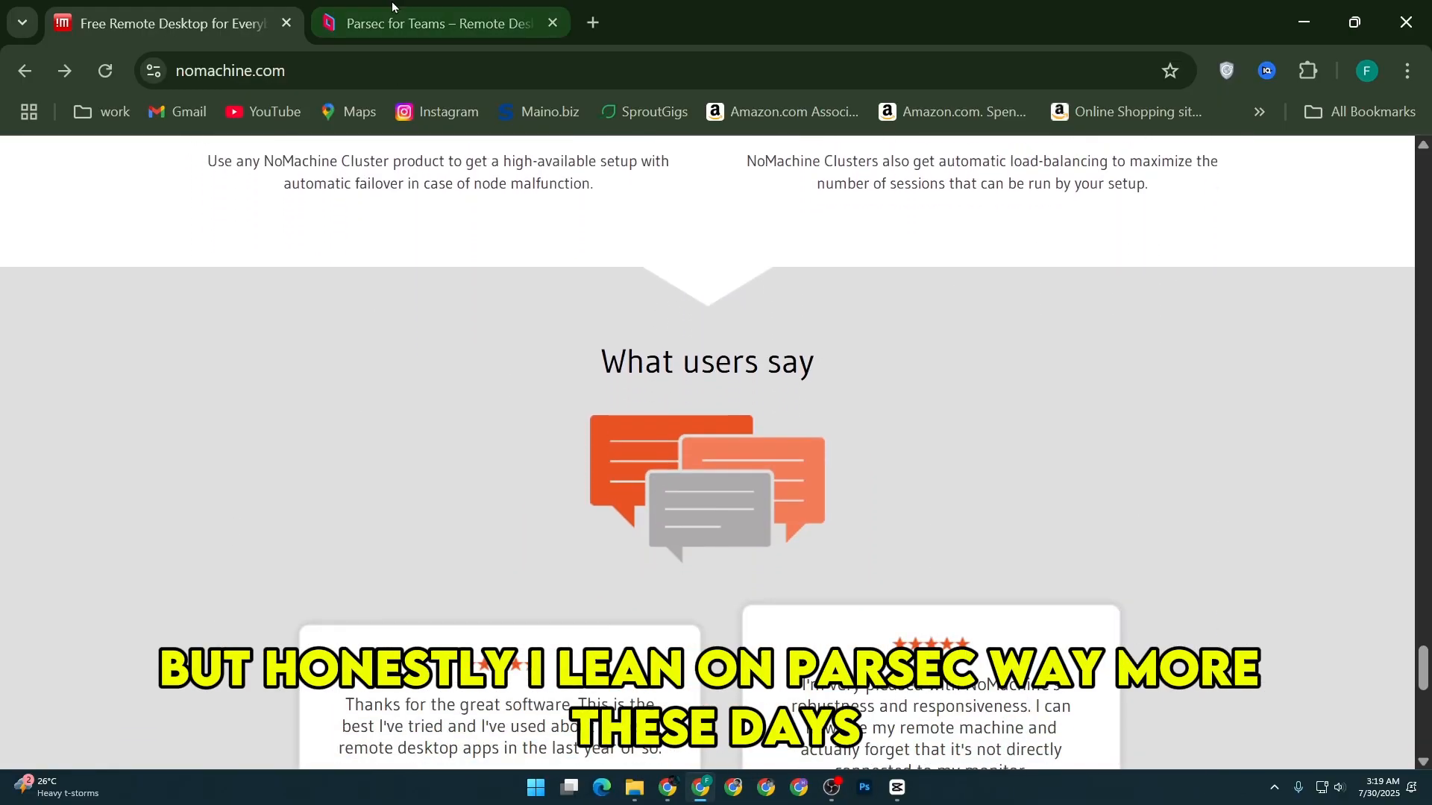